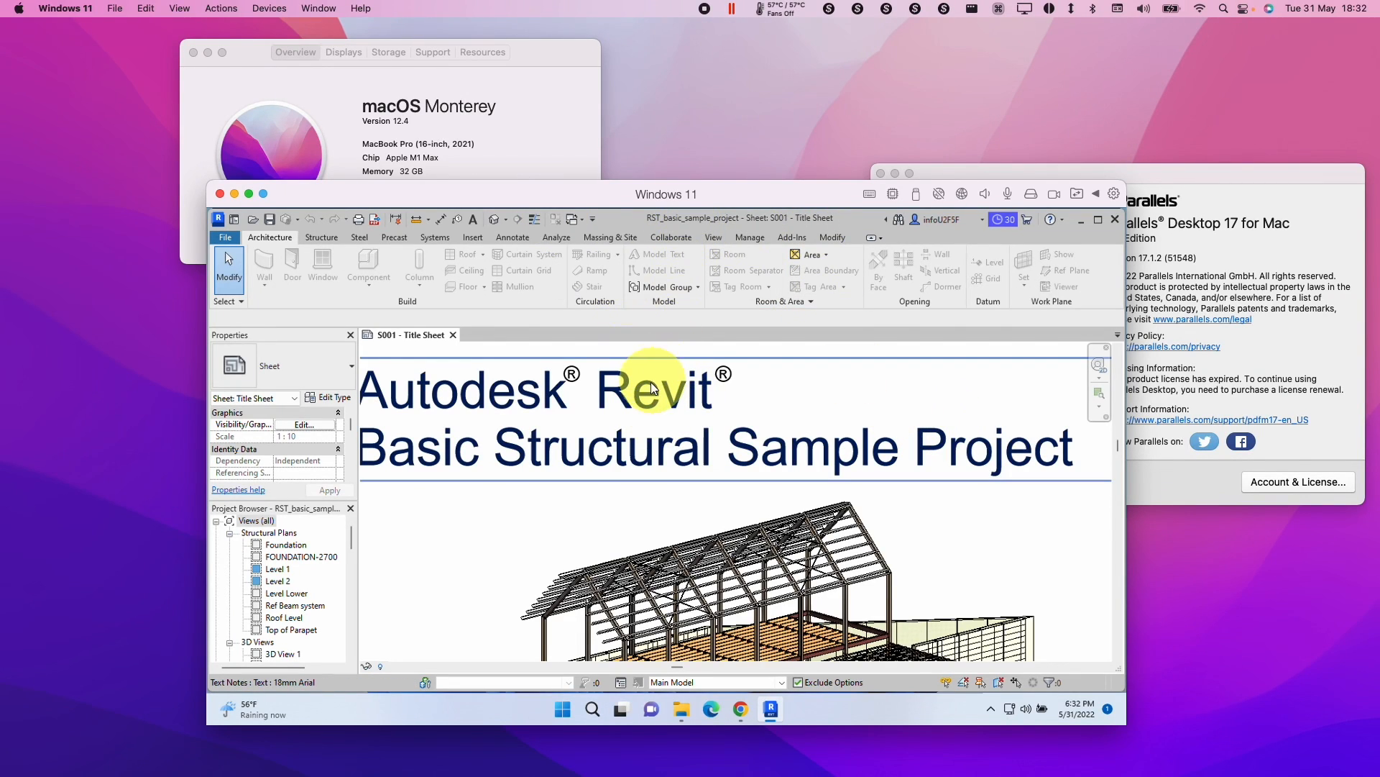
mouse_move(440, 218)
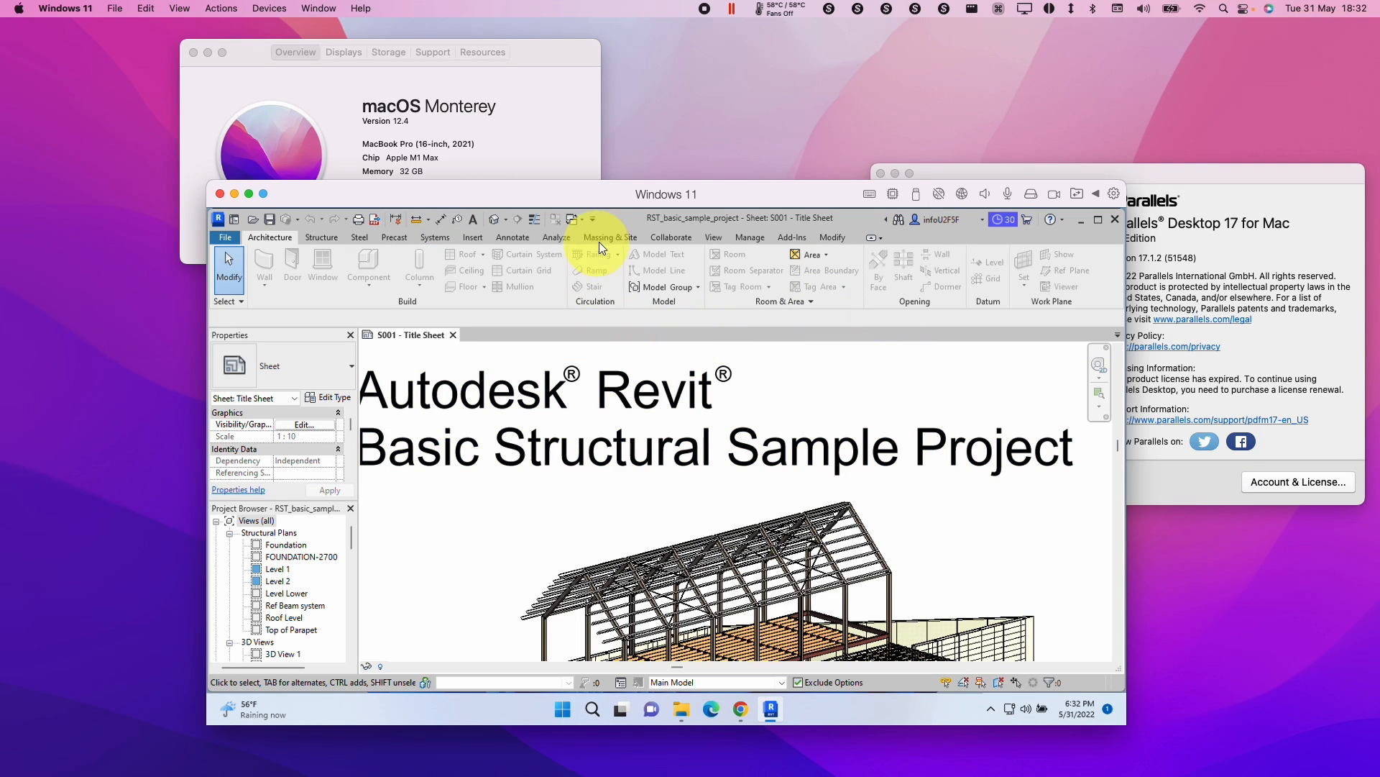
Put the S001 title text note into Edit Text mode, switching between Revit and Parallels About windows
click(665, 392)
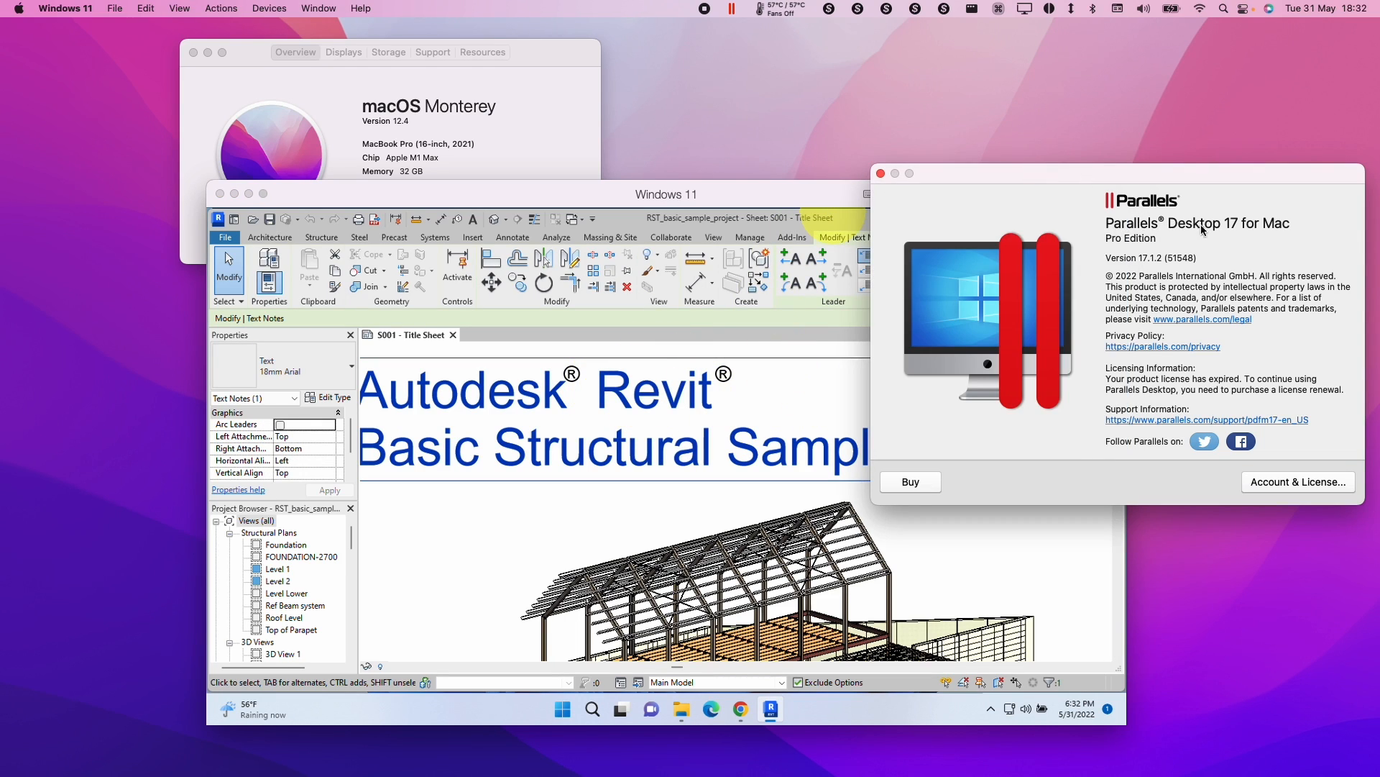
double_click(616, 447)
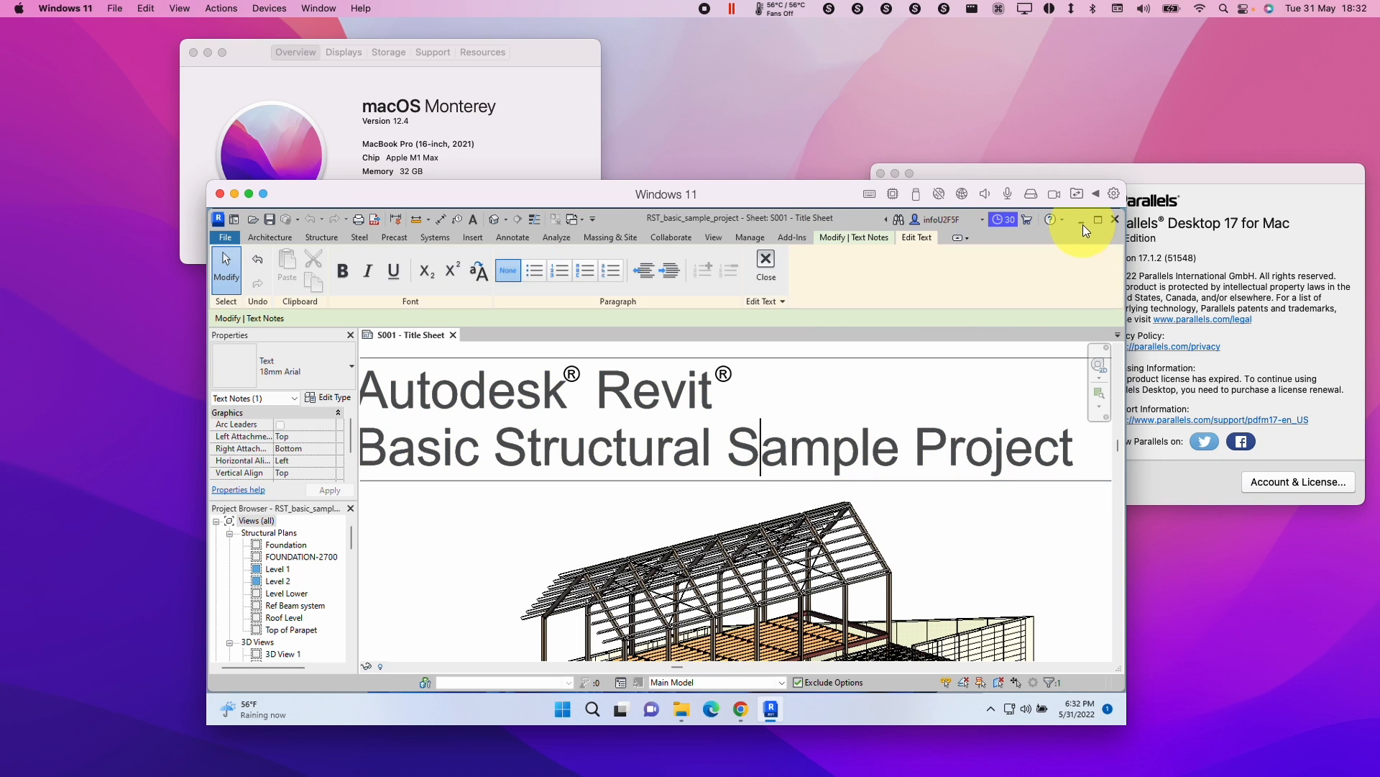
click(1098, 219)
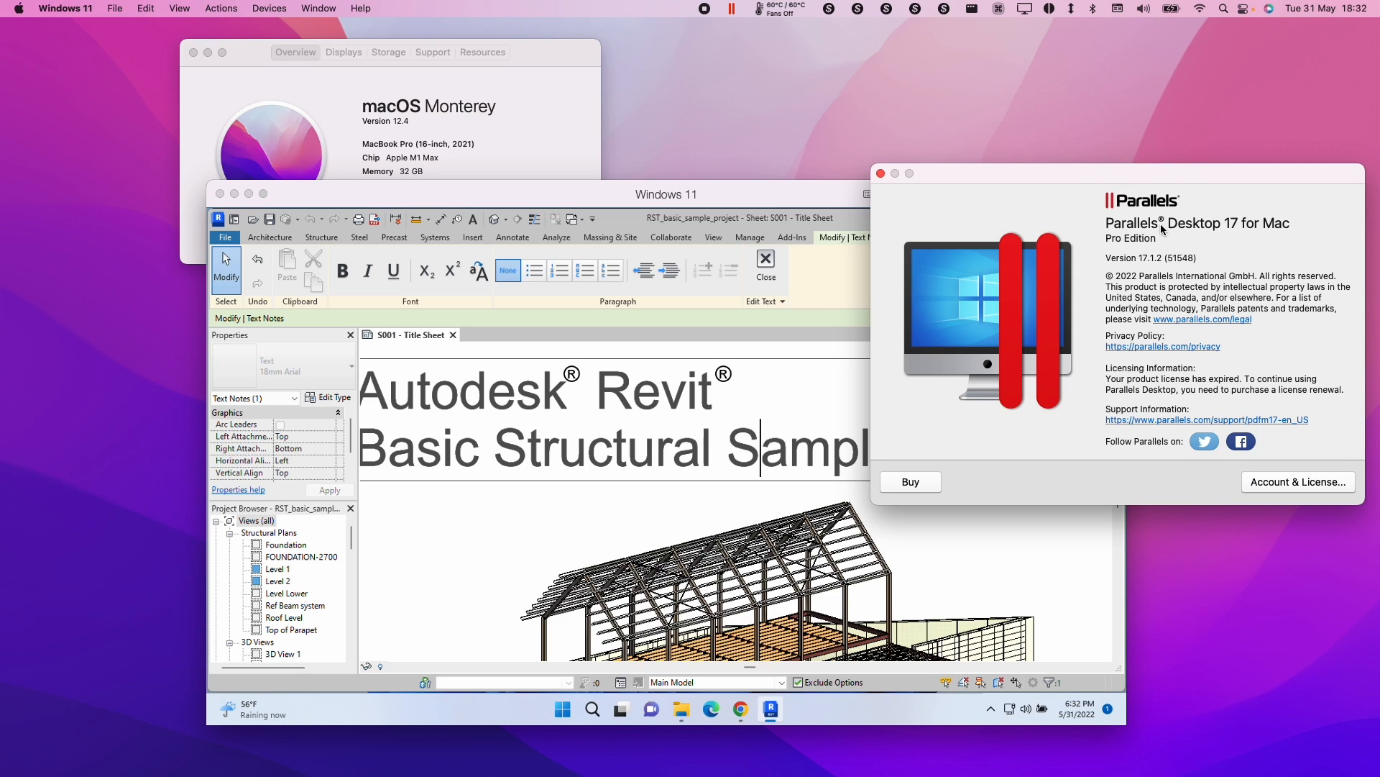
click(678, 340)
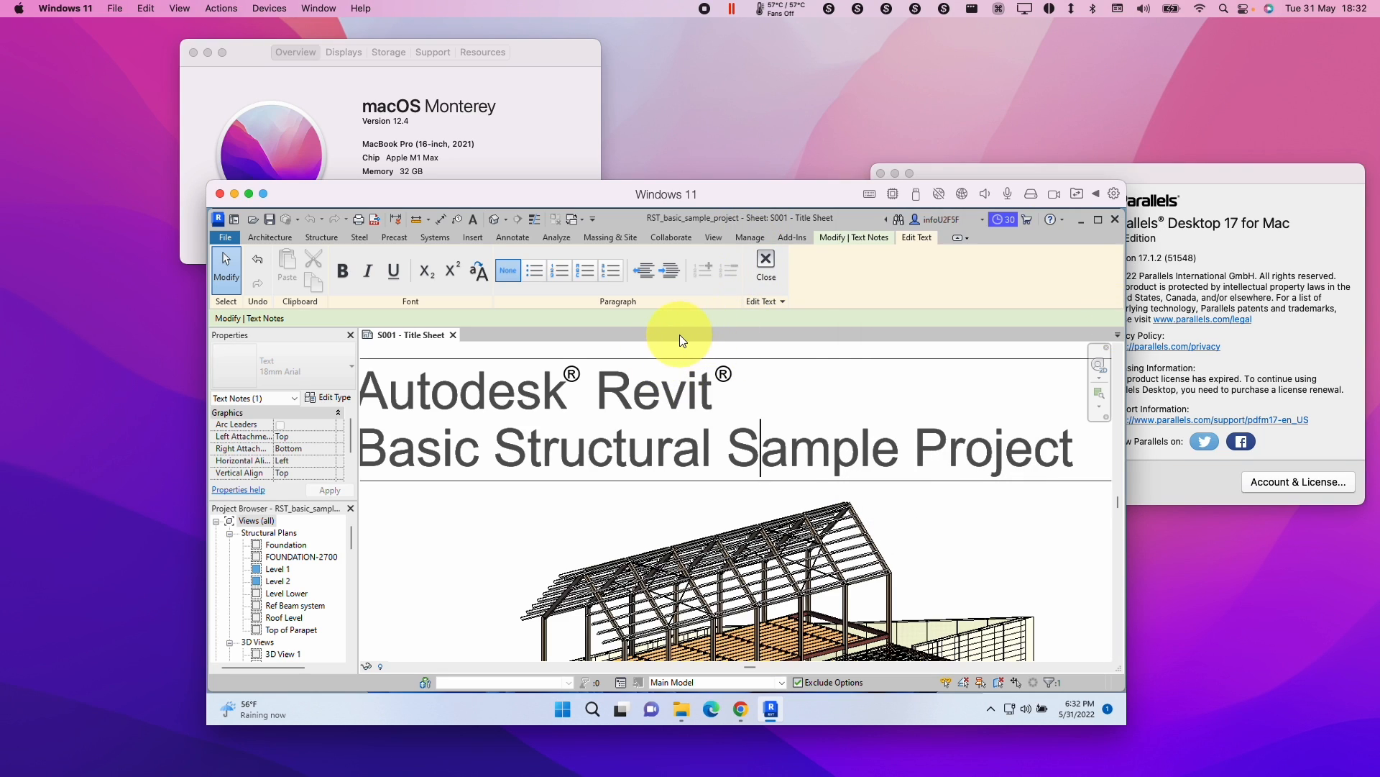
mouse_move(660, 416)
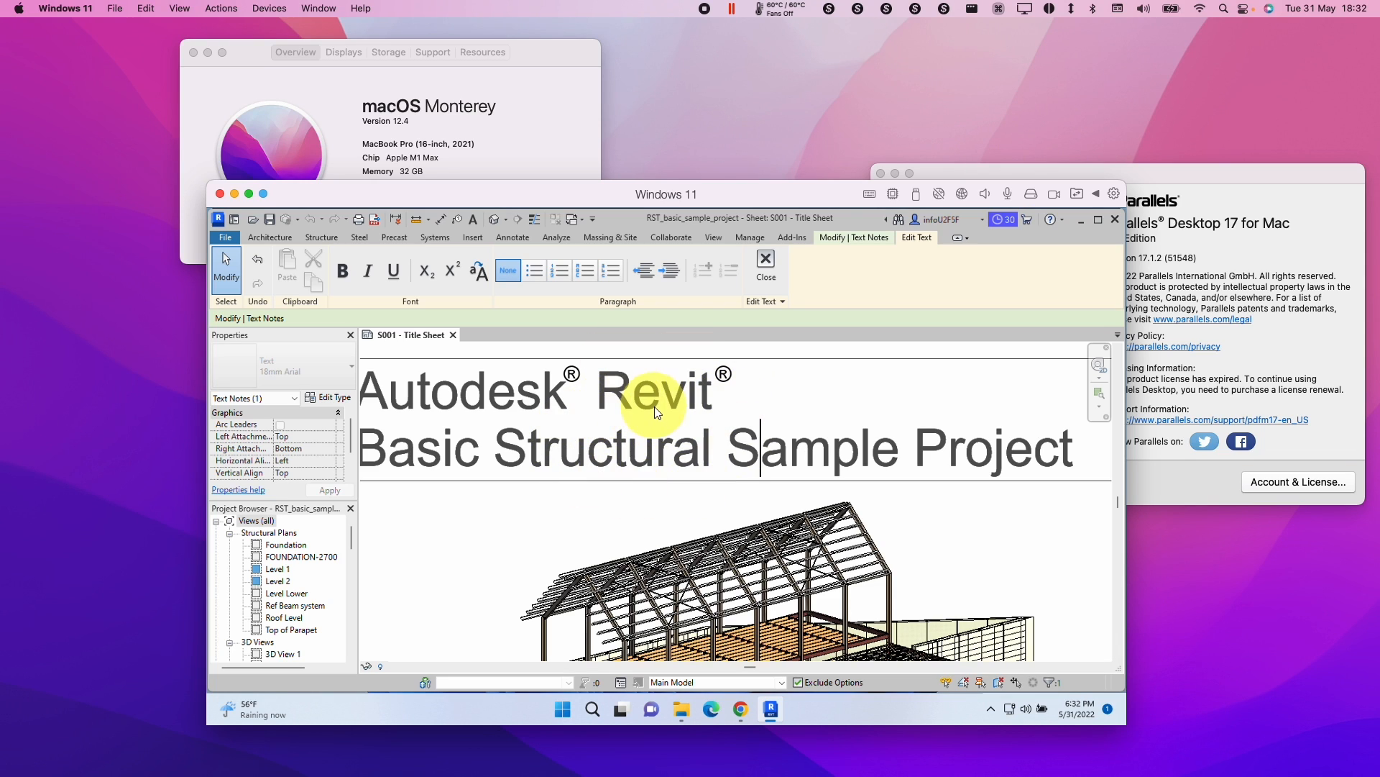
click(764, 267)
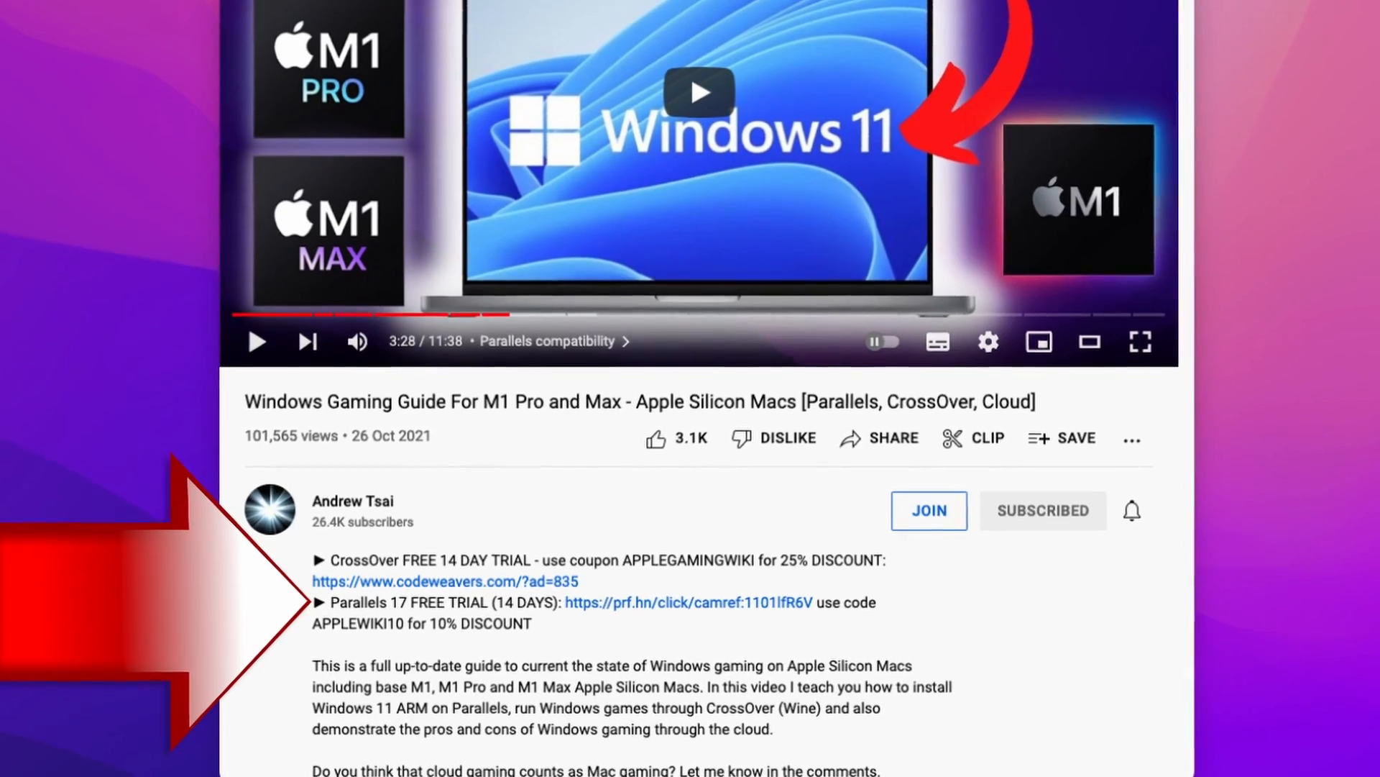
Buy a new Parallels Desktop license for the Pro Edition
scroll(down, 3)
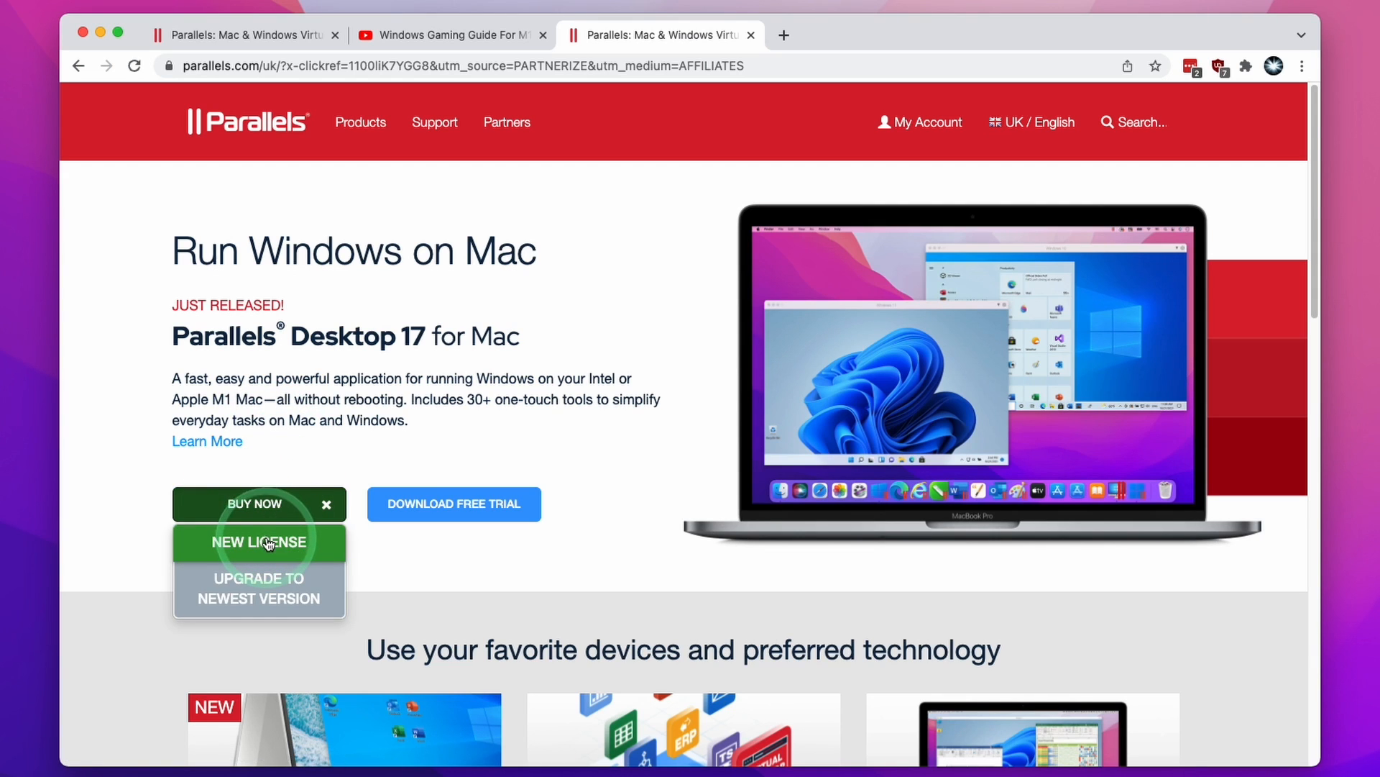
click(259, 541)
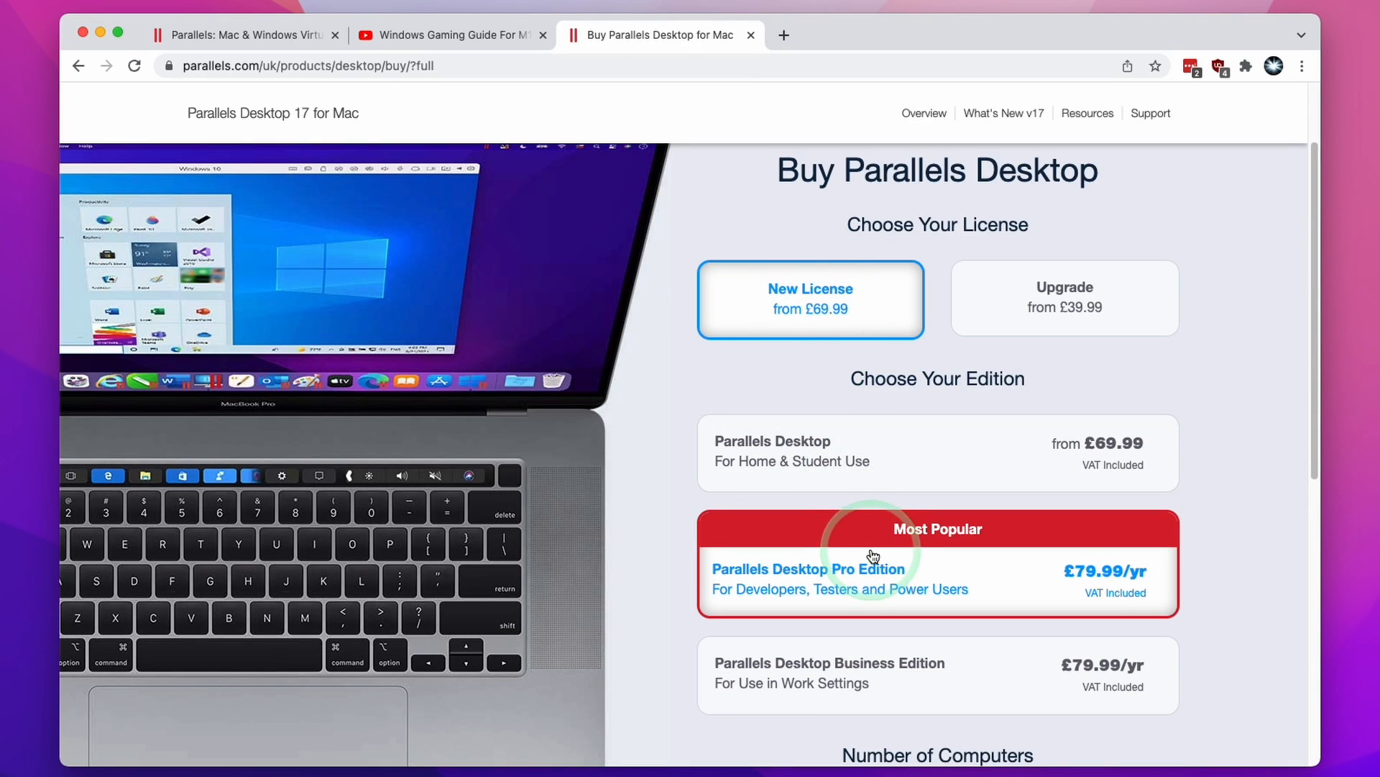
scroll(down, 3)
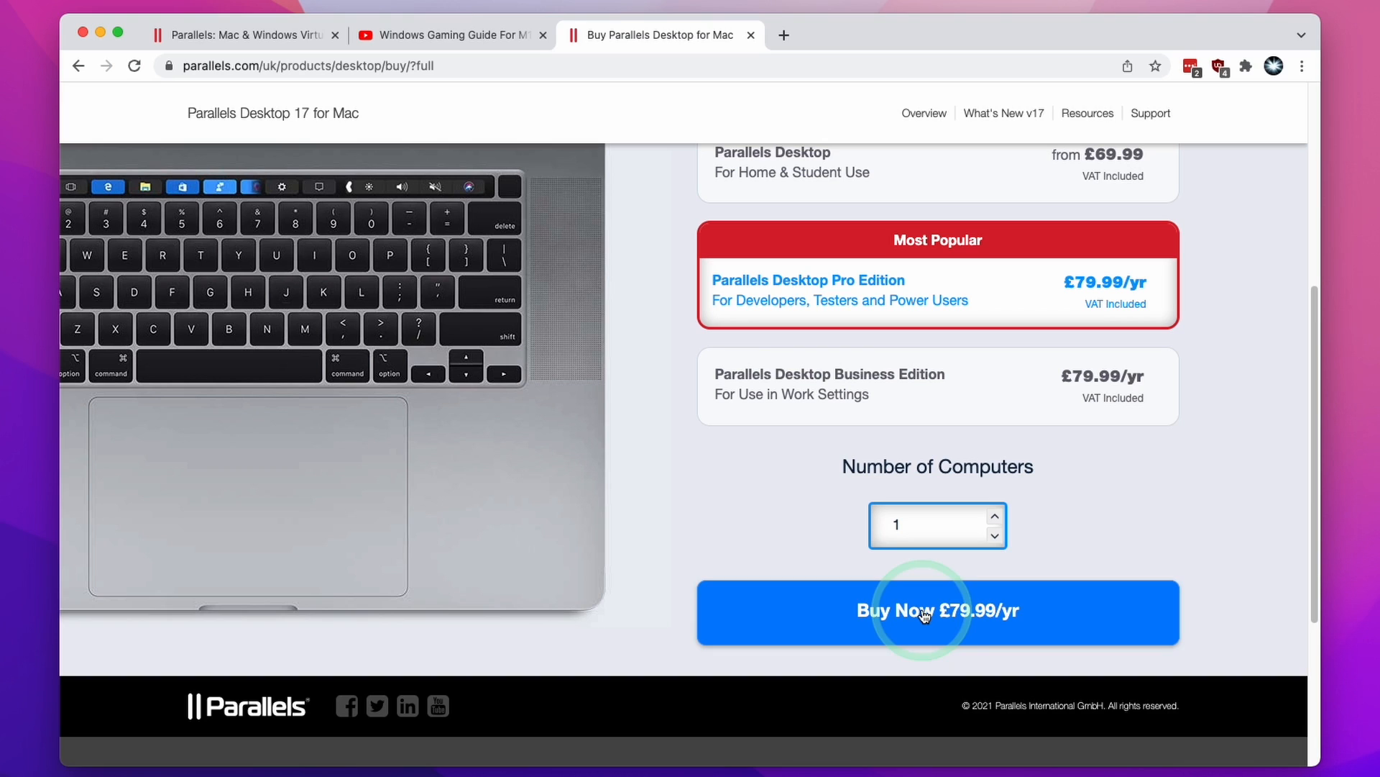
click(937, 611)
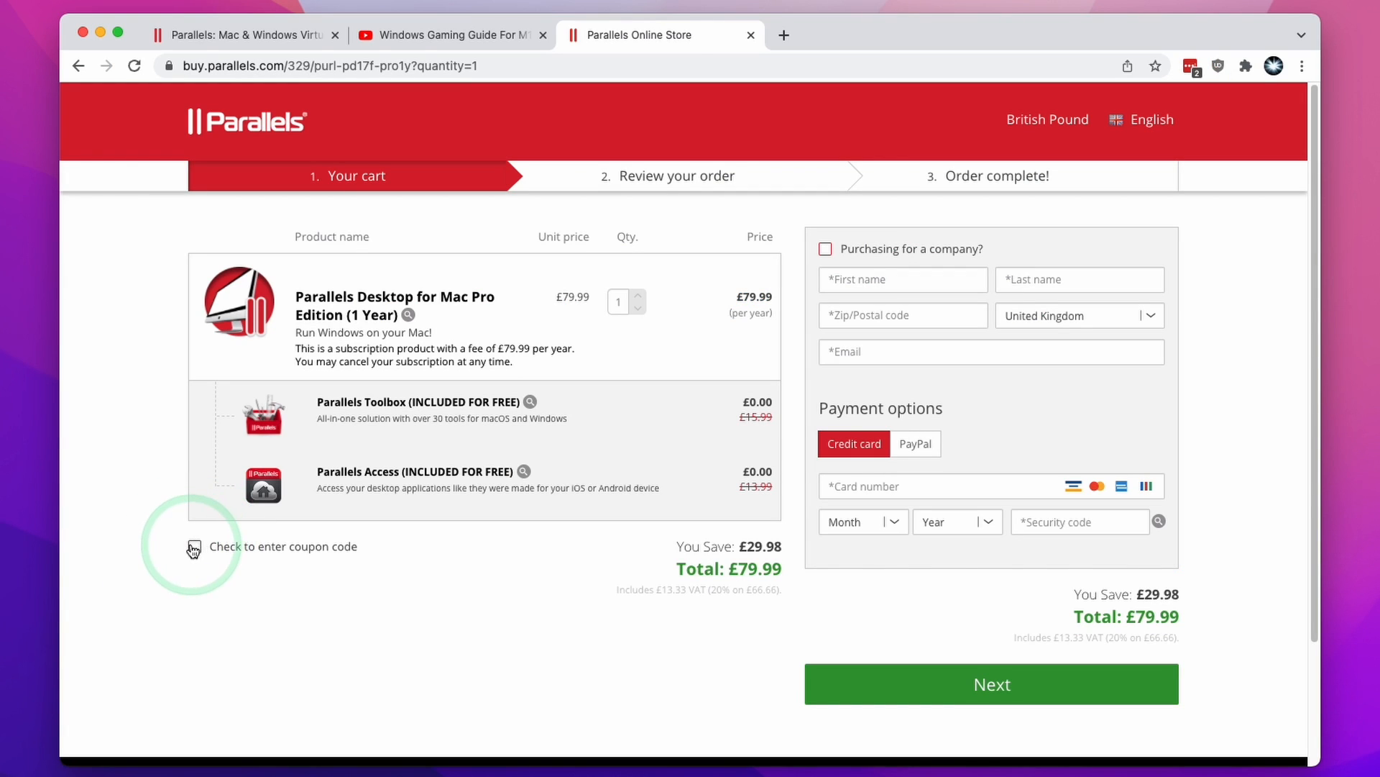
Apply the coupon code APPLEWIKI10 to the Pro Edition cart
click(195, 546)
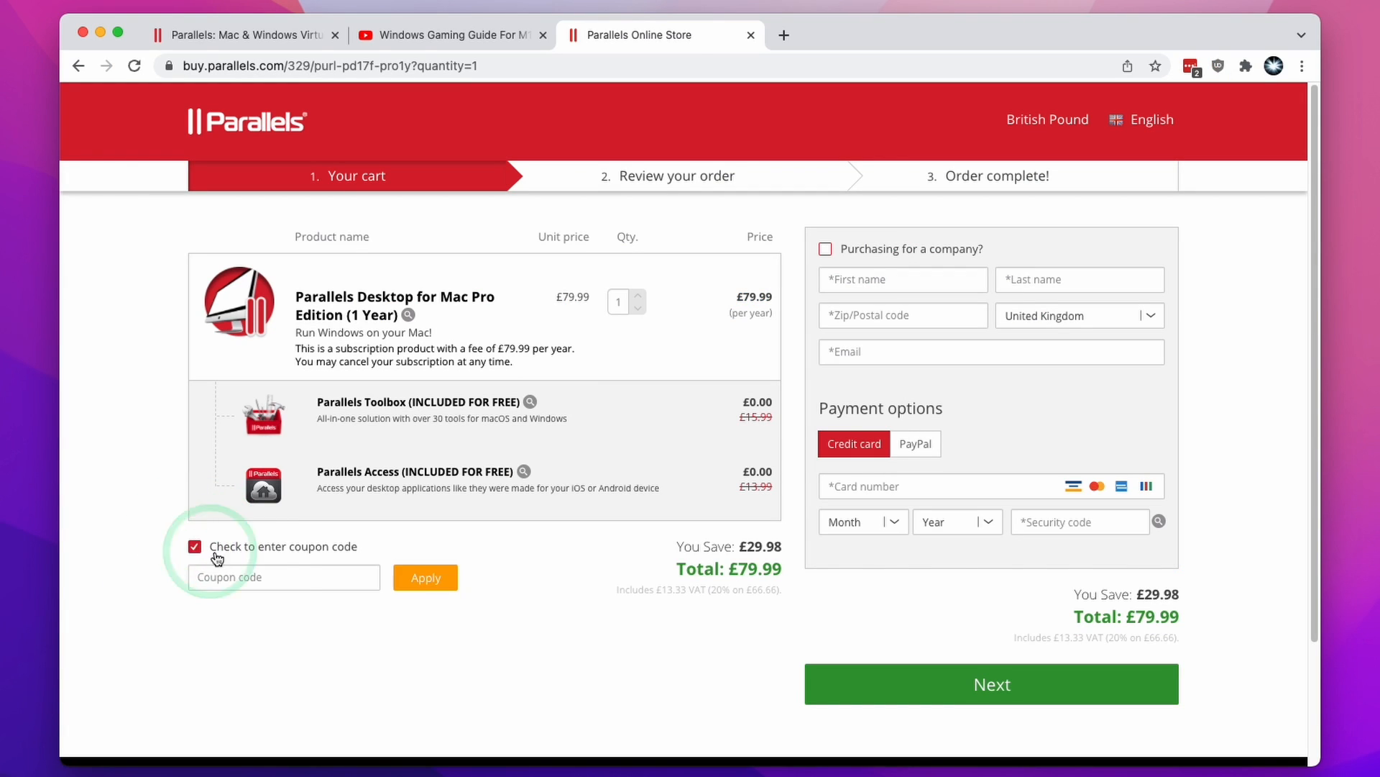
text(APPLEWIKI10)
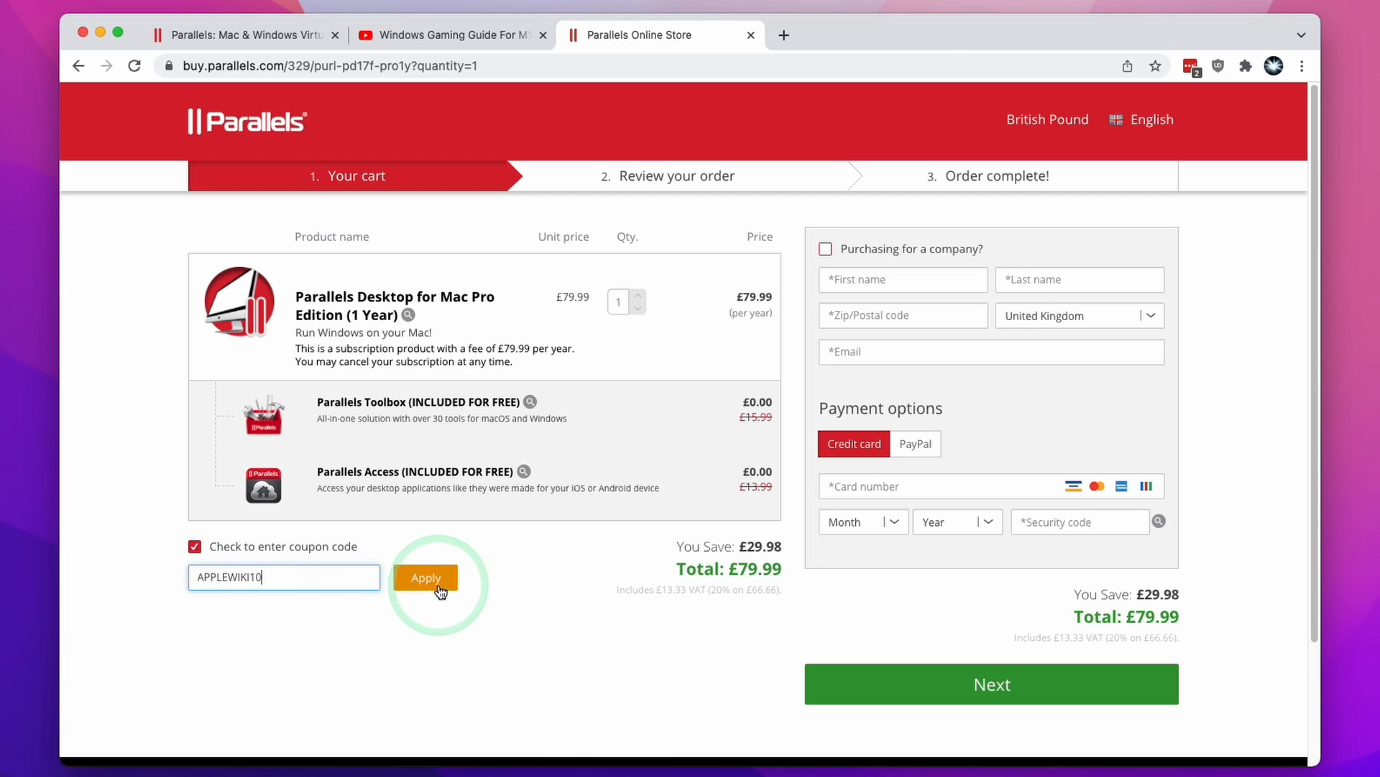
click(425, 578)
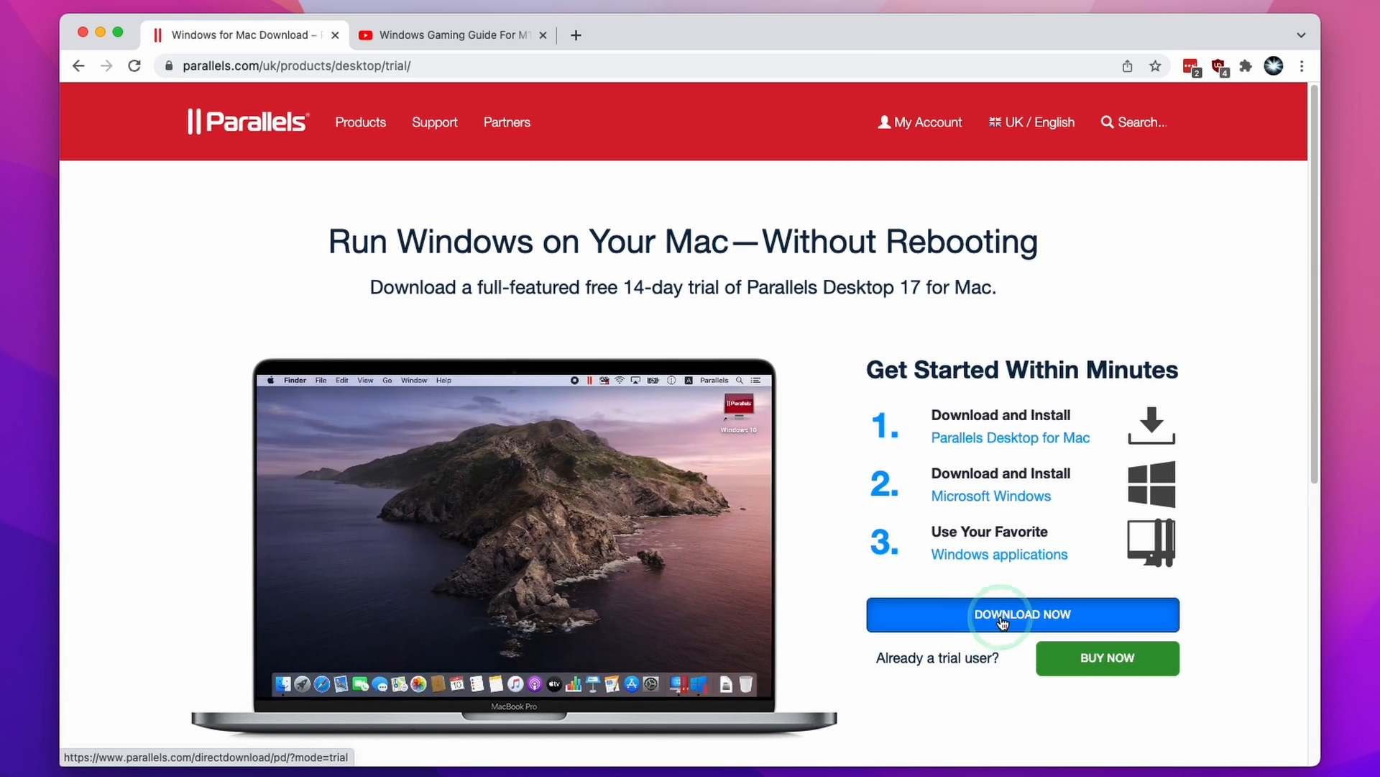
Download the Parallels trial and open Install Parallels Desktop.dmg from Downloads
click(1021, 614)
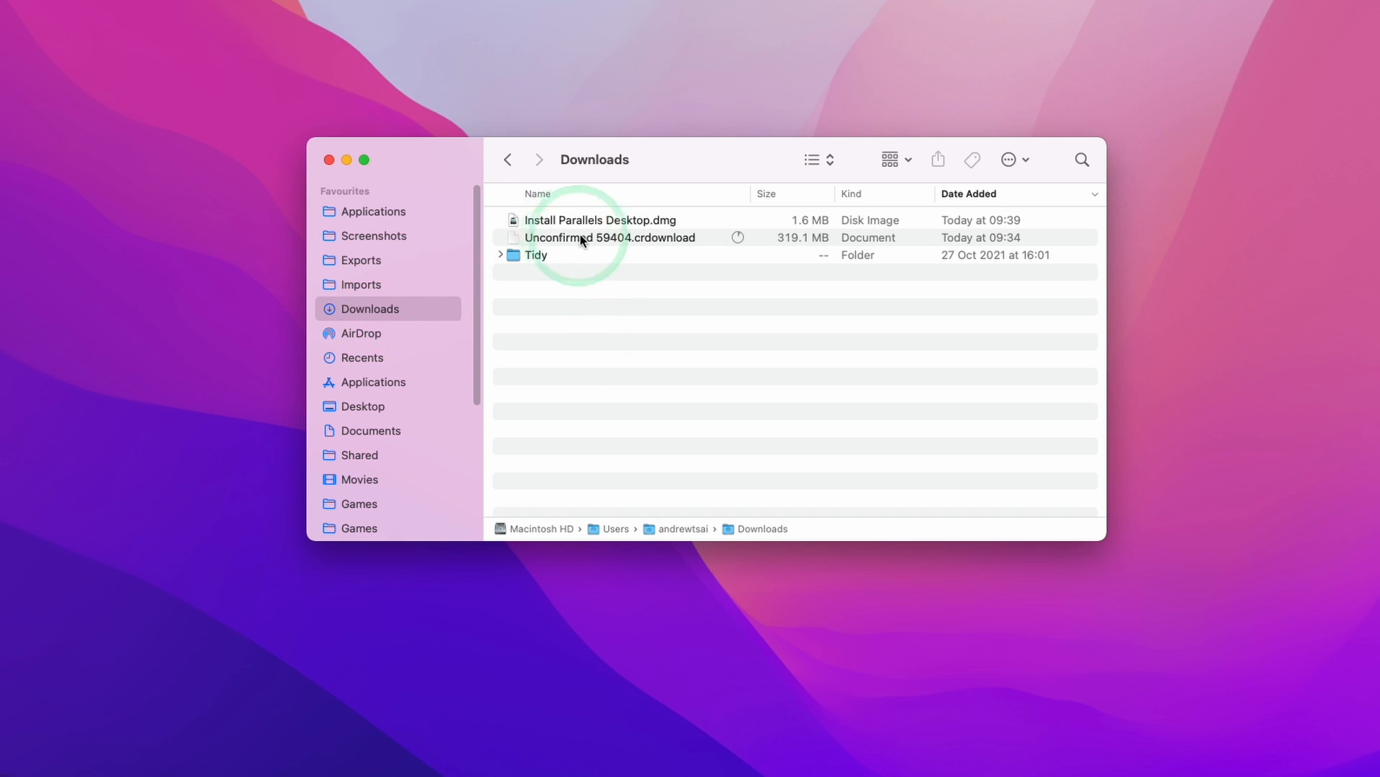
click(609, 236)
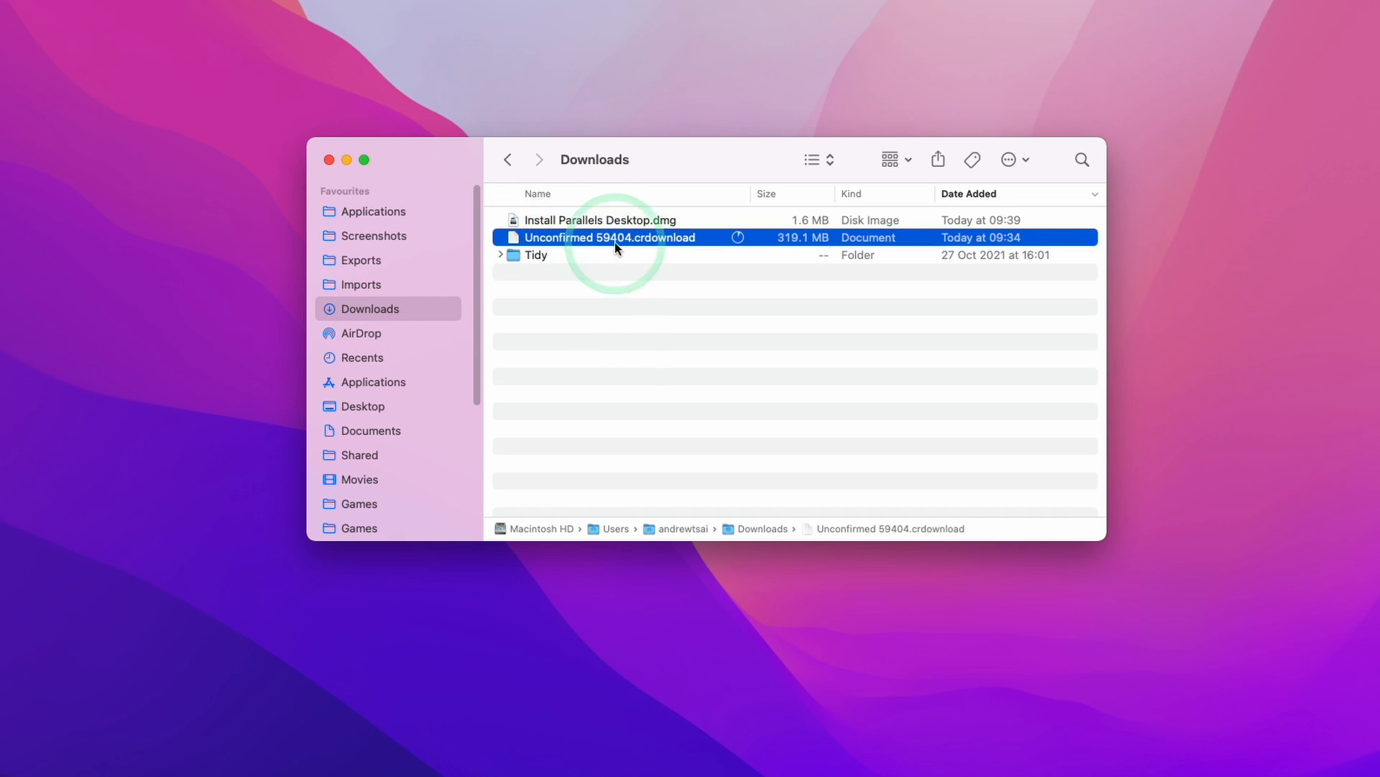
click(601, 220)
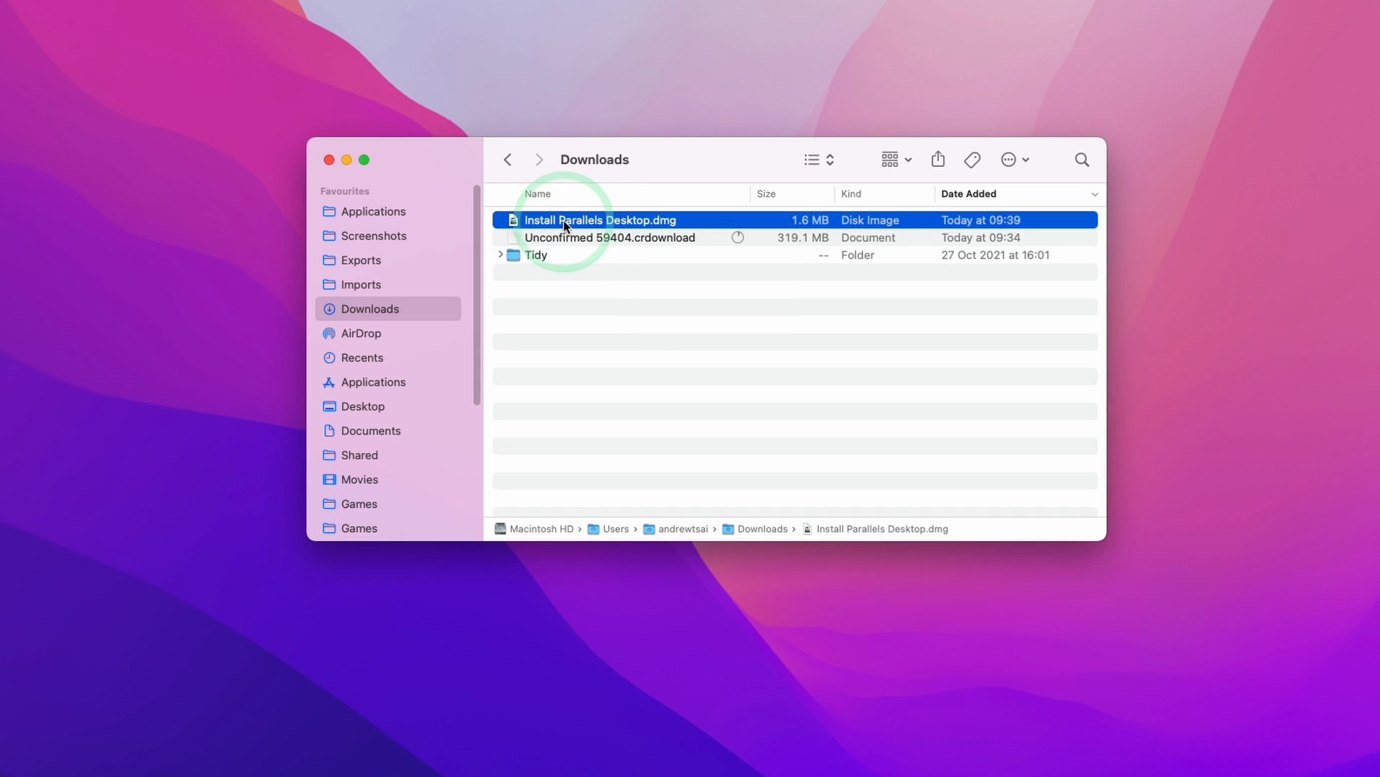
mouse_move(676, 239)
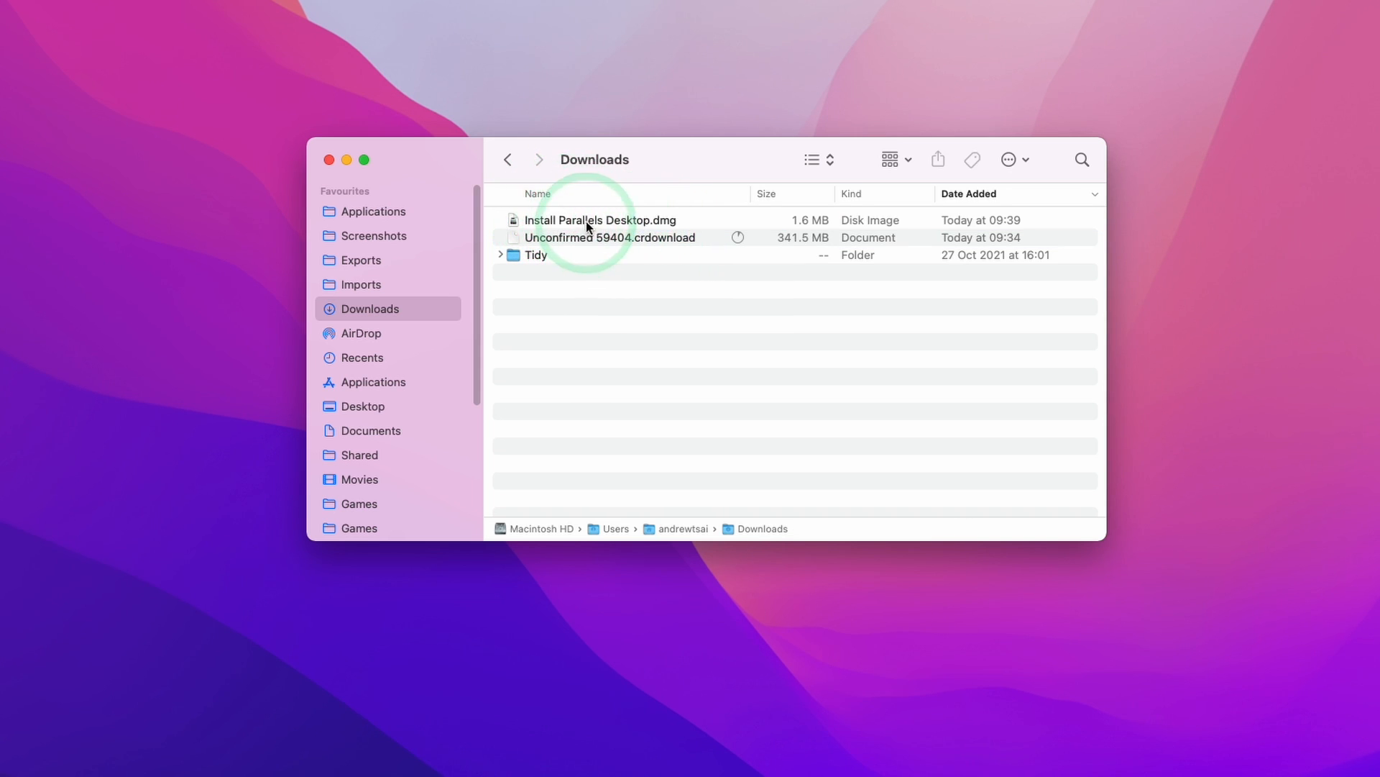
double_click(603, 219)
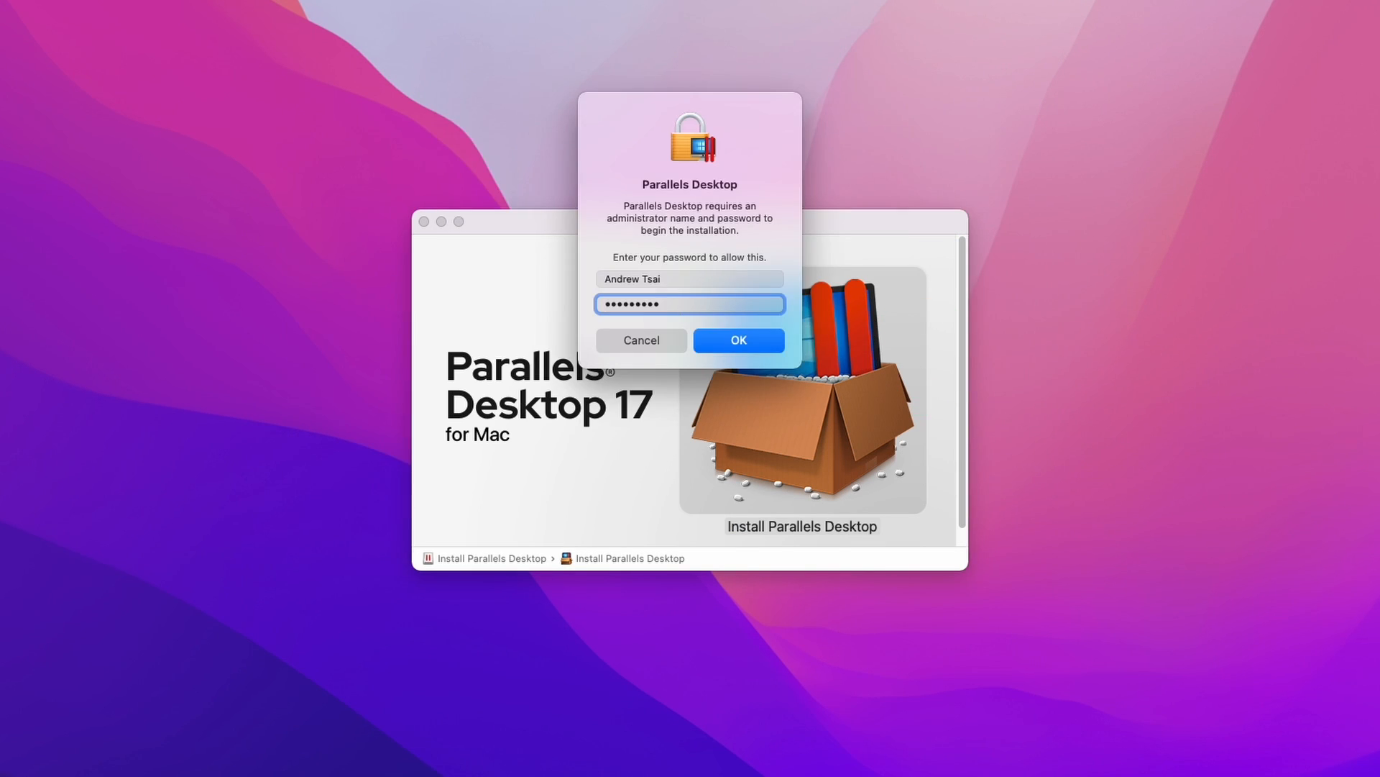
Launch Parallels Desktop from the Applications folder to reach its Installation Assistant
click(737, 341)
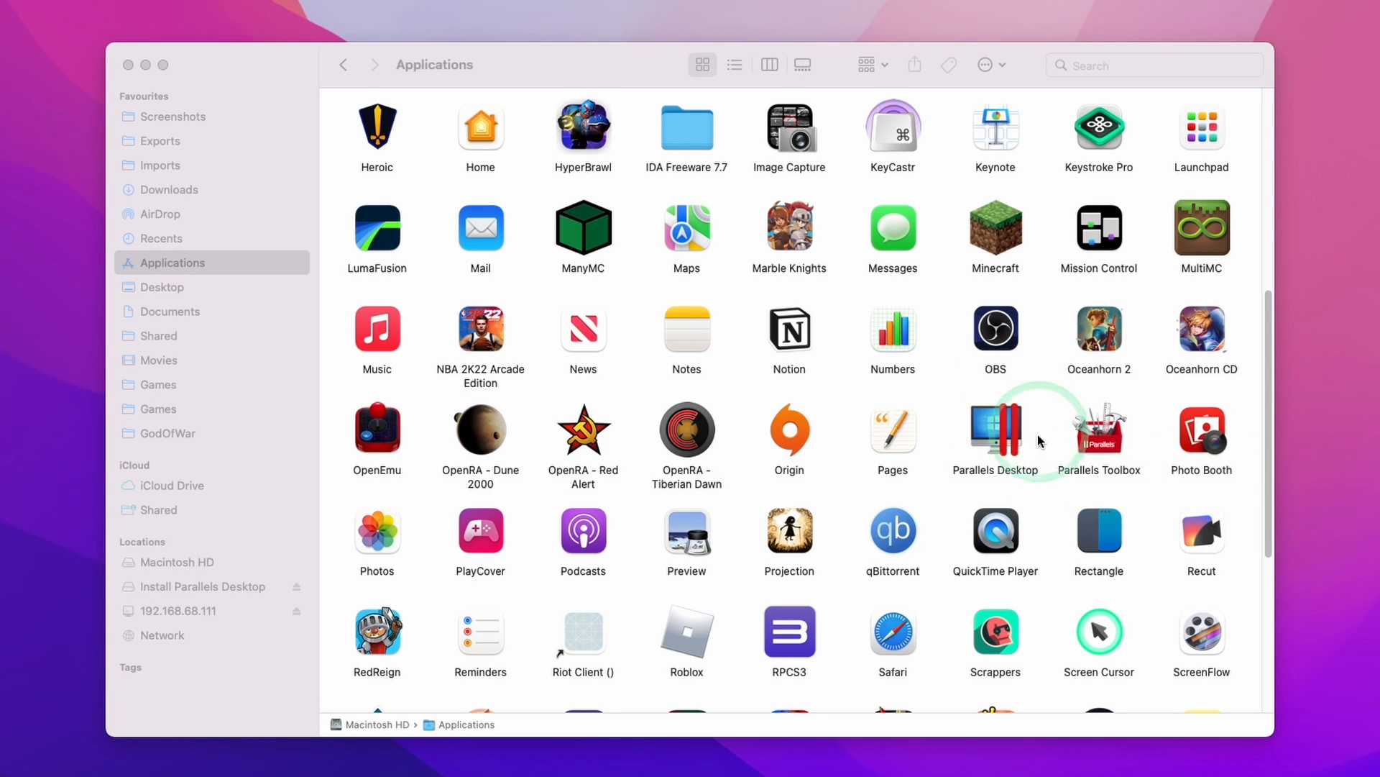
click(996, 429)
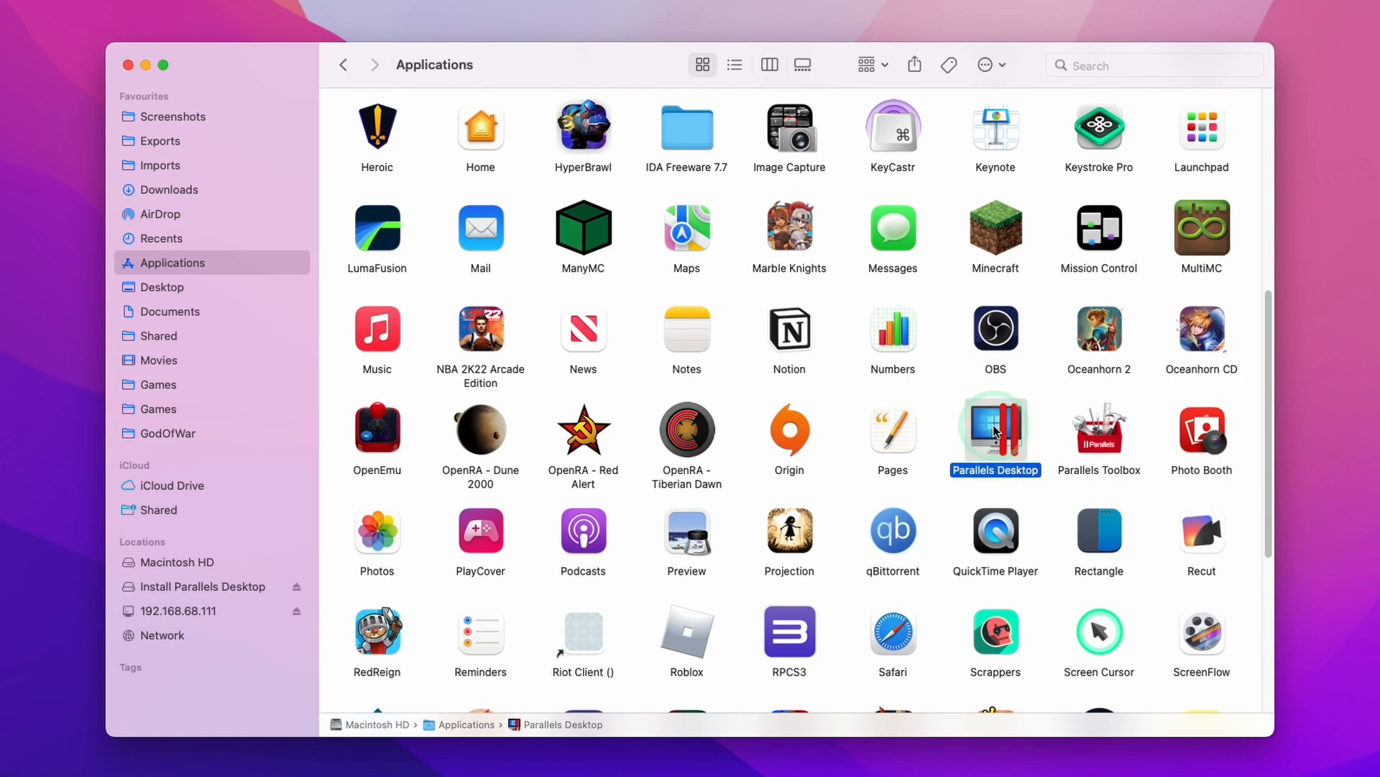
double_click(995, 427)
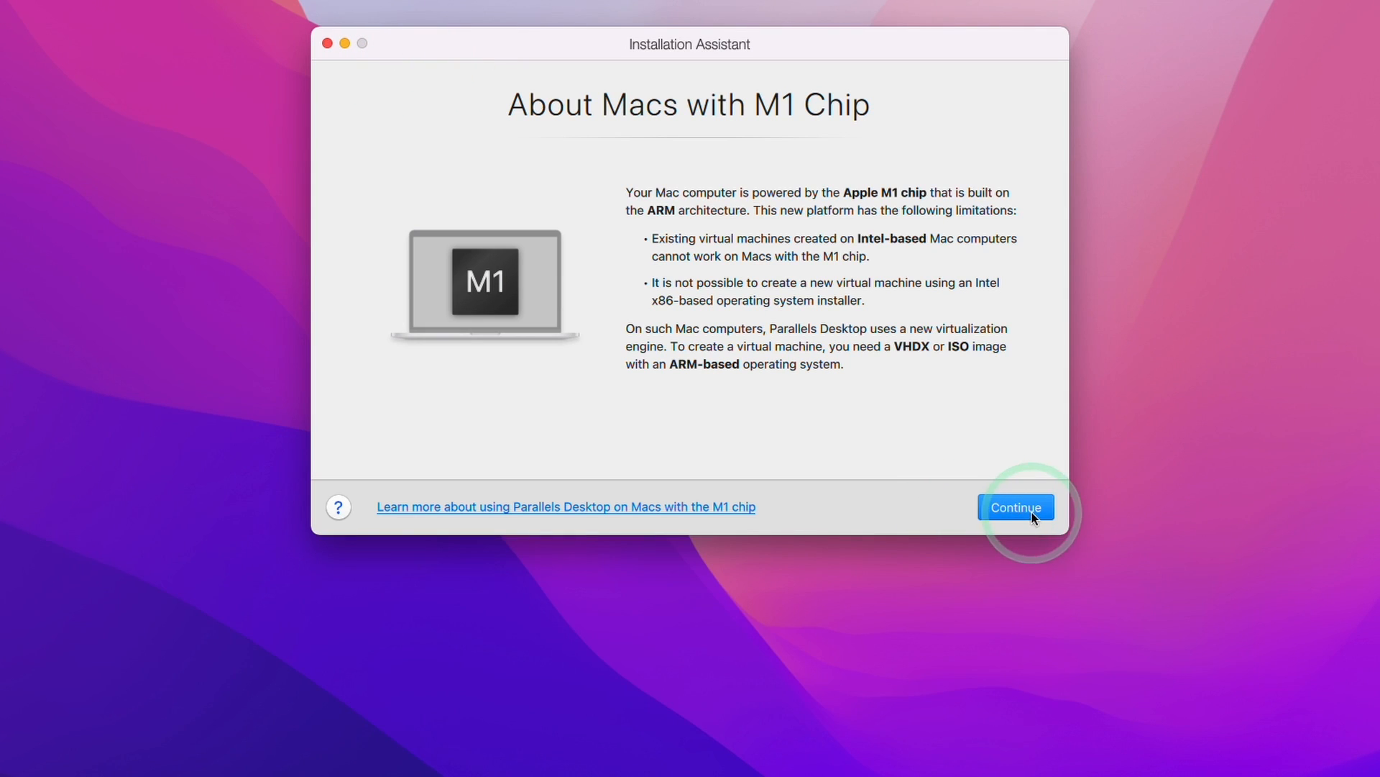
Get Windows 11 from Microsoft through the assistant and install it
click(1015, 507)
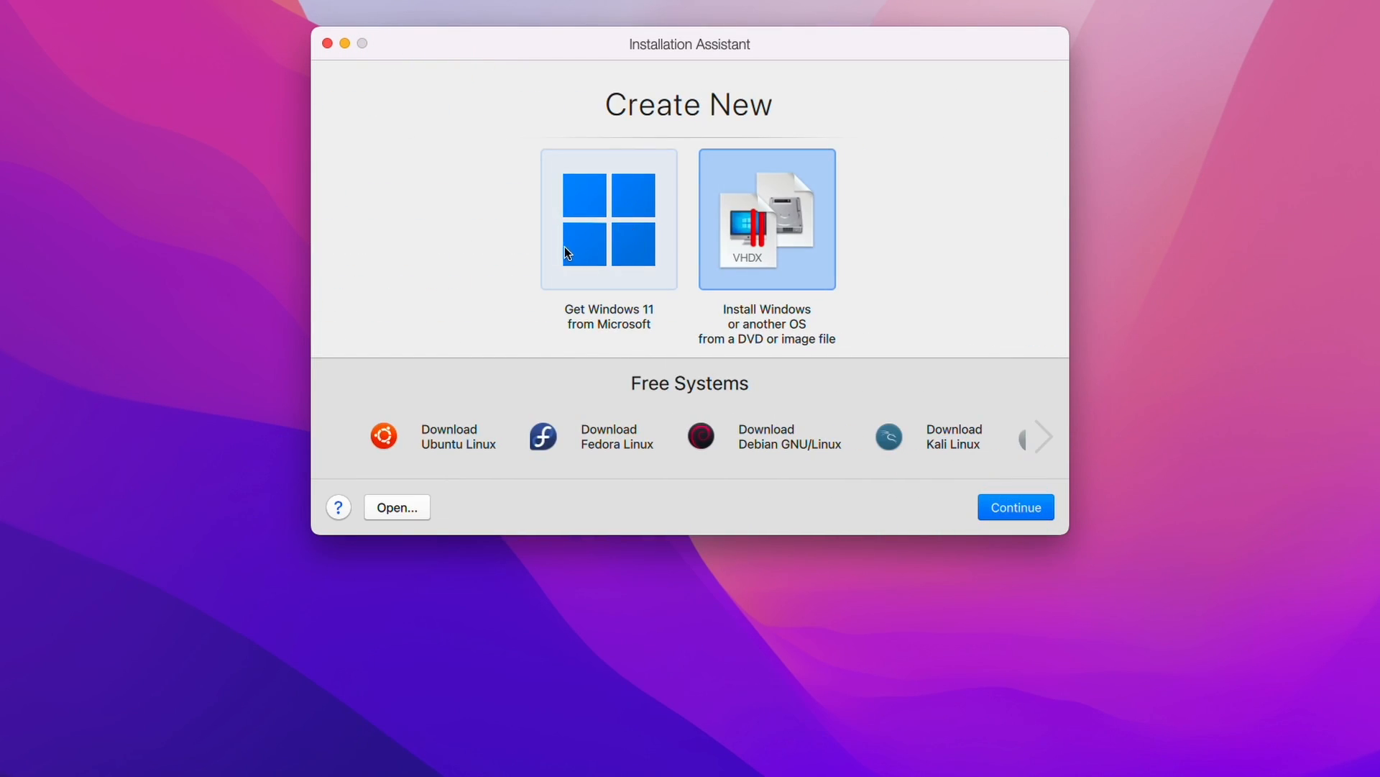
mouse_move(570, 274)
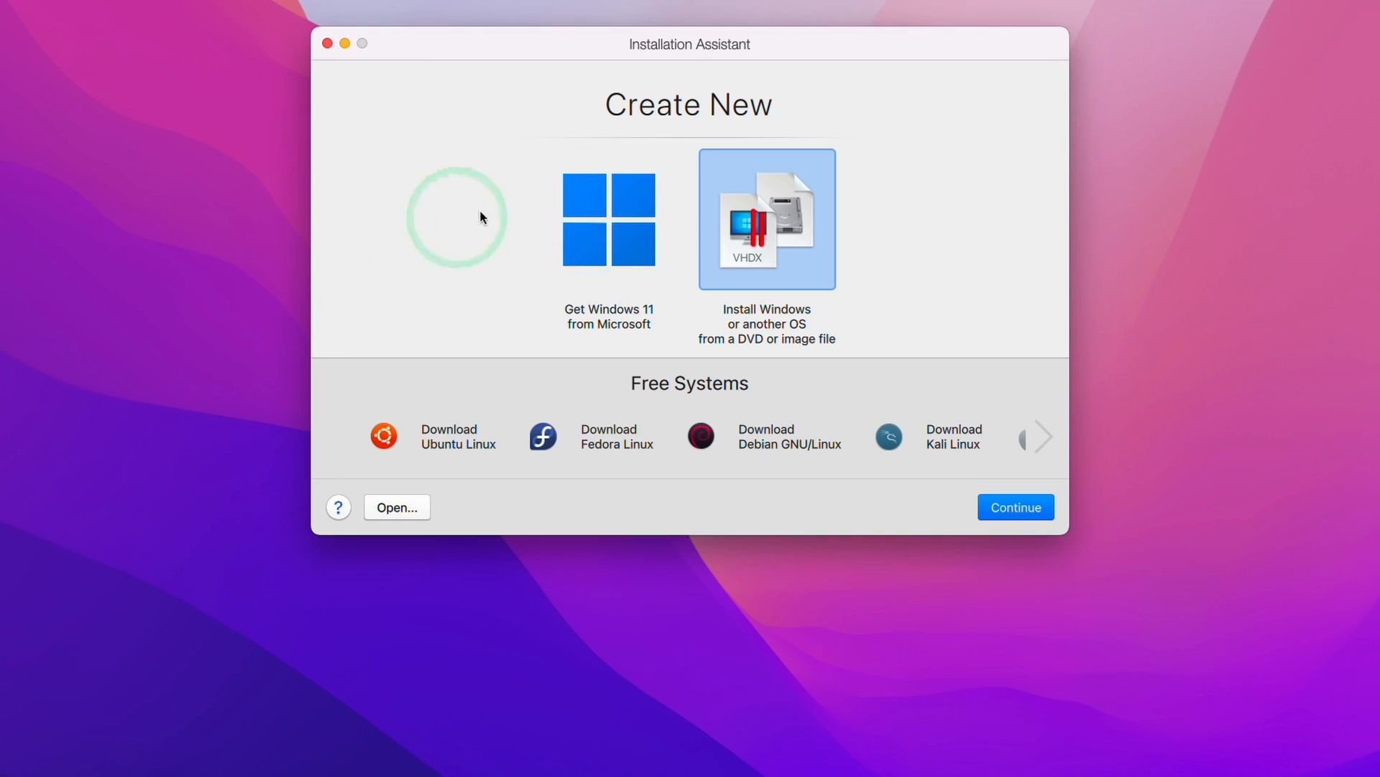
mouse_move(608, 218)
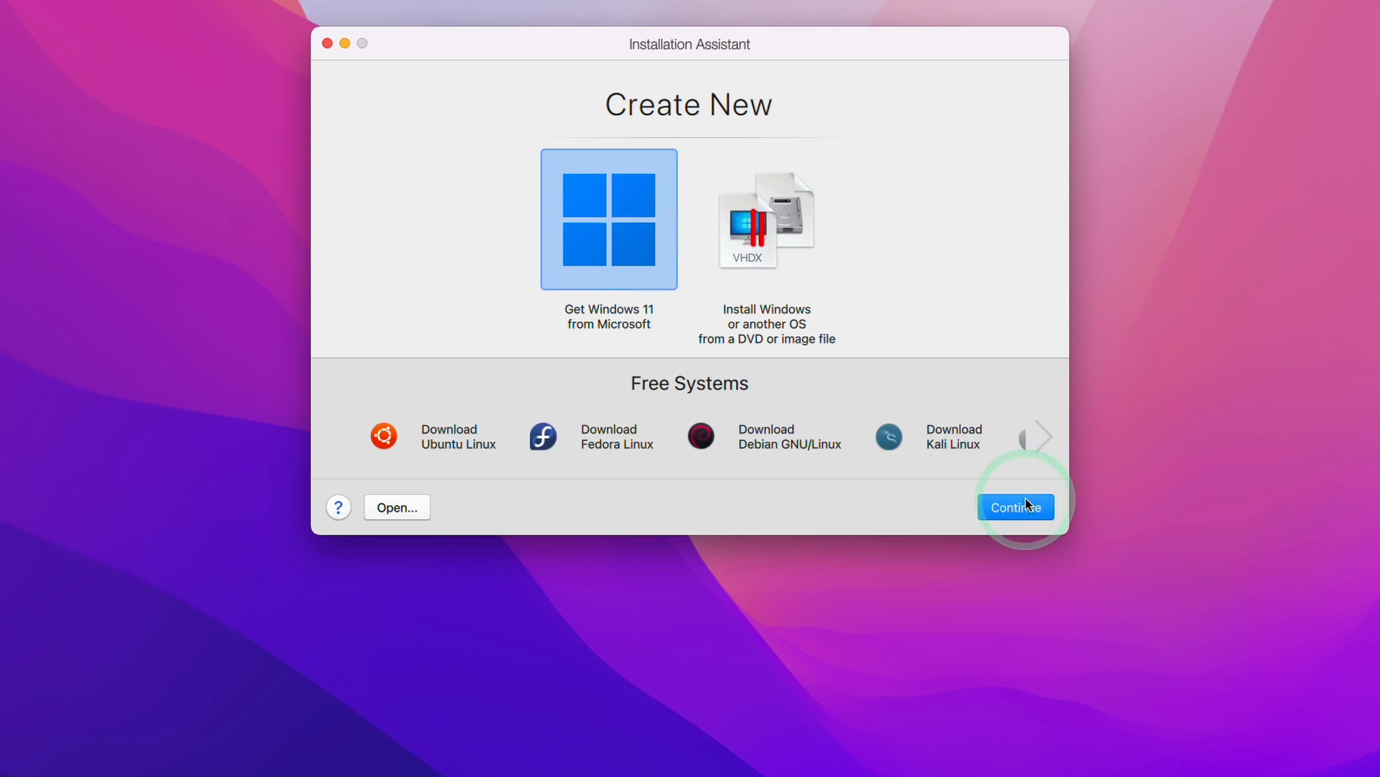
click(1015, 507)
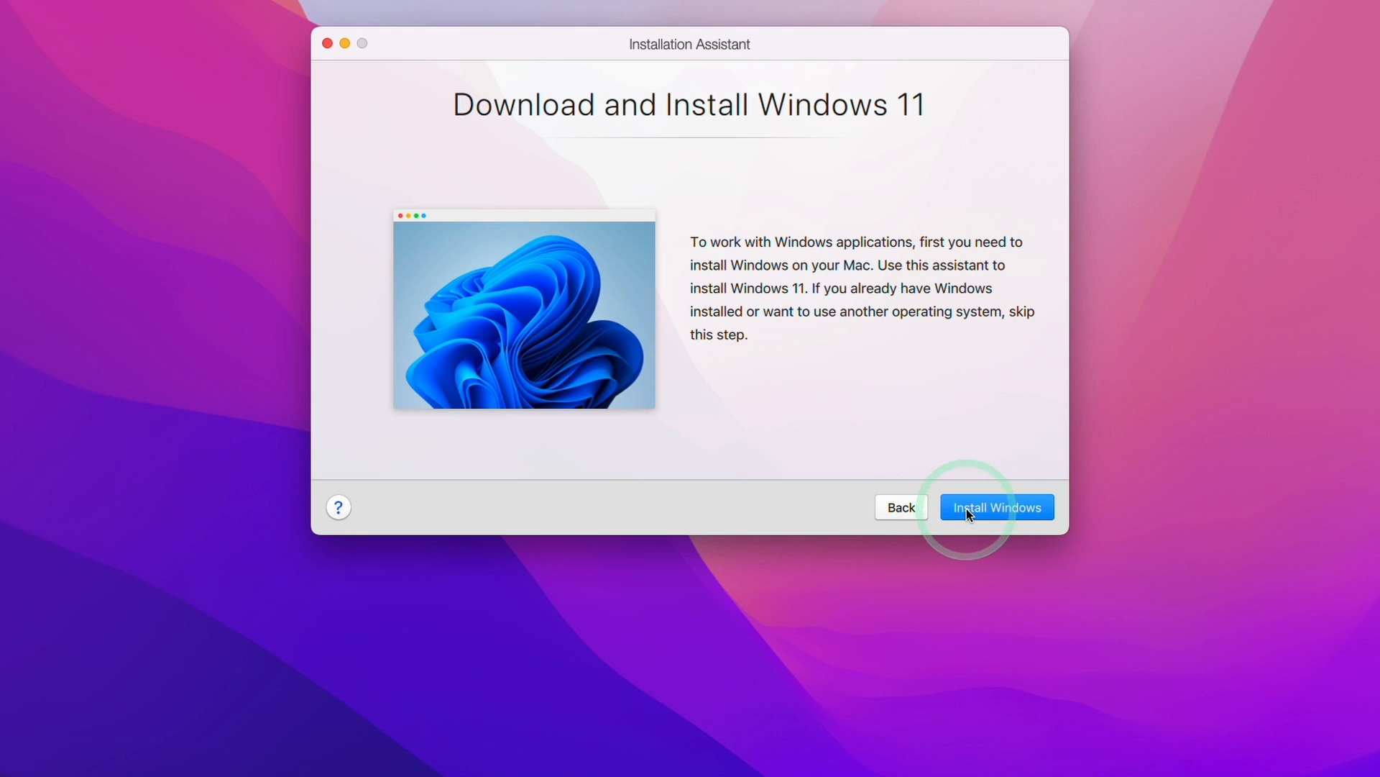
click(996, 507)
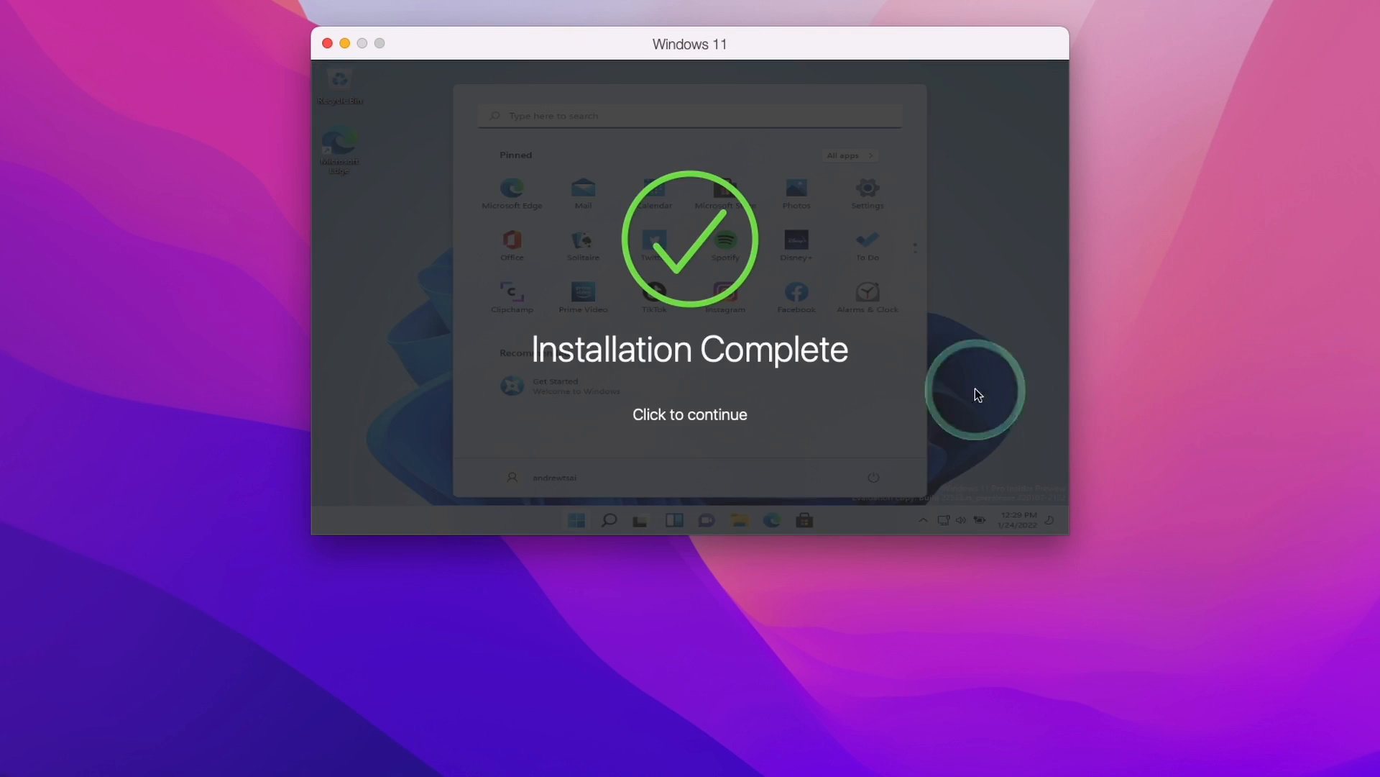
Dismiss the Installation Complete notice and close the Windows Update settings
click(690, 414)
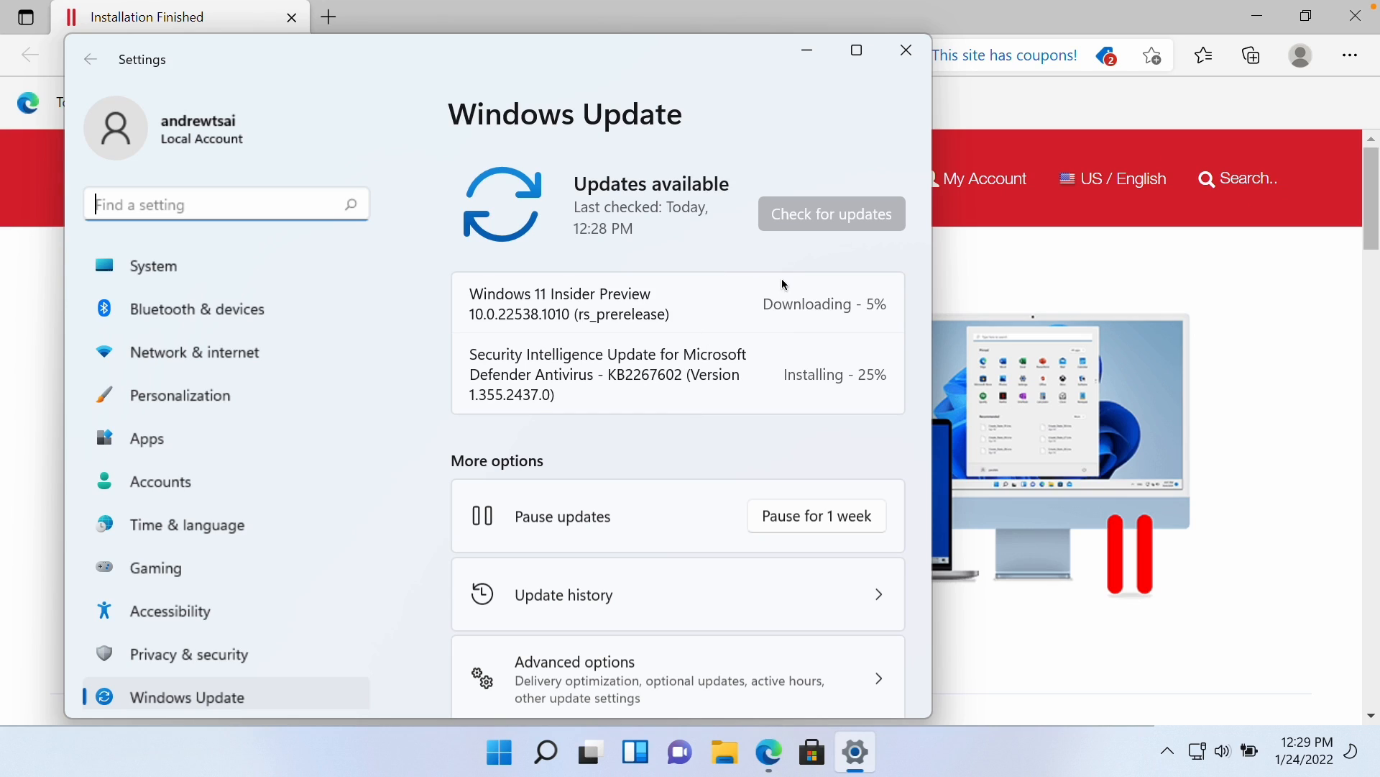
mouse_move(448, 262)
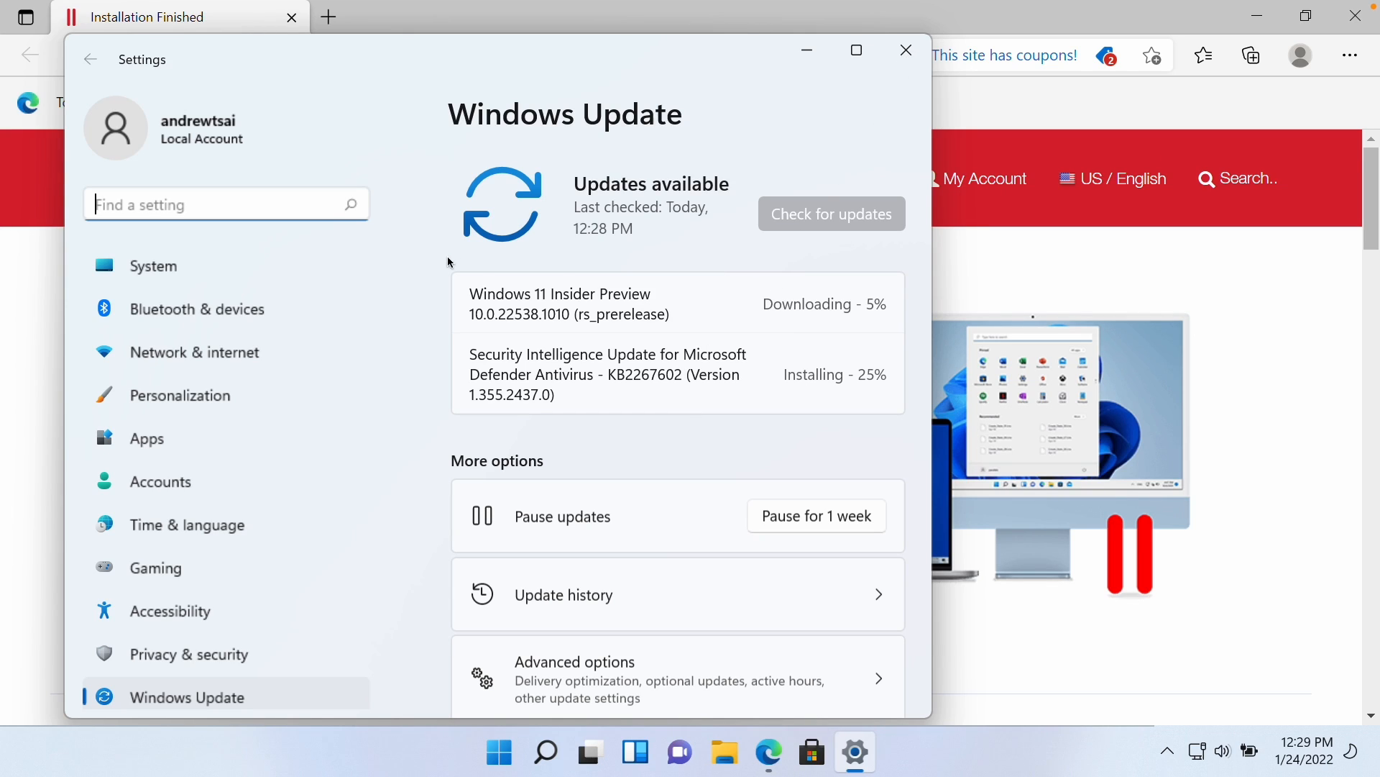
mouse_move(580, 84)
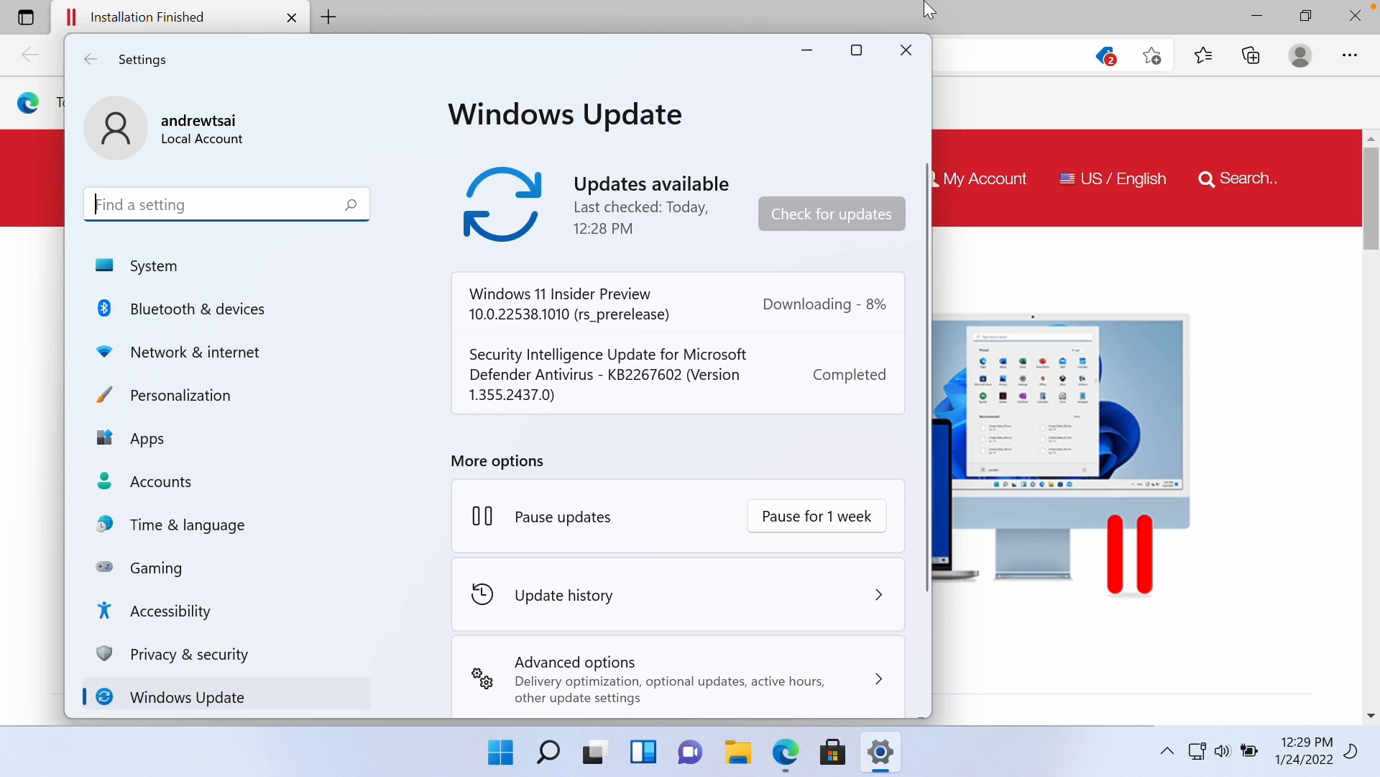
click(906, 50)
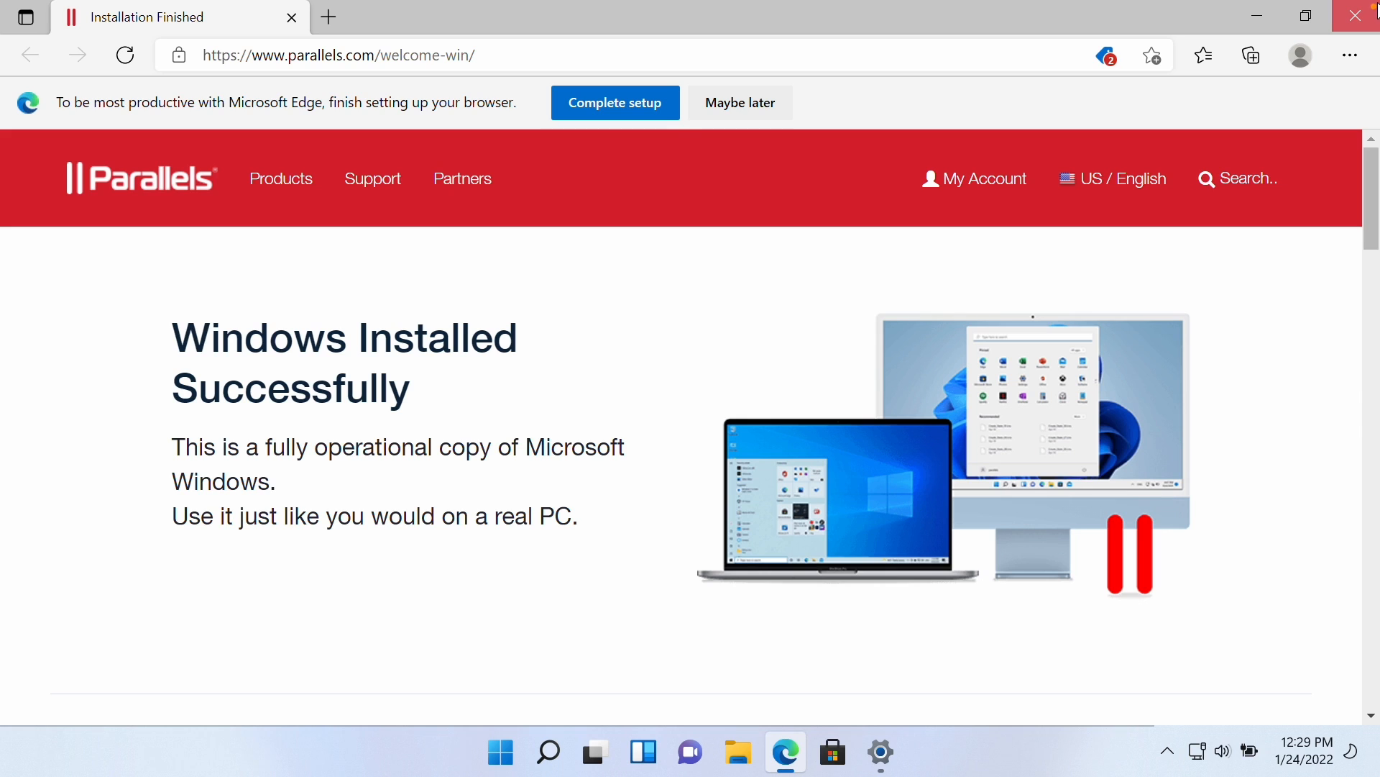
Download the Google Chrome installer using Microsoft Edge
click(1359, 16)
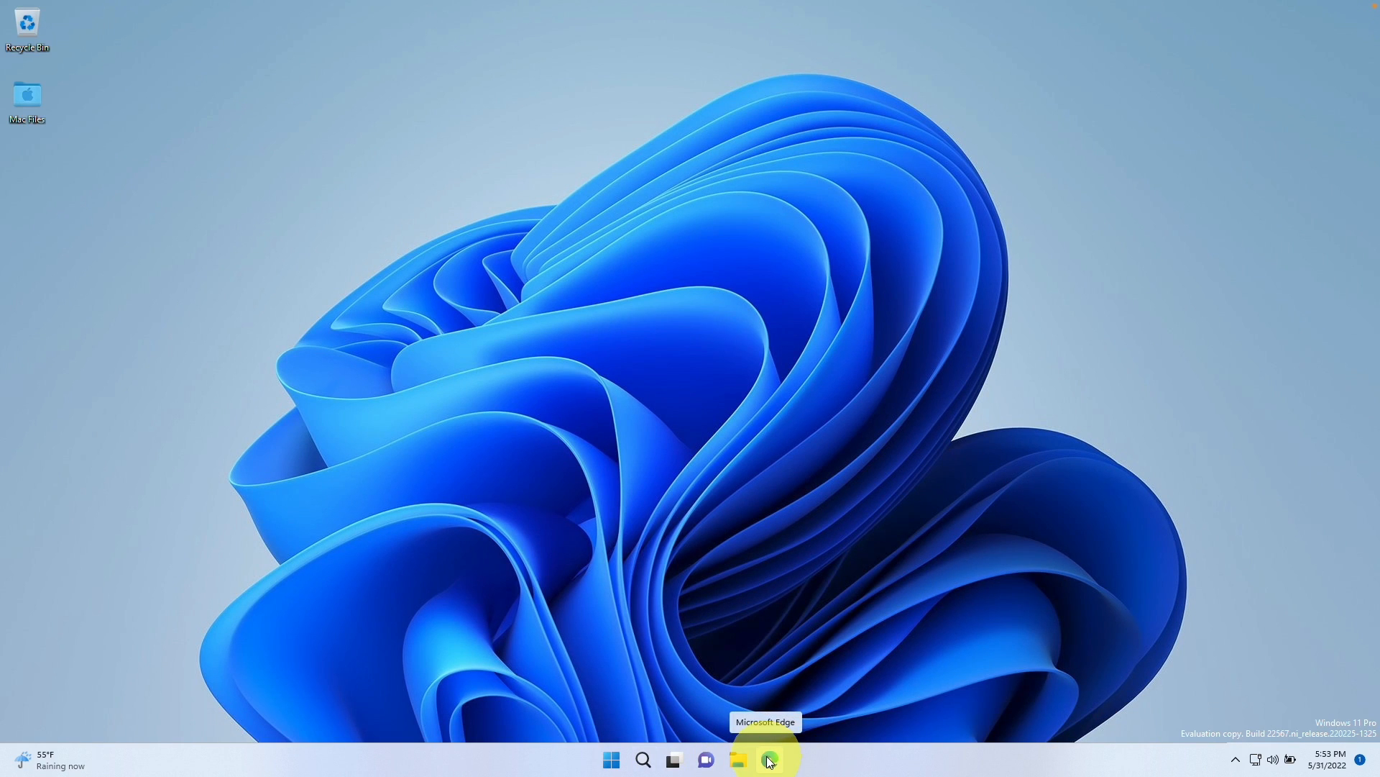
click(768, 760)
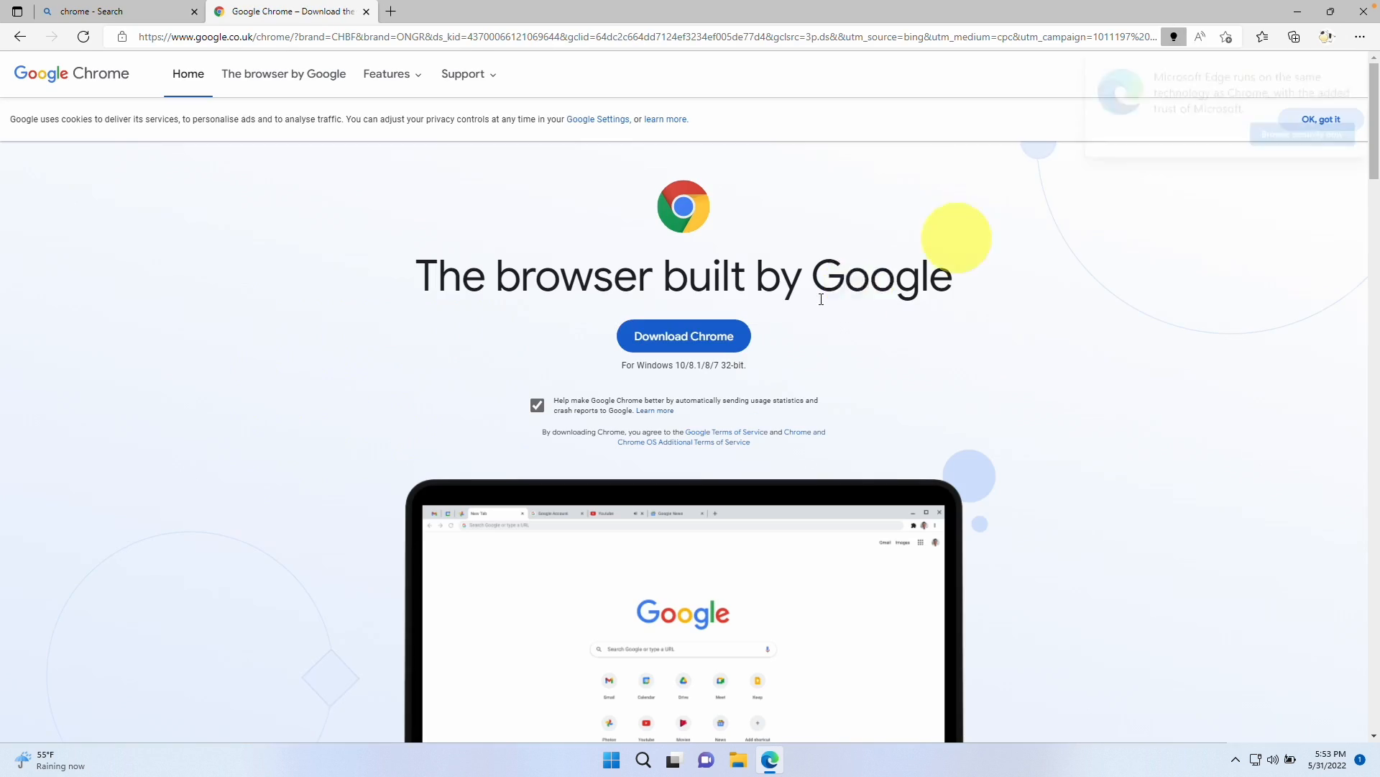
mouse_move(683, 336)
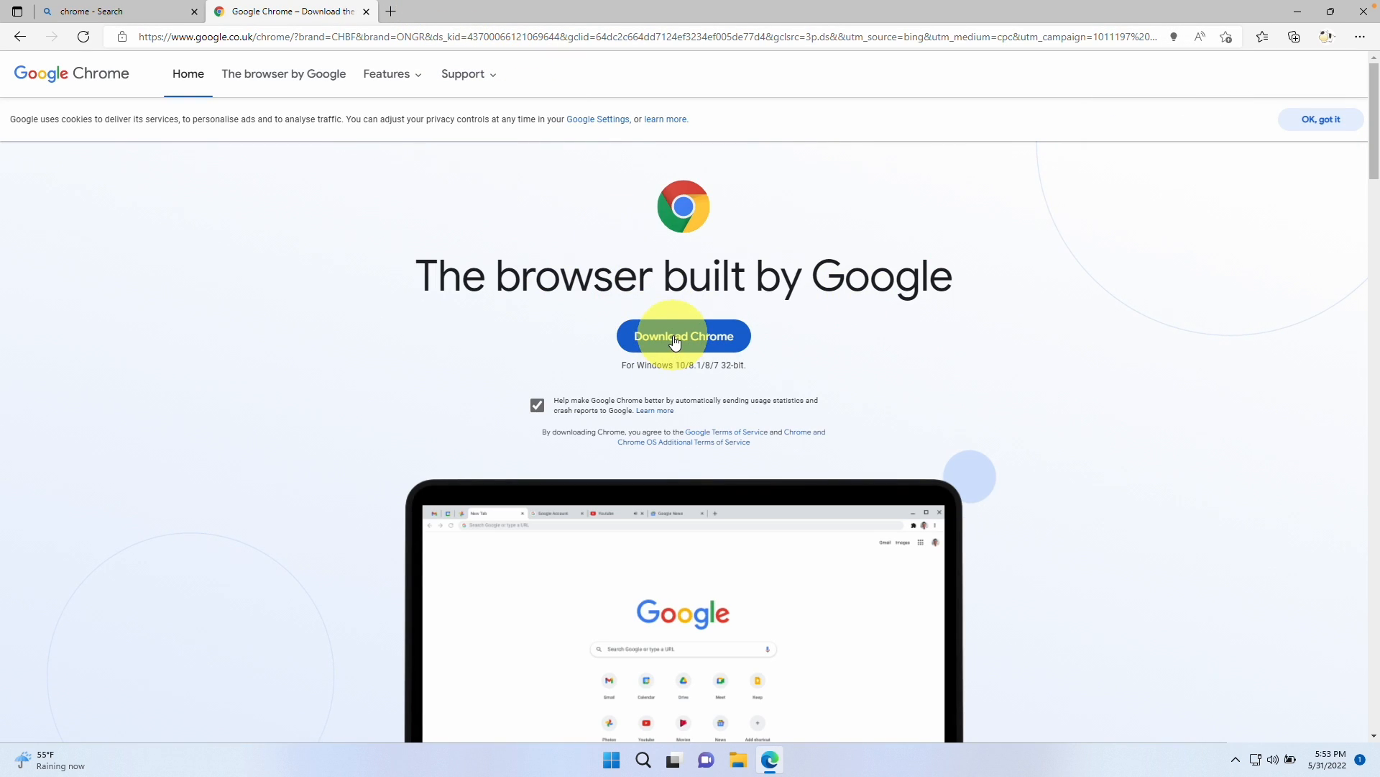
click(682, 335)
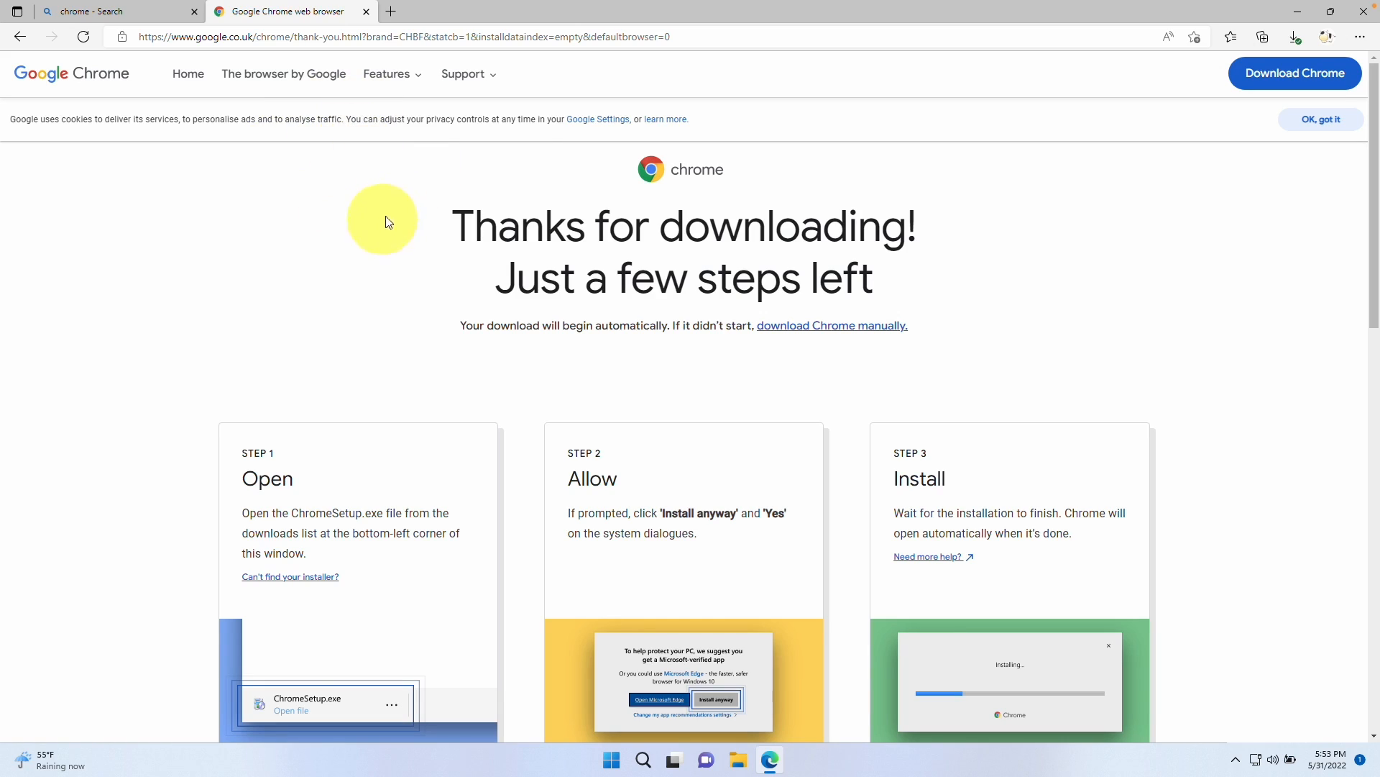
mouse_move(396, 529)
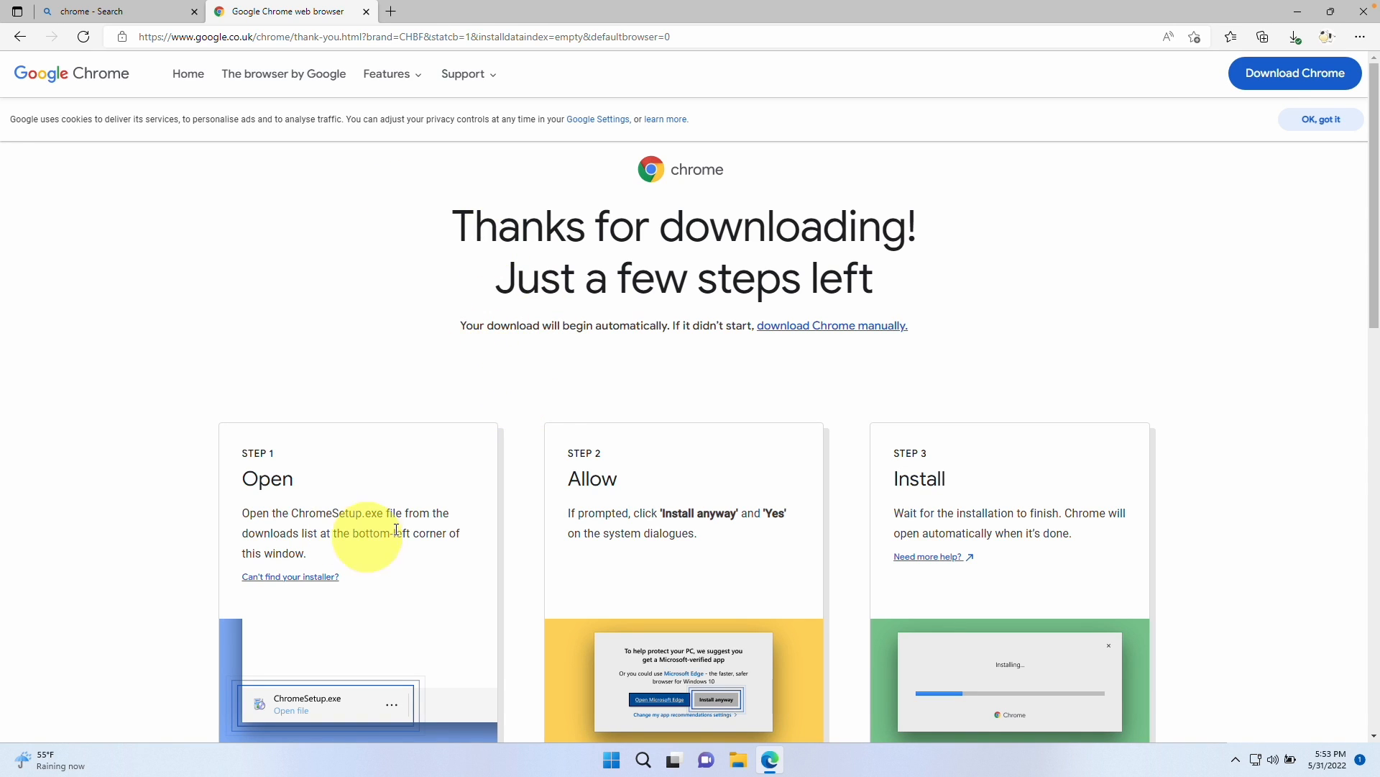
Run ChromeSetup.exe from Edge's downloads and allow it in User Account Control
click(1294, 36)
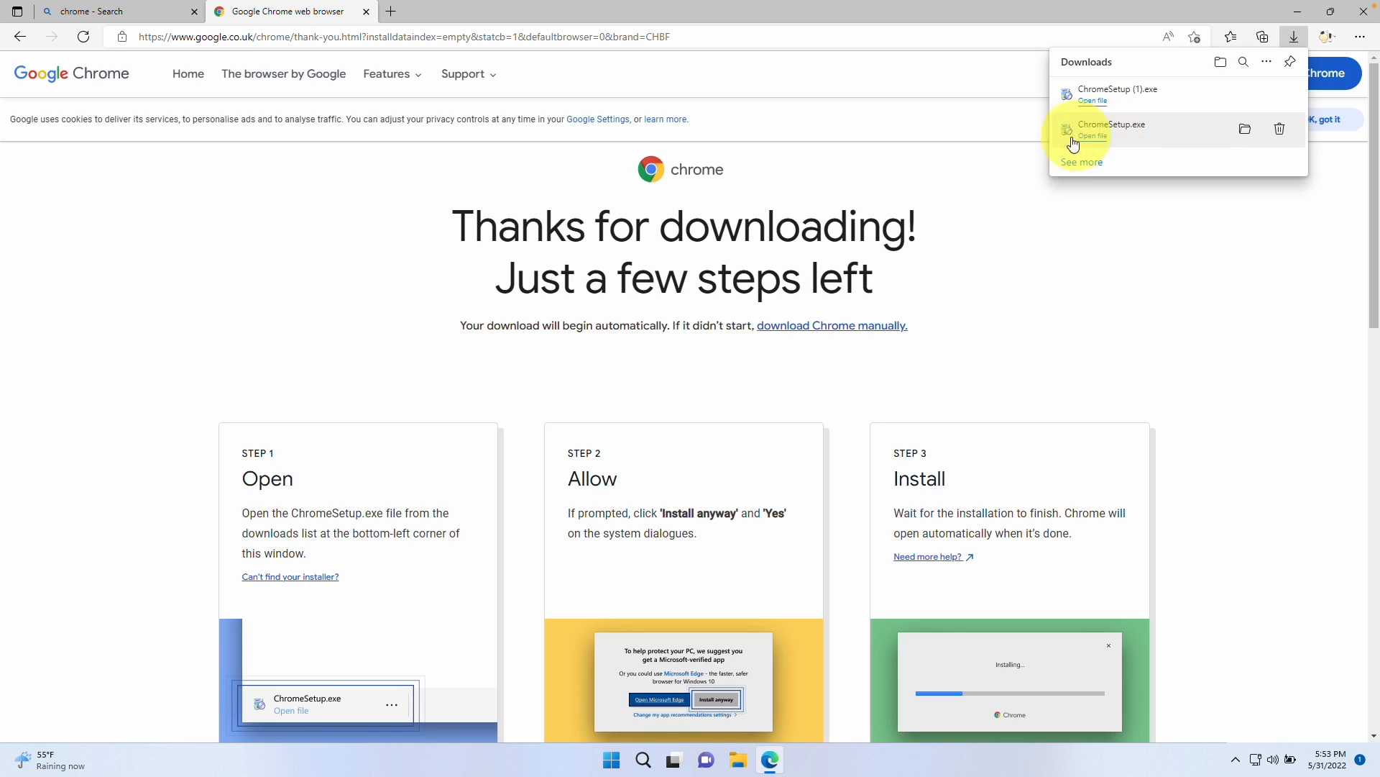
click(1092, 136)
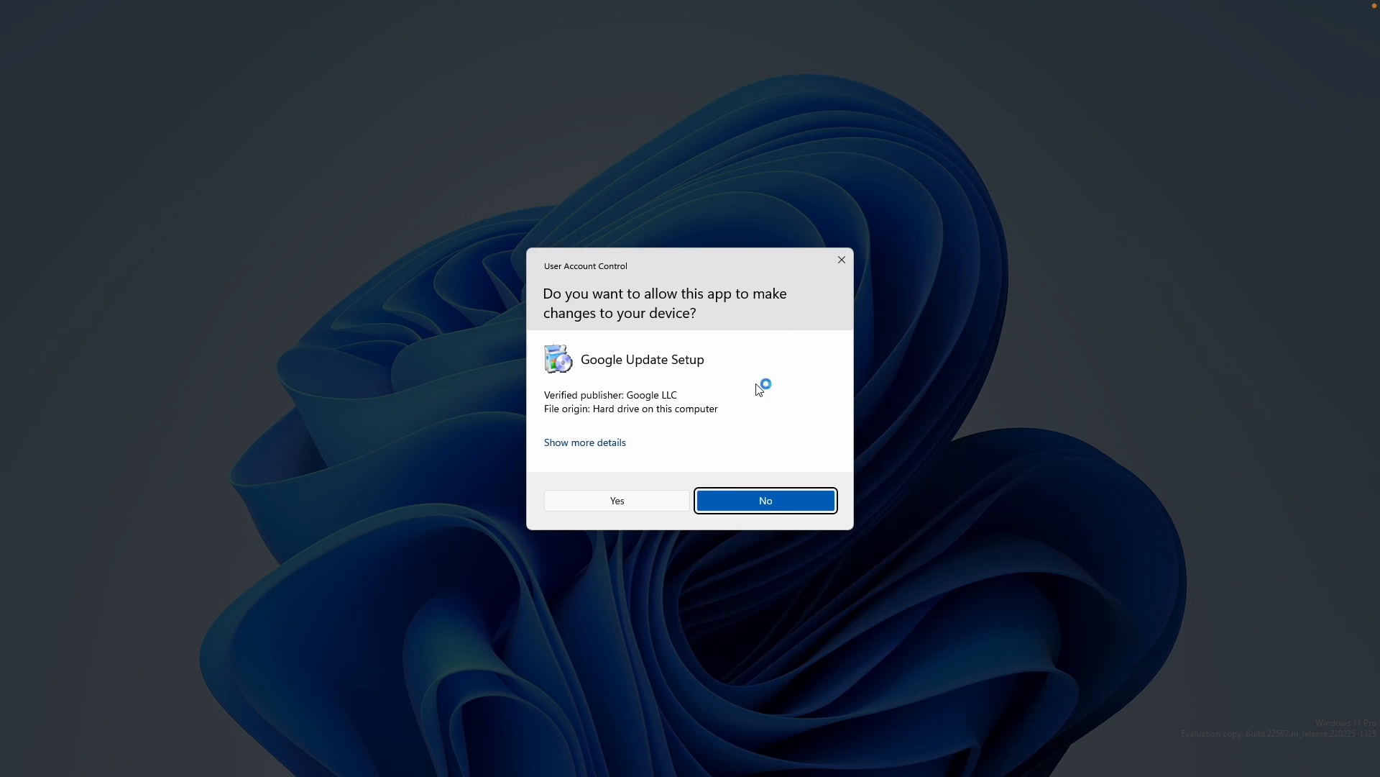
click(765, 499)
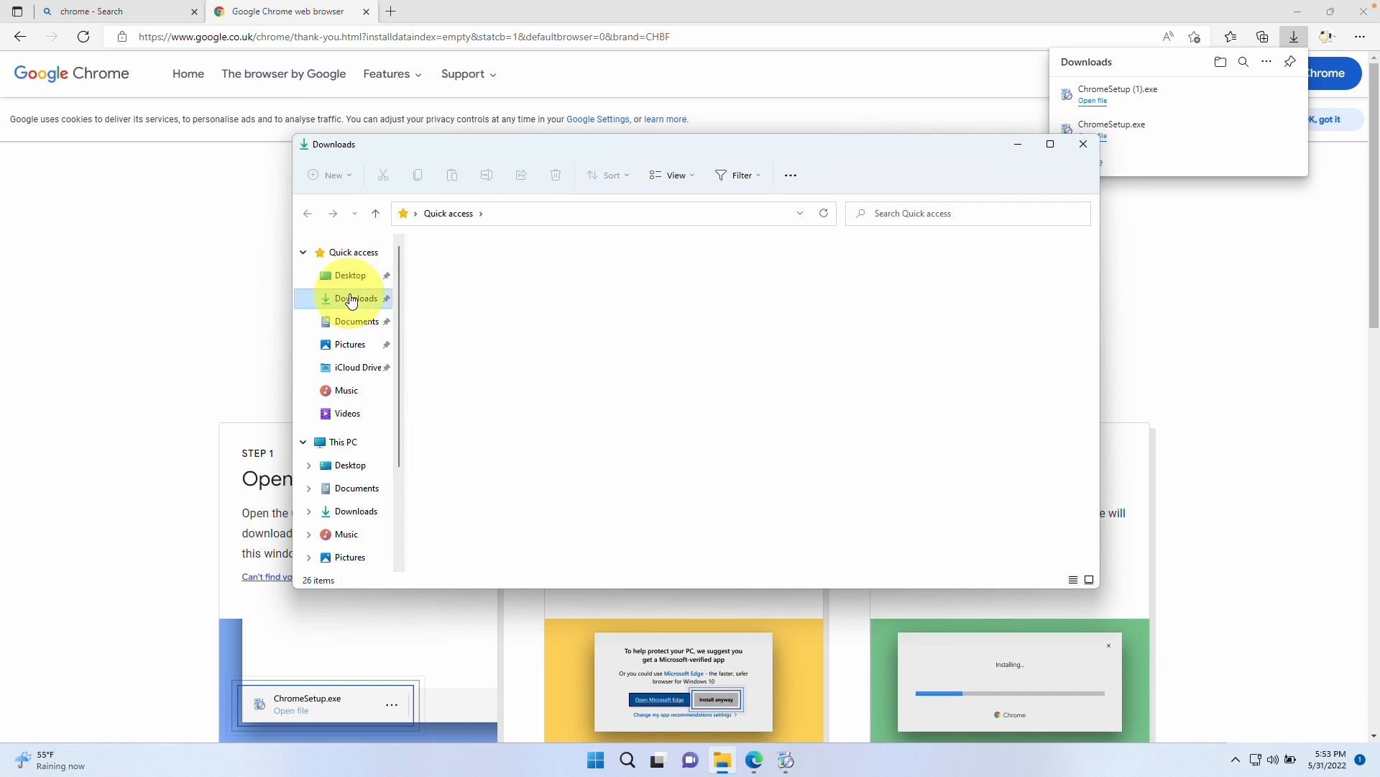
click(357, 297)
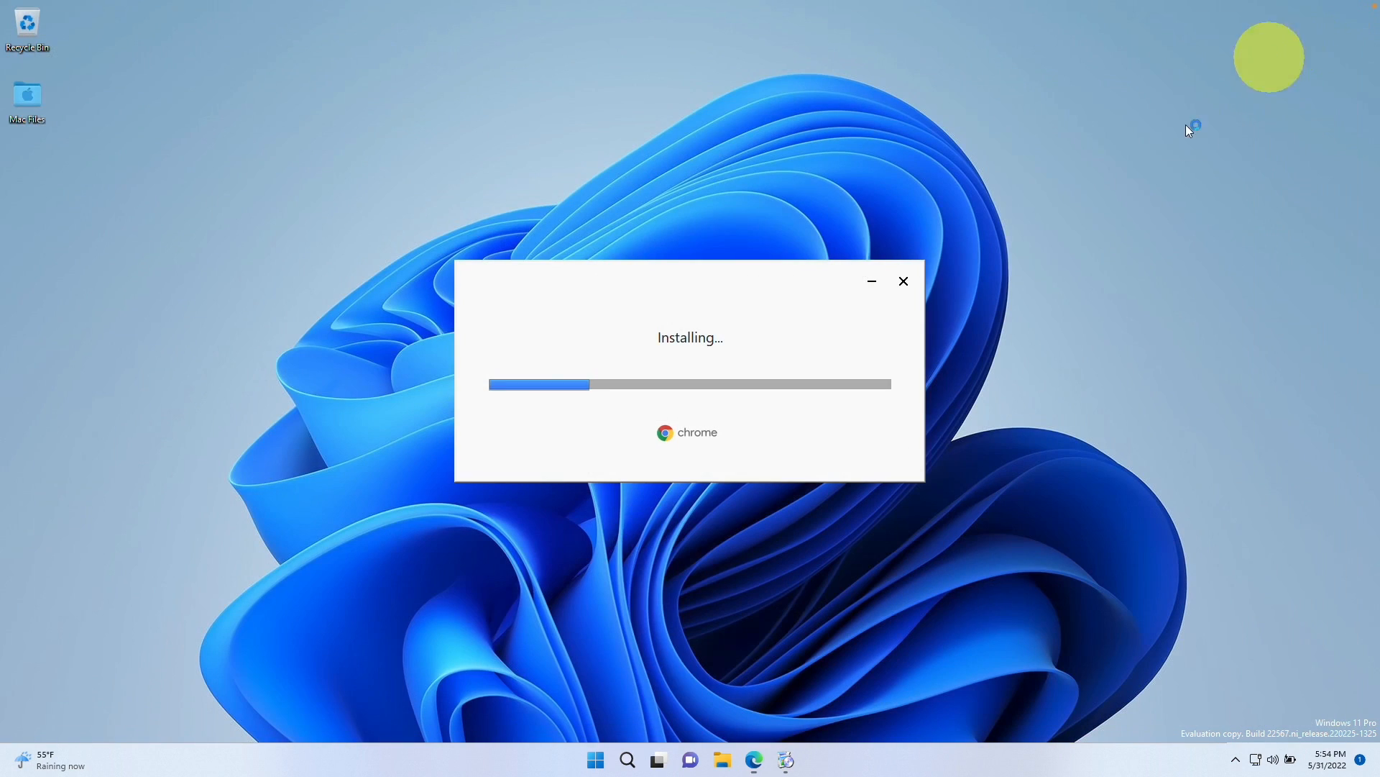
mouse_move(704, 367)
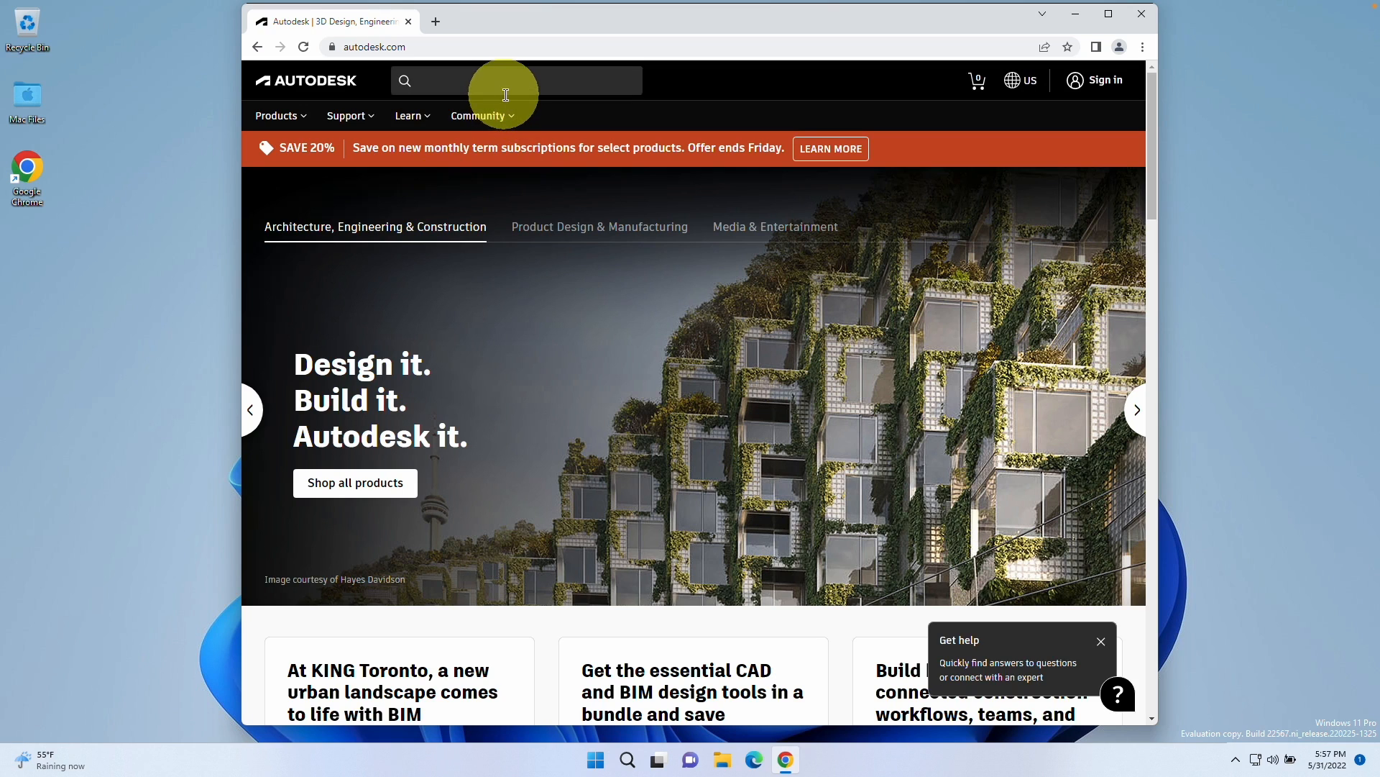
Search autodesk.com for 'revit t' and open the Revit free trial suggestion
text(revit t)
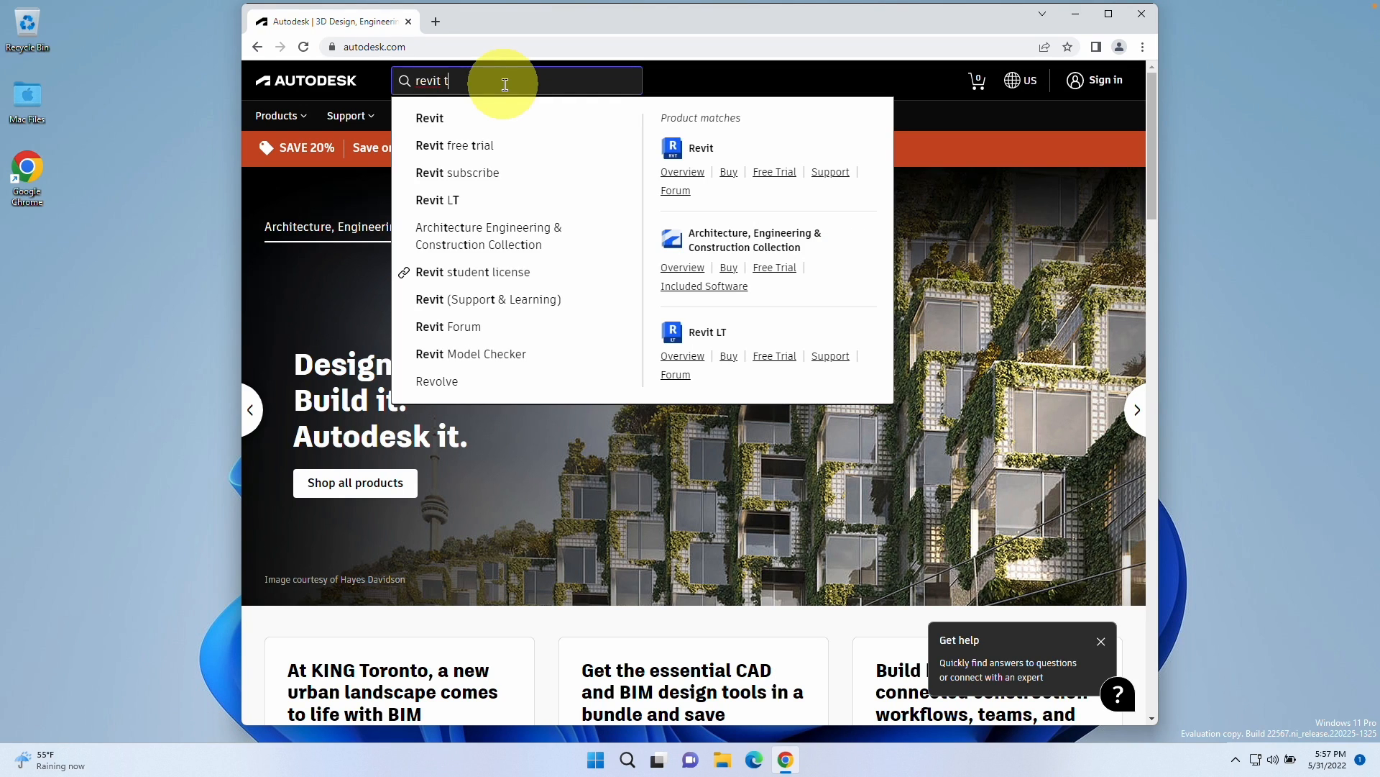
click(455, 145)
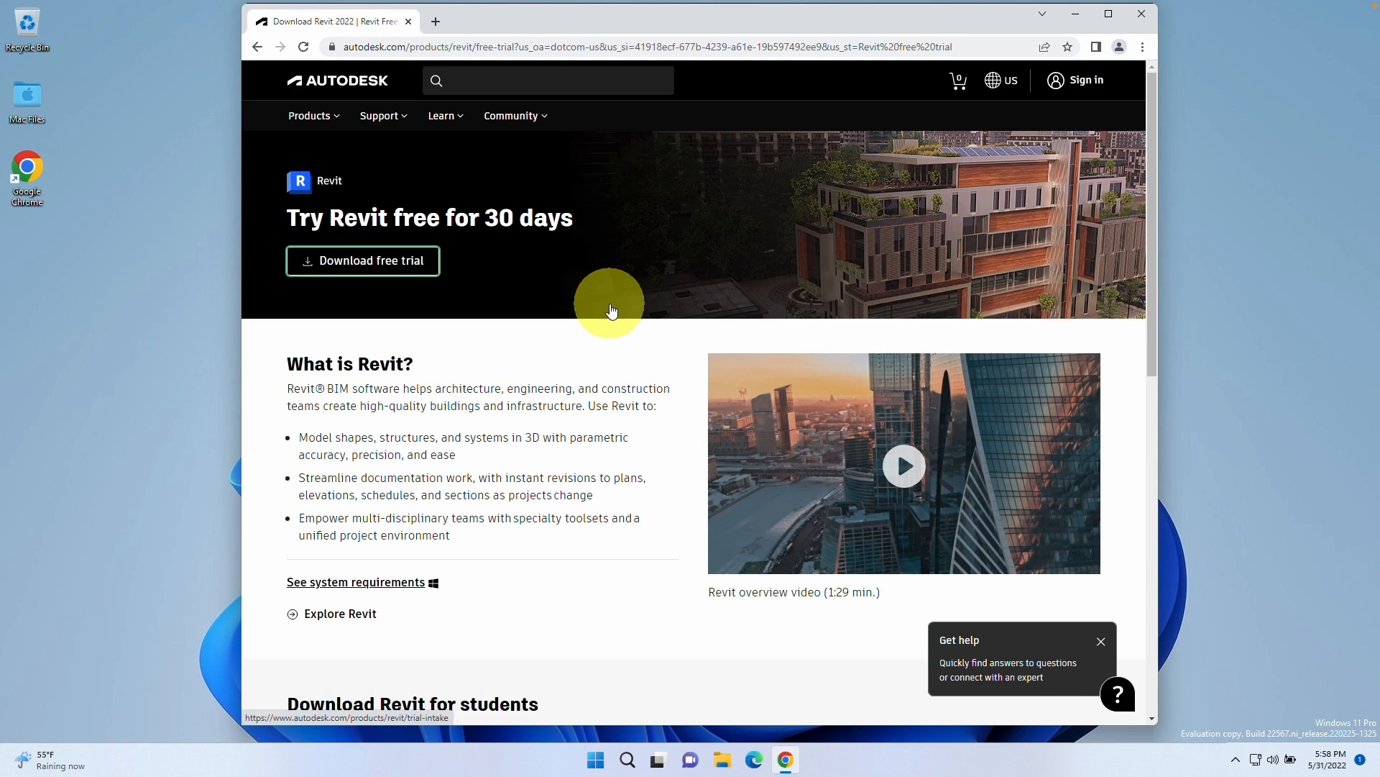
Start the Revit free trial and create a new Autodesk account
click(362, 260)
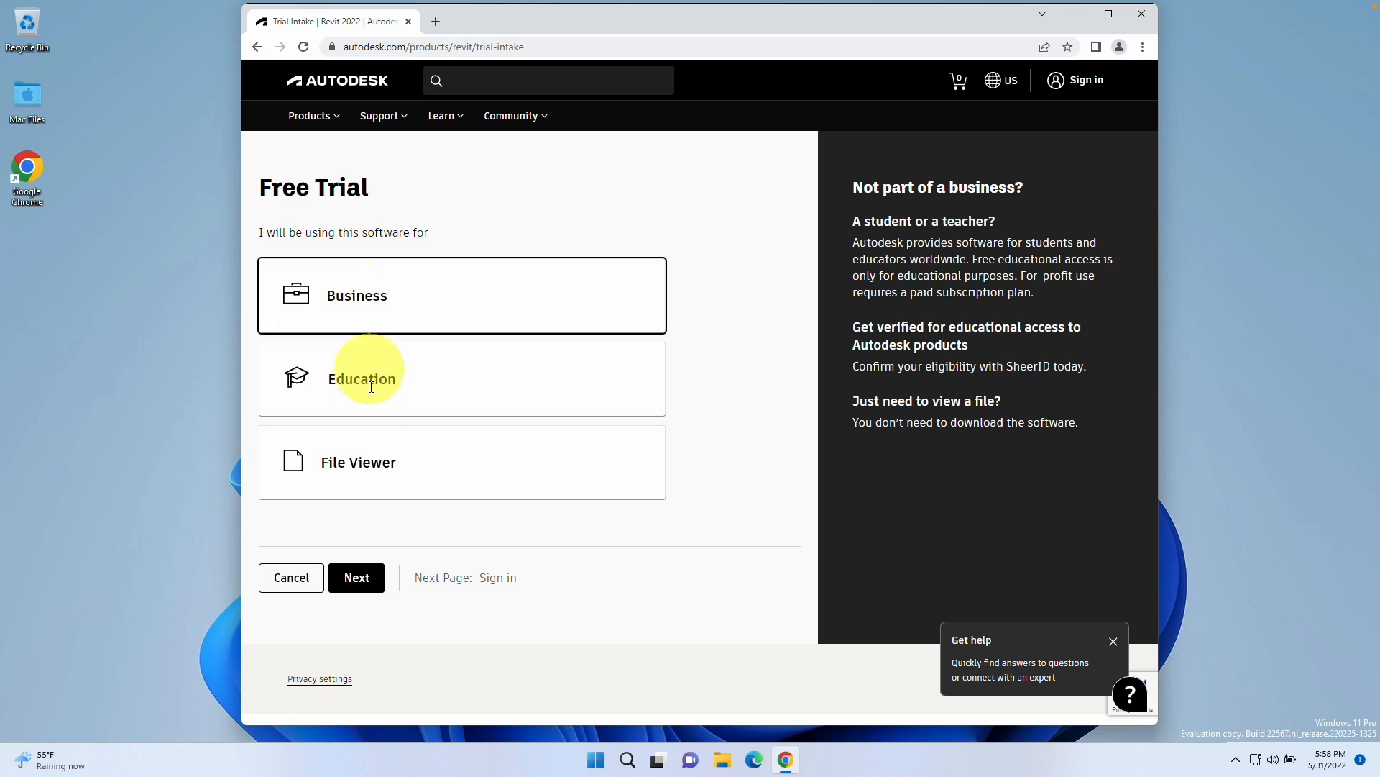
click(356, 577)
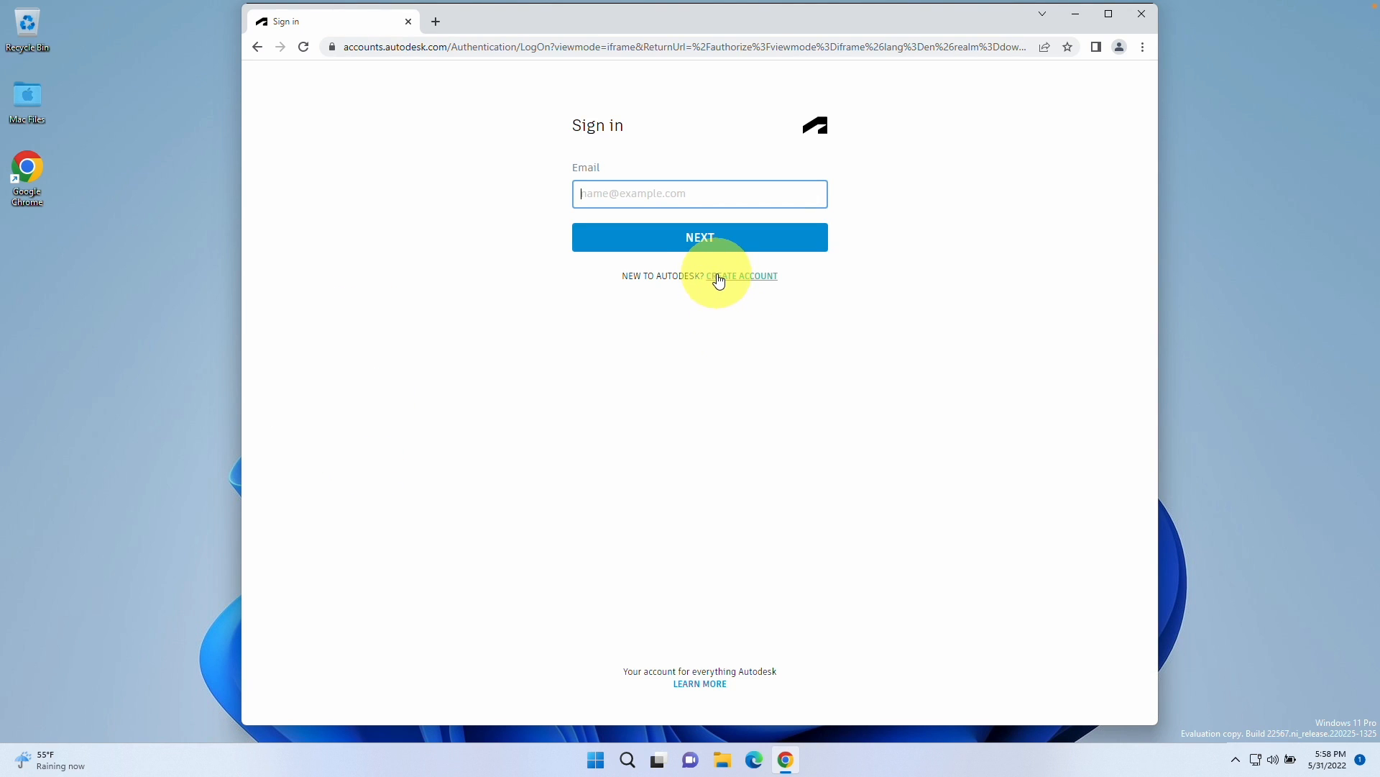
click(742, 275)
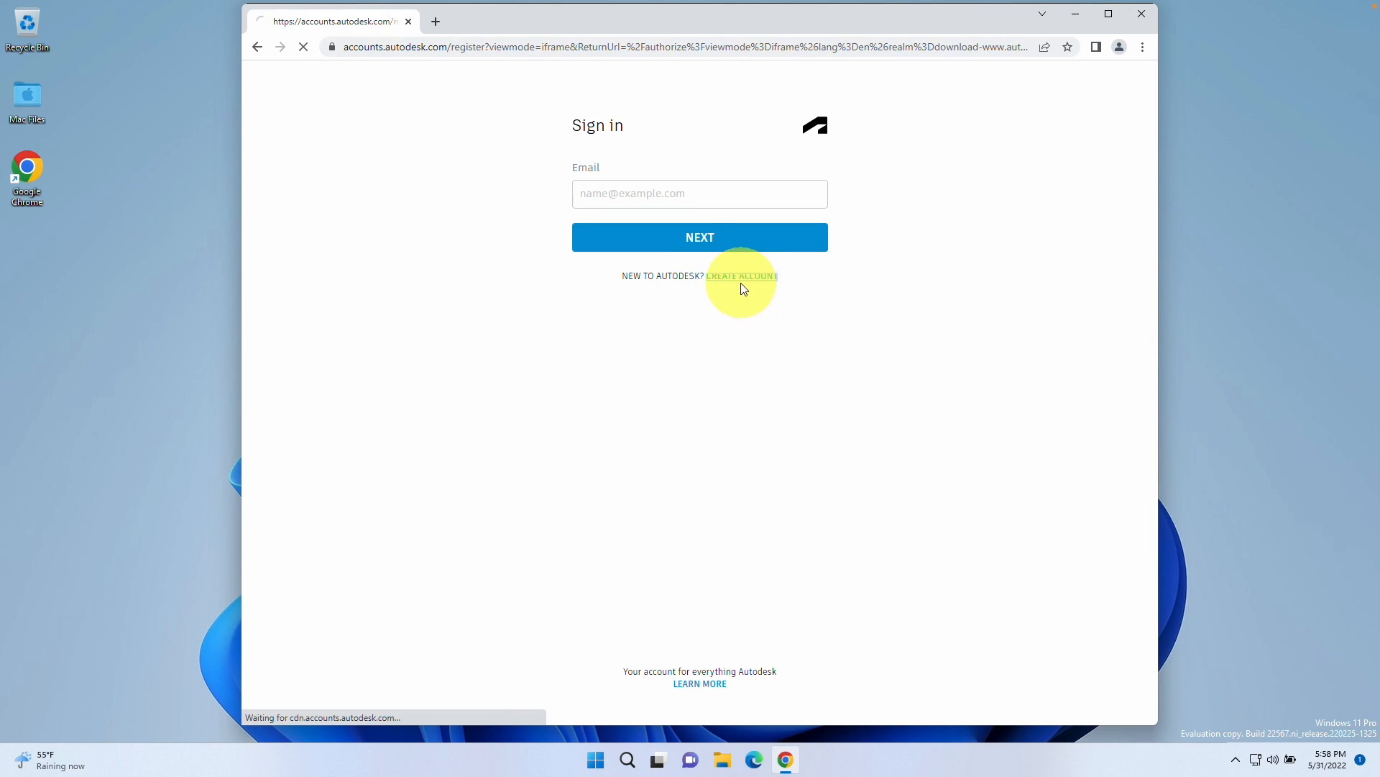
click(742, 275)
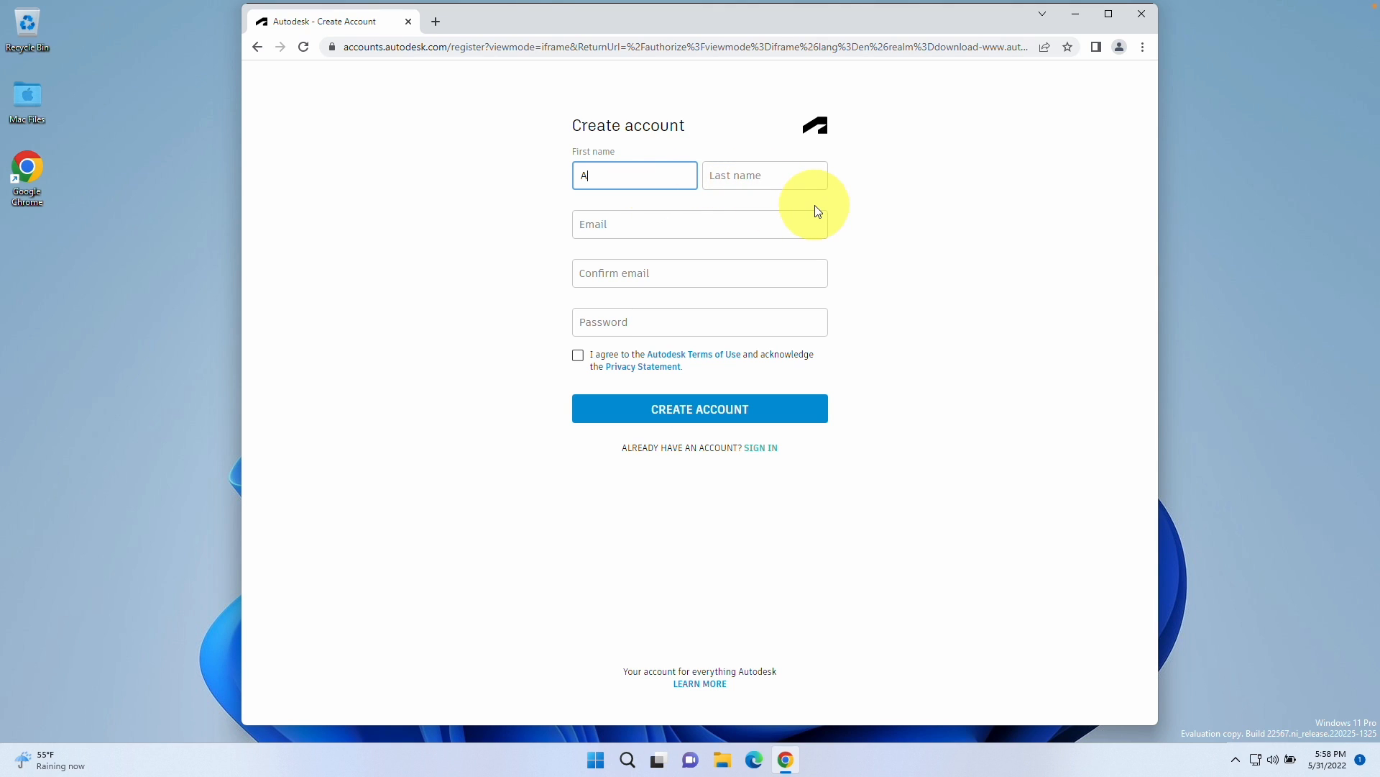
click(699, 408)
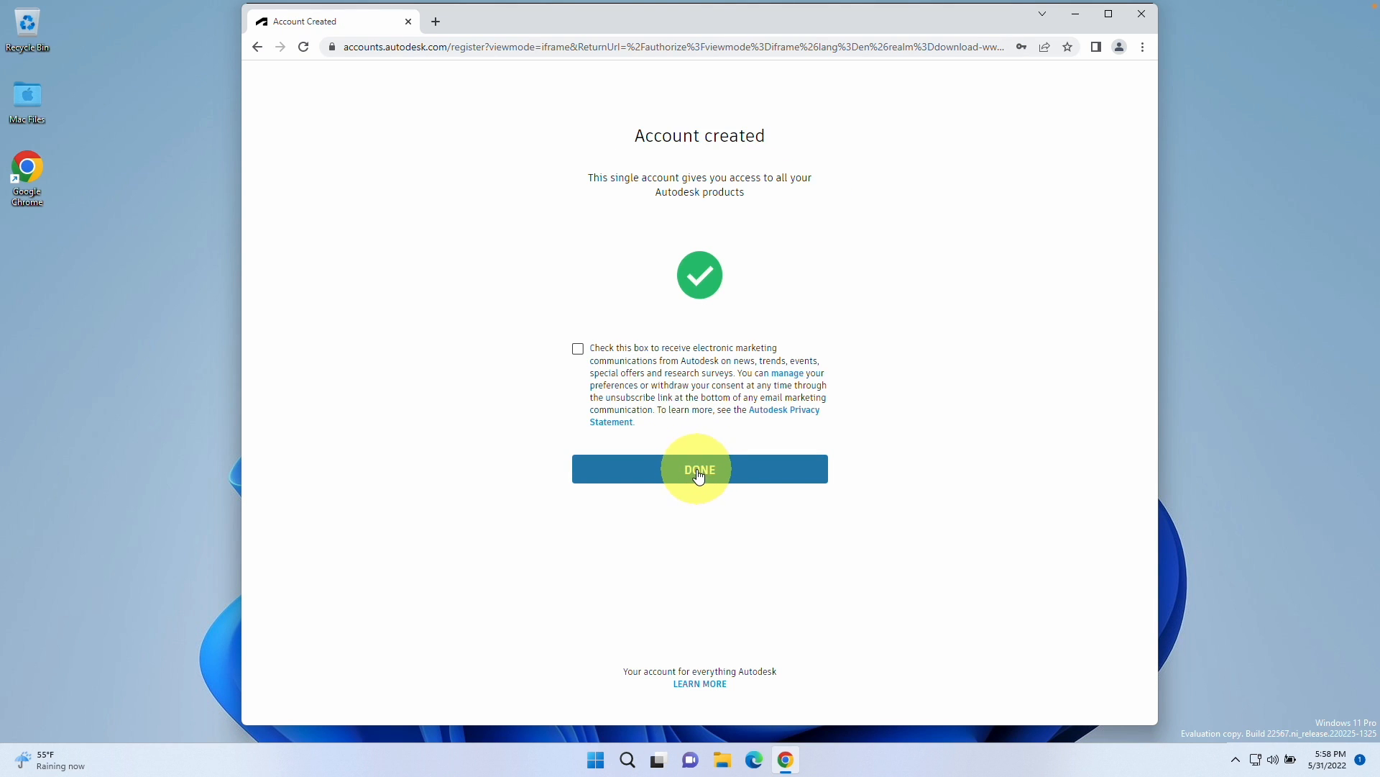
click(699, 468)
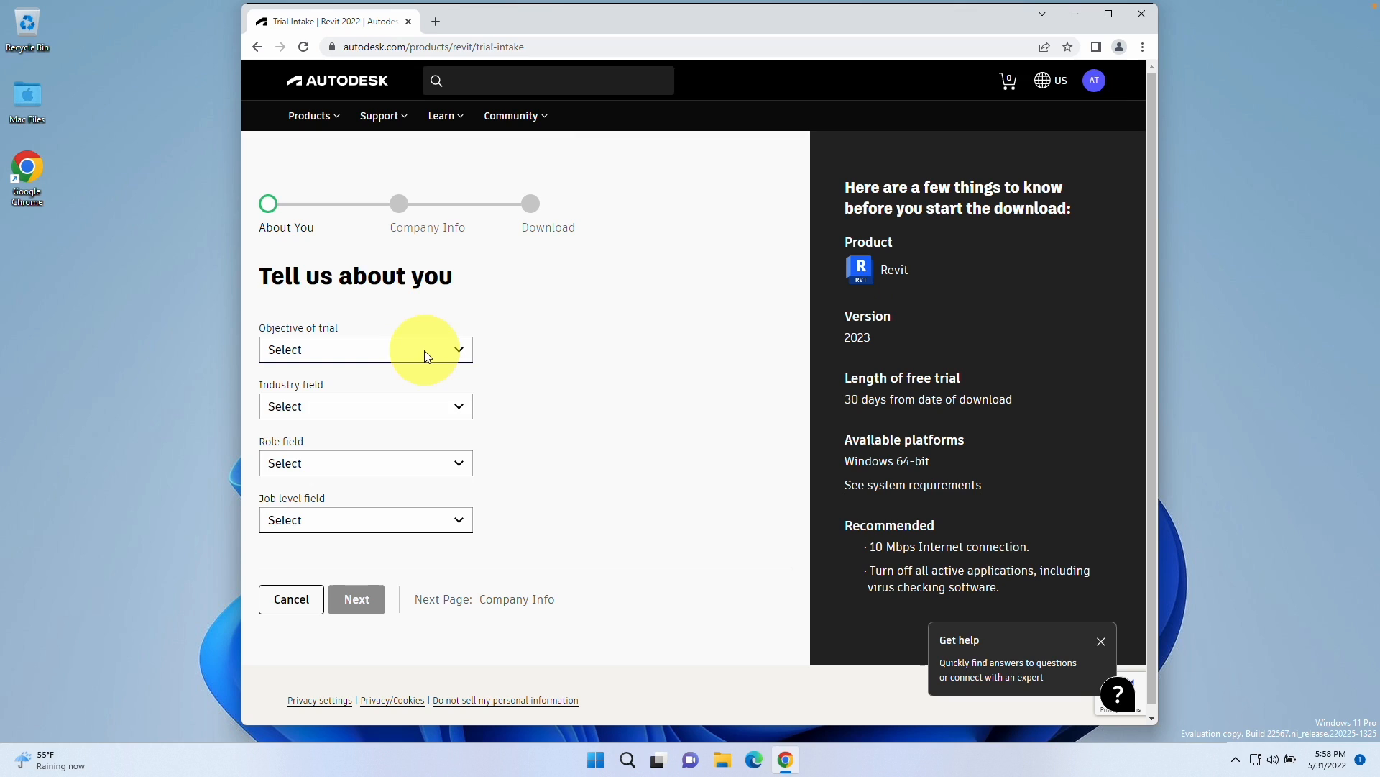
Submit the company details and download the Revit 2023 installer
click(355, 599)
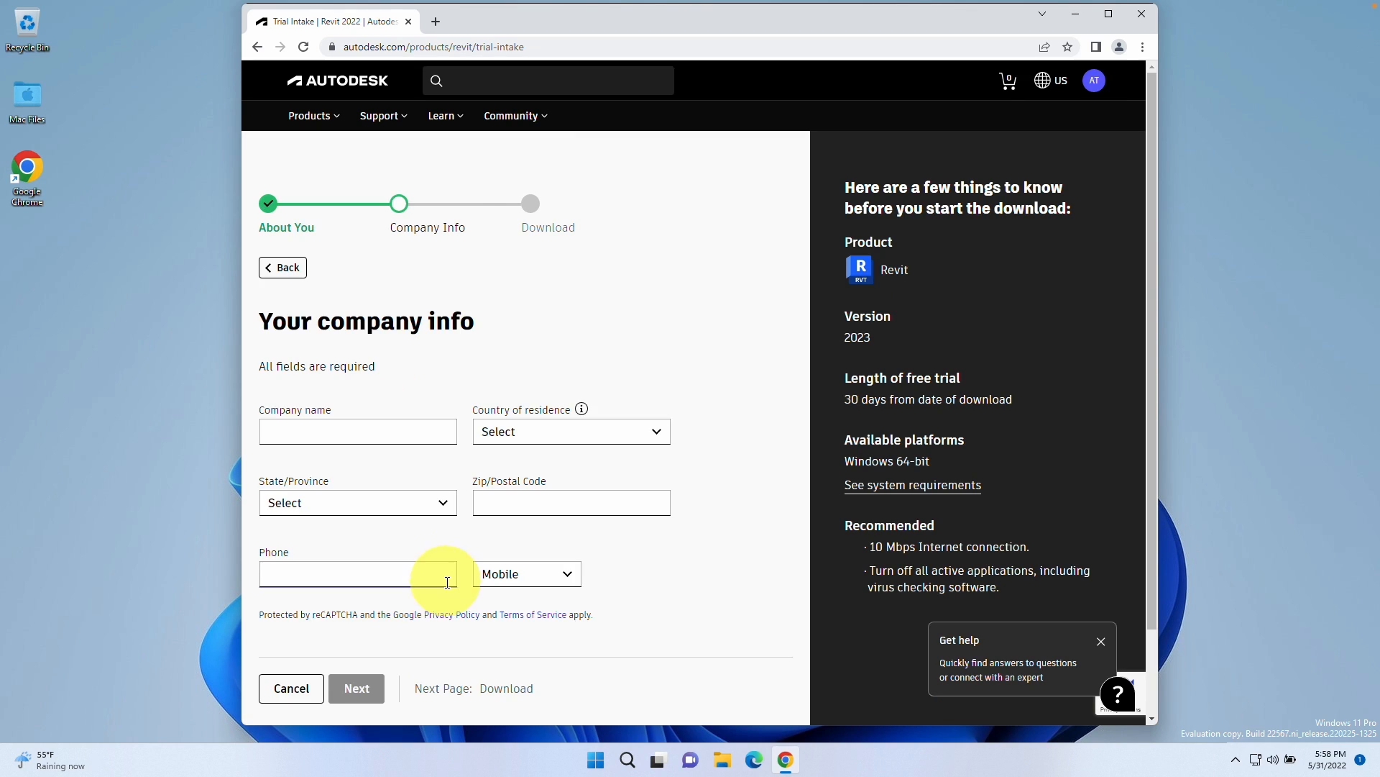
scroll(up, 3)
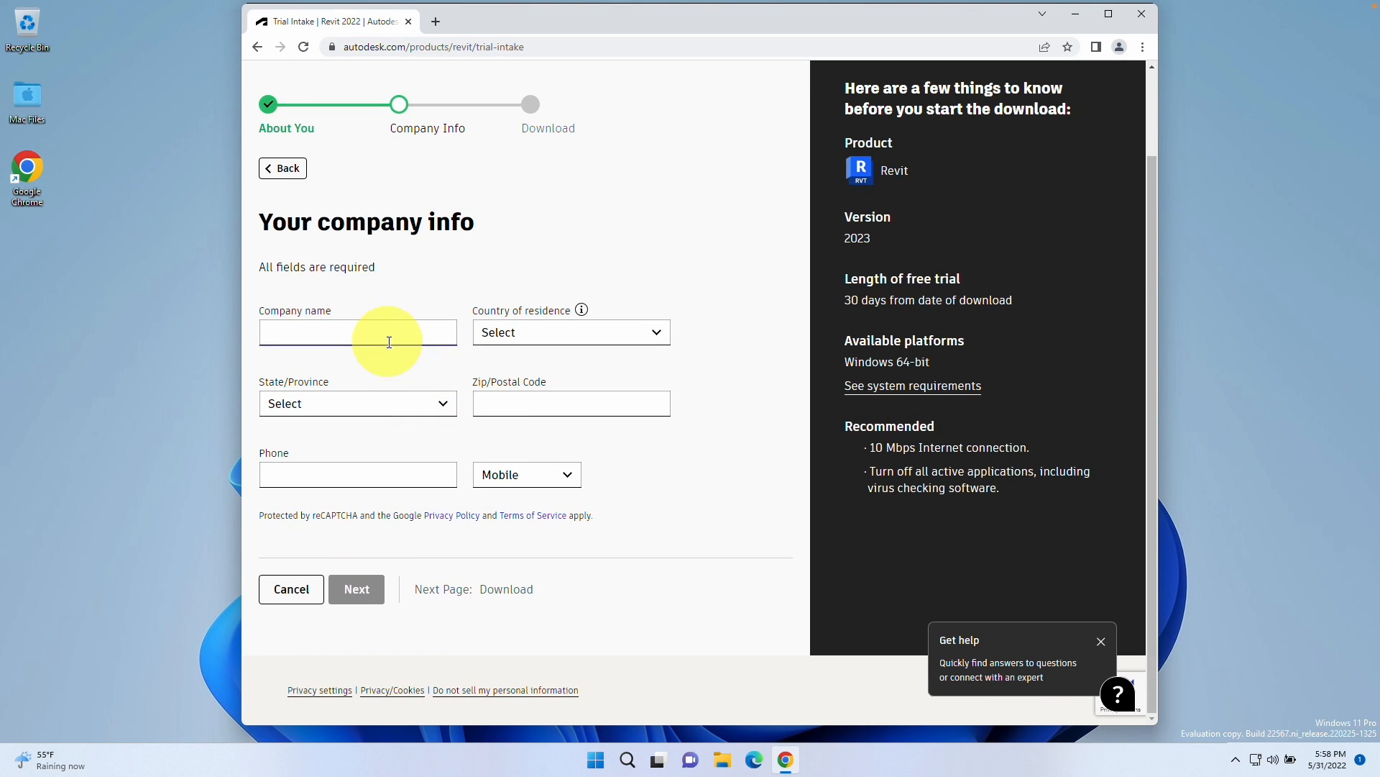
click(356, 588)
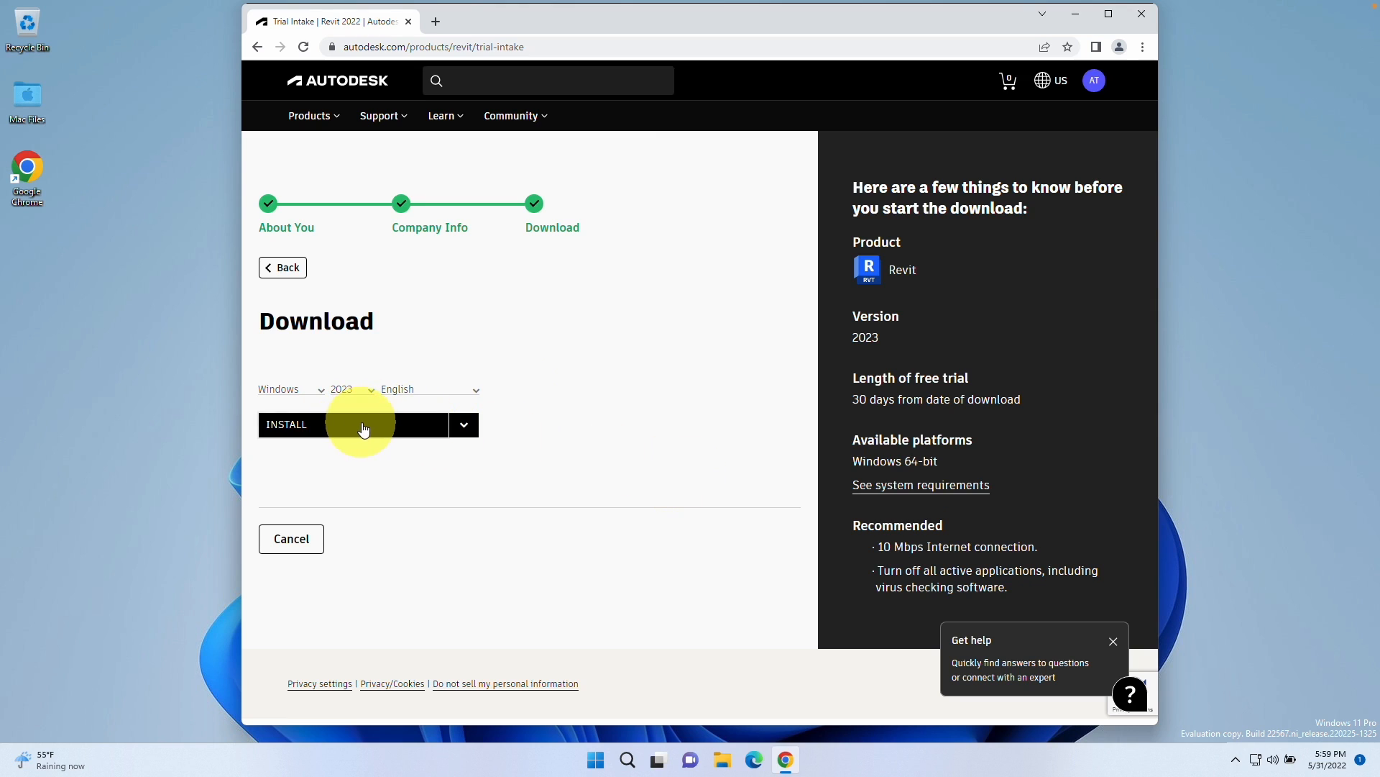
click(352, 424)
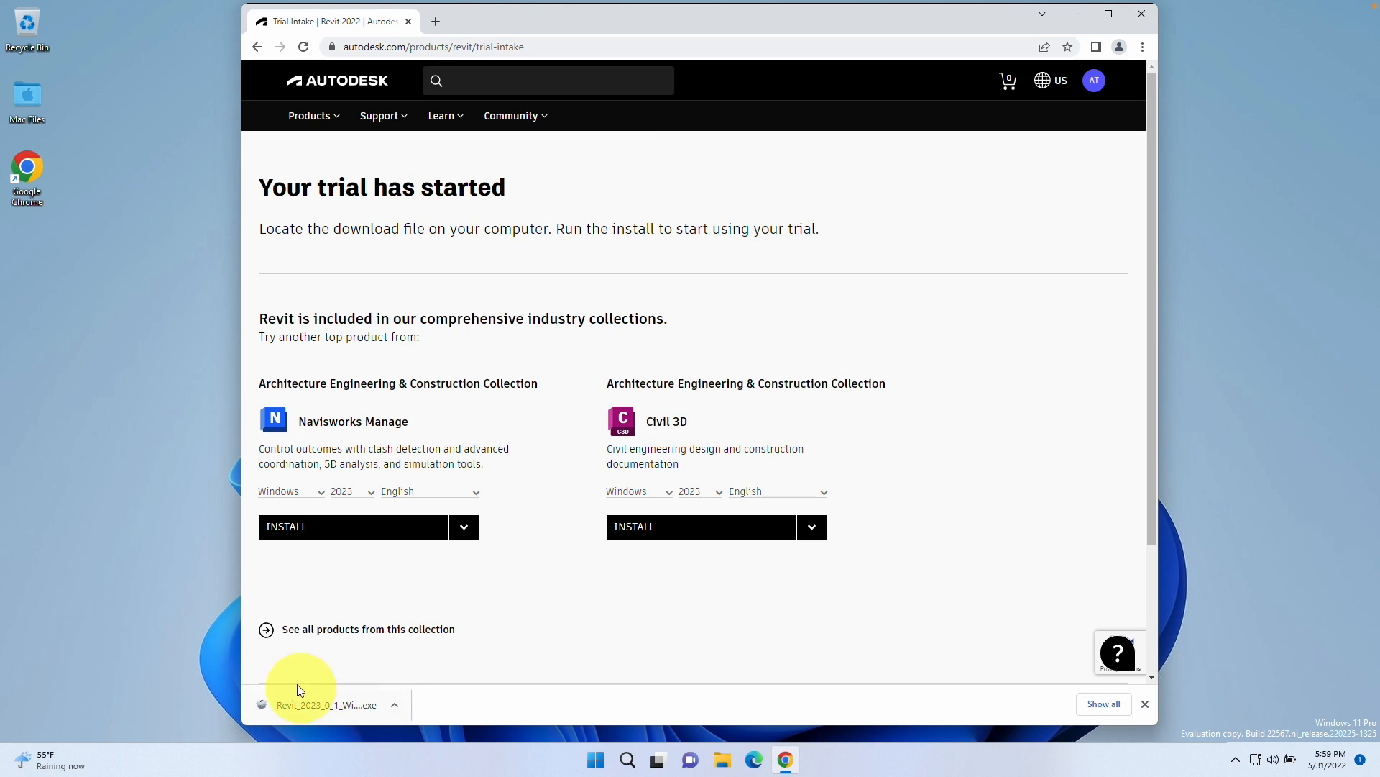
mouse_move(722, 758)
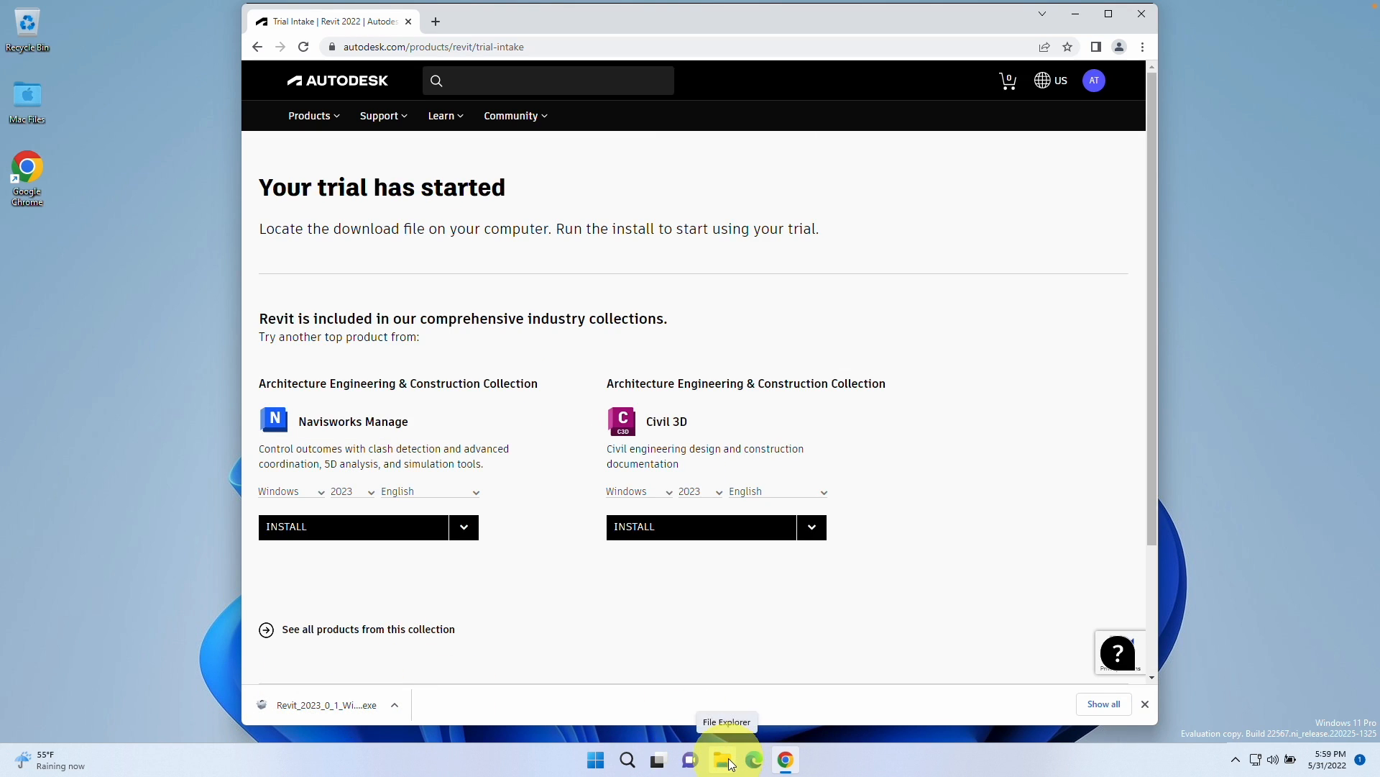
Run the downloaded Revit setup from File Explorer and install with default paths
click(721, 759)
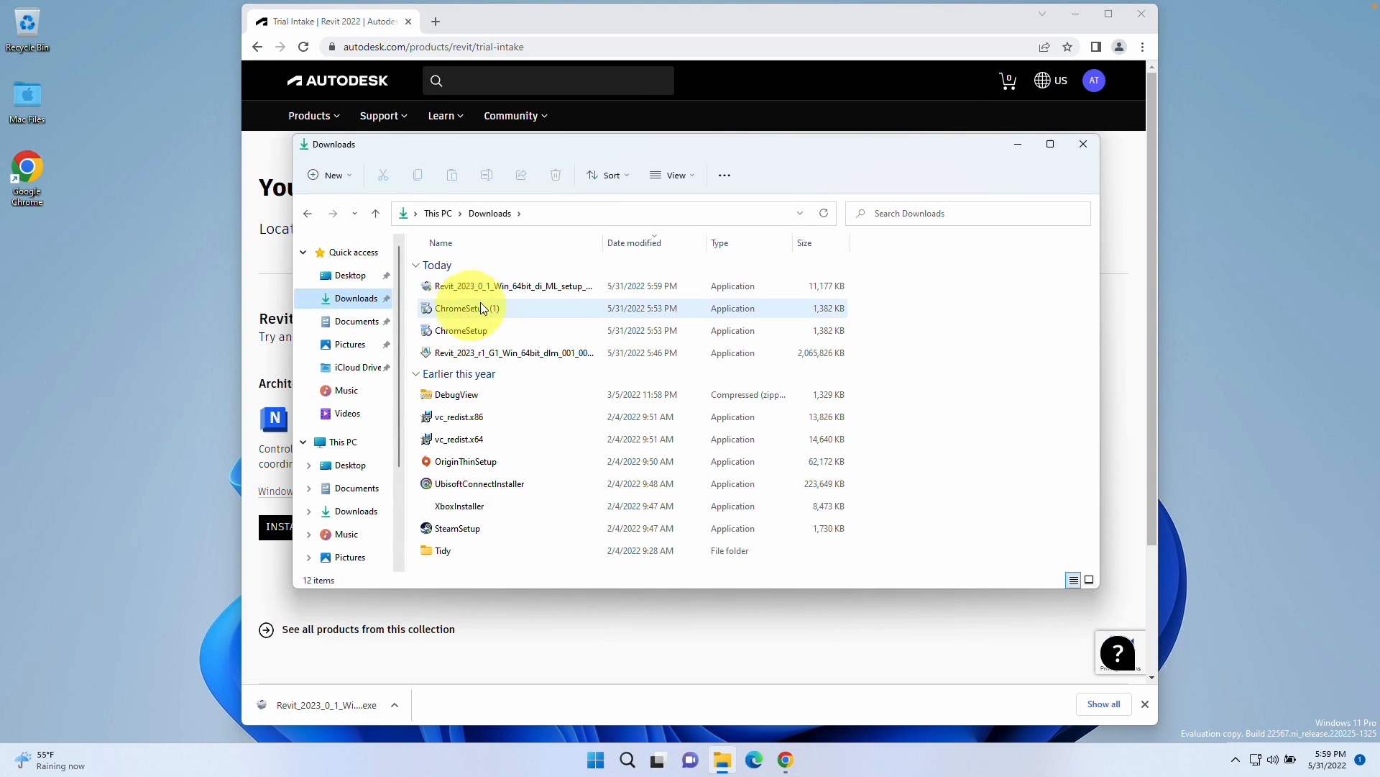
click(528, 286)
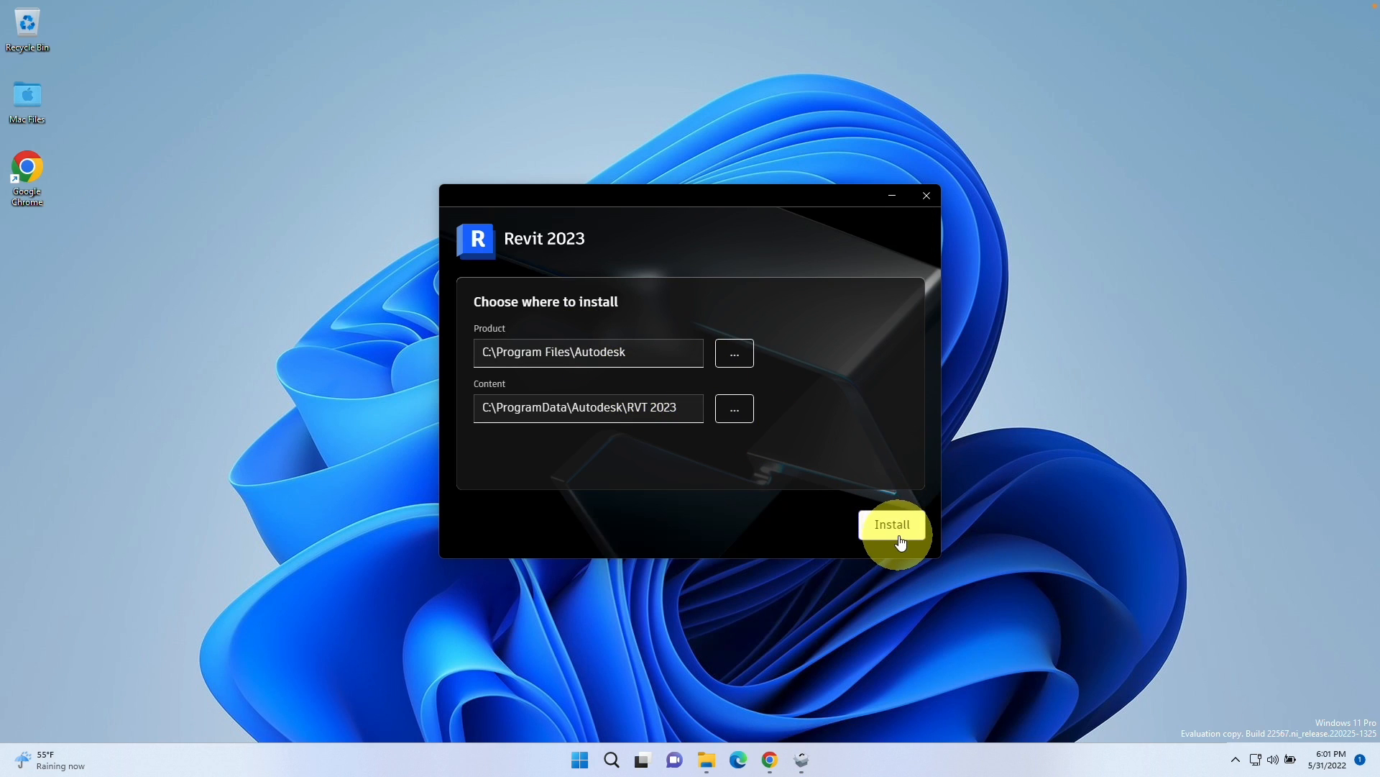
click(890, 524)
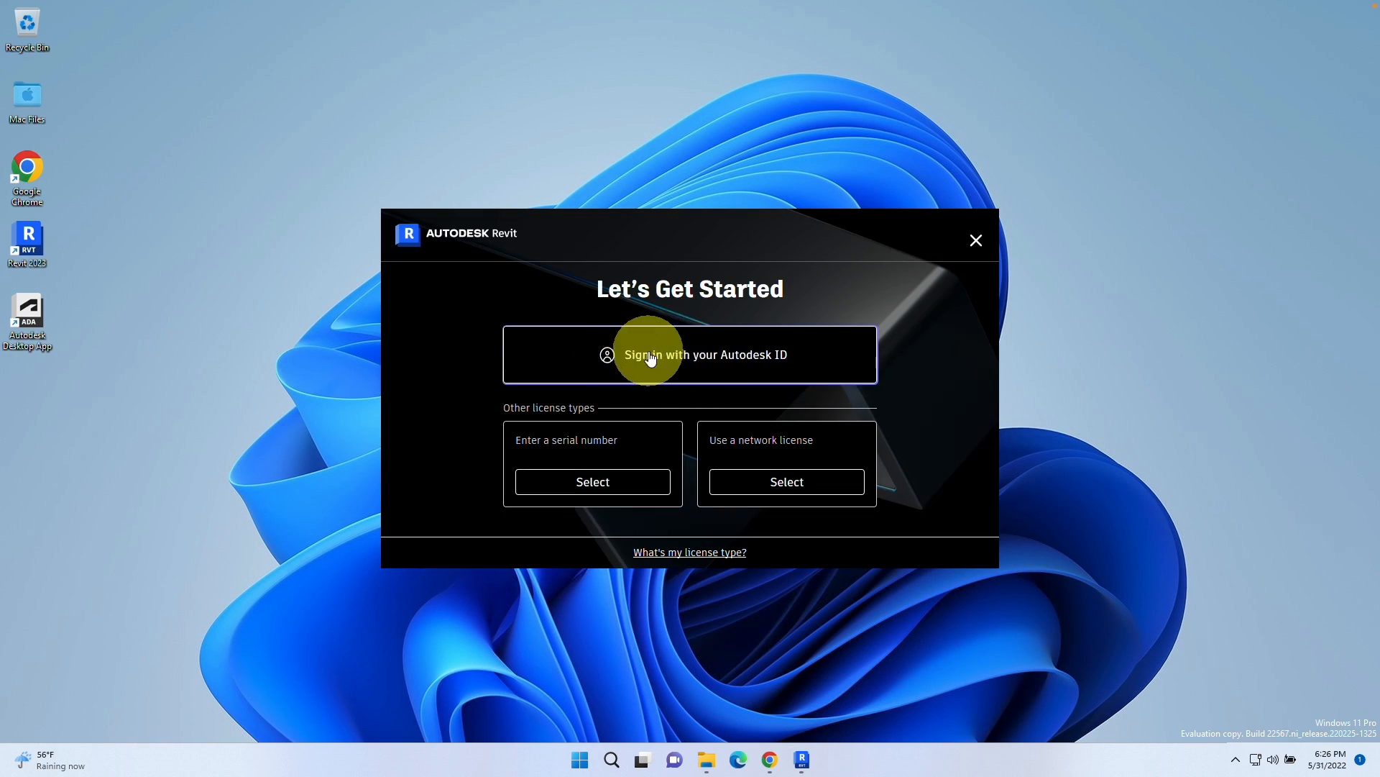
mouse_move(760, 485)
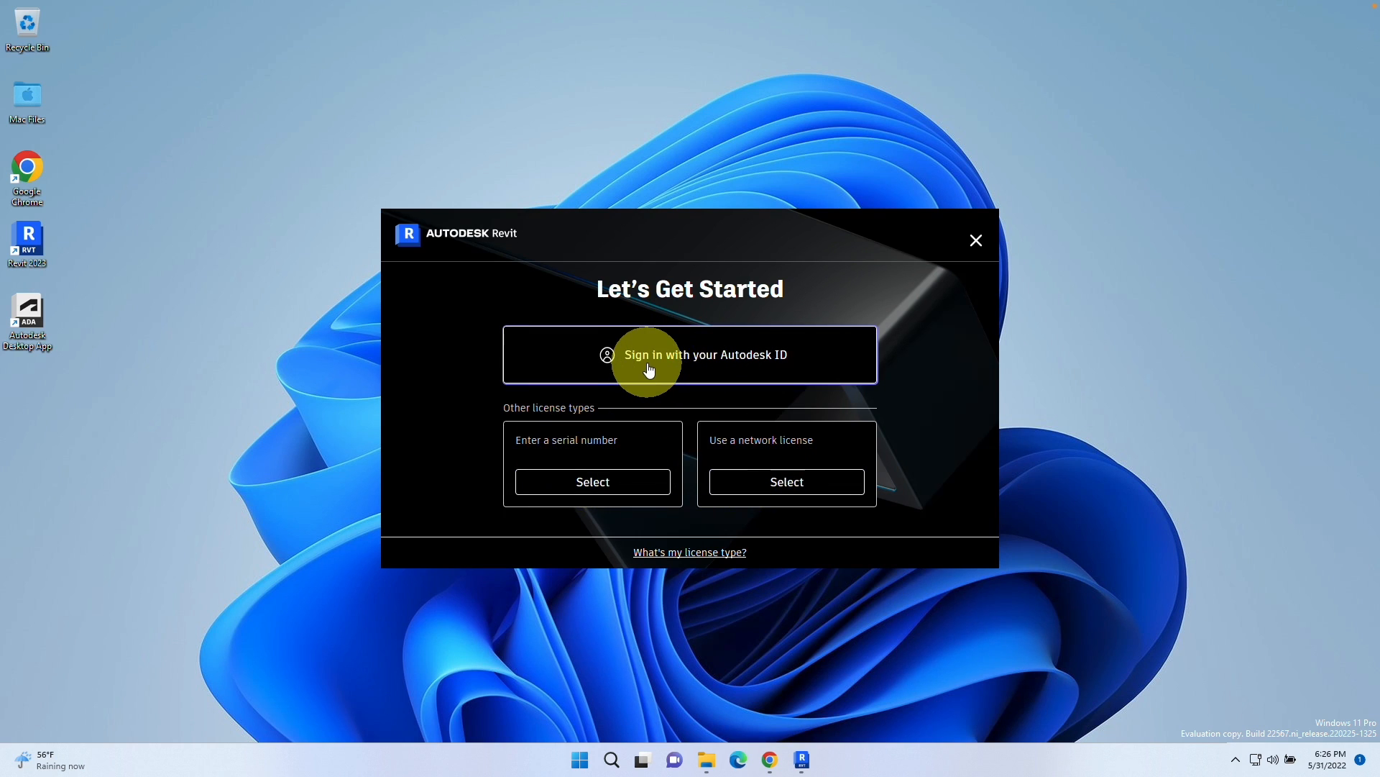
Sign in with the Autodesk ID, close the trial offer and welcome windows, and accept Privacy Settings
click(690, 353)
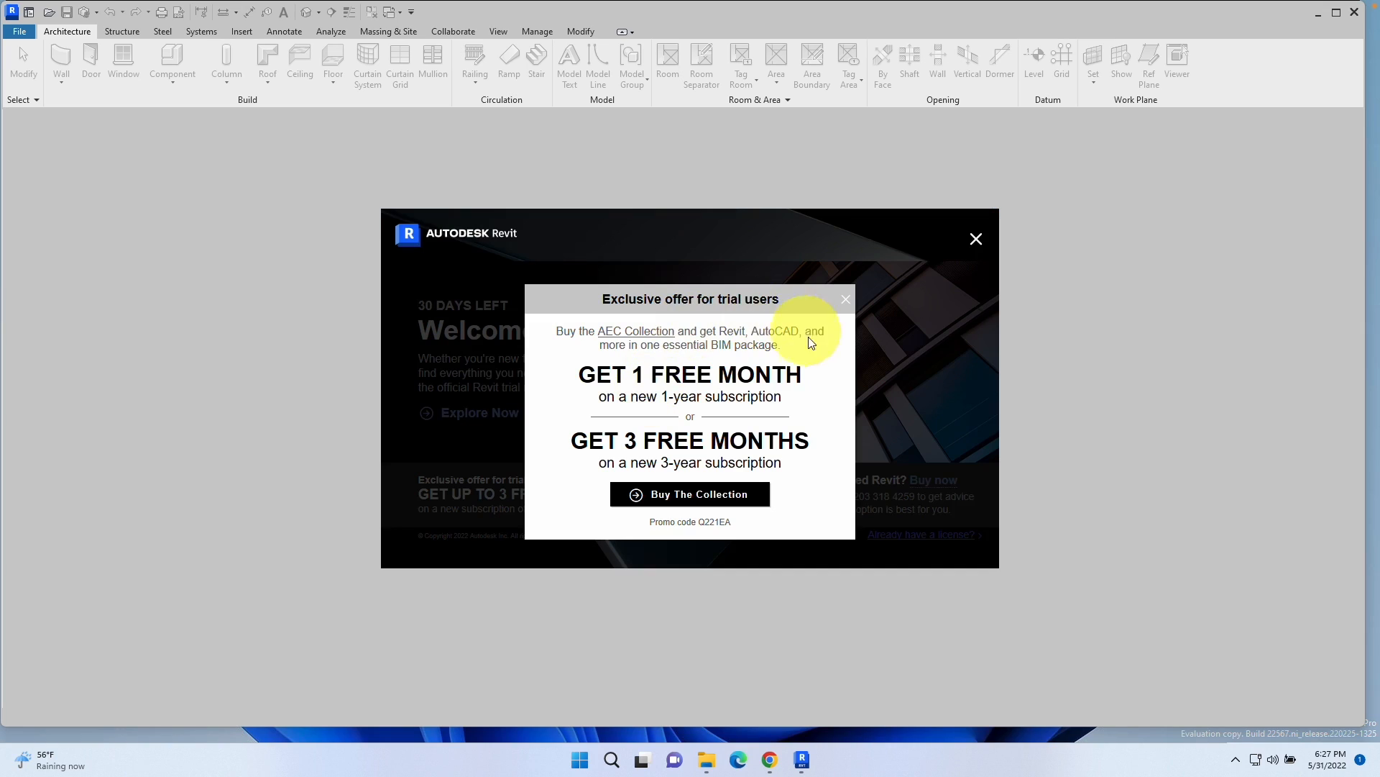
mouse_move(830, 318)
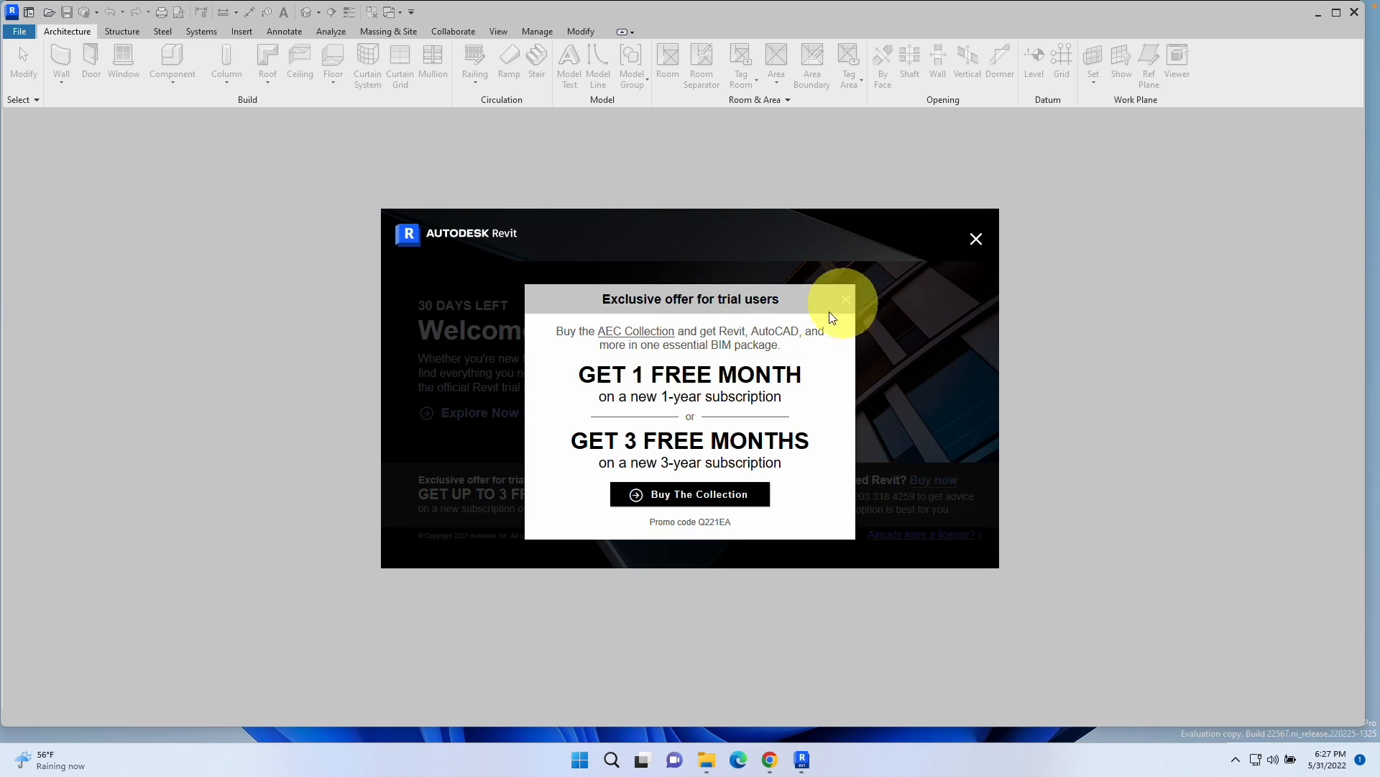
click(844, 299)
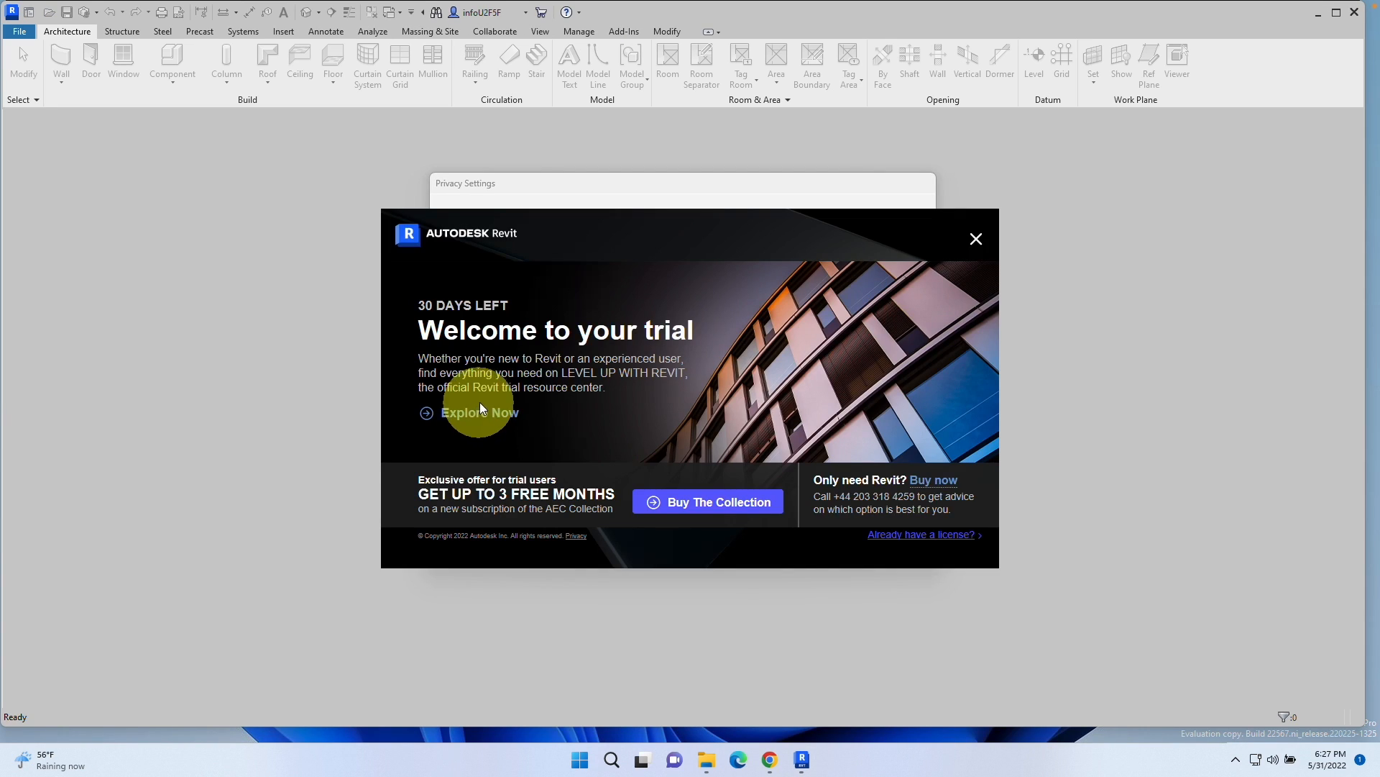
mouse_move(513, 385)
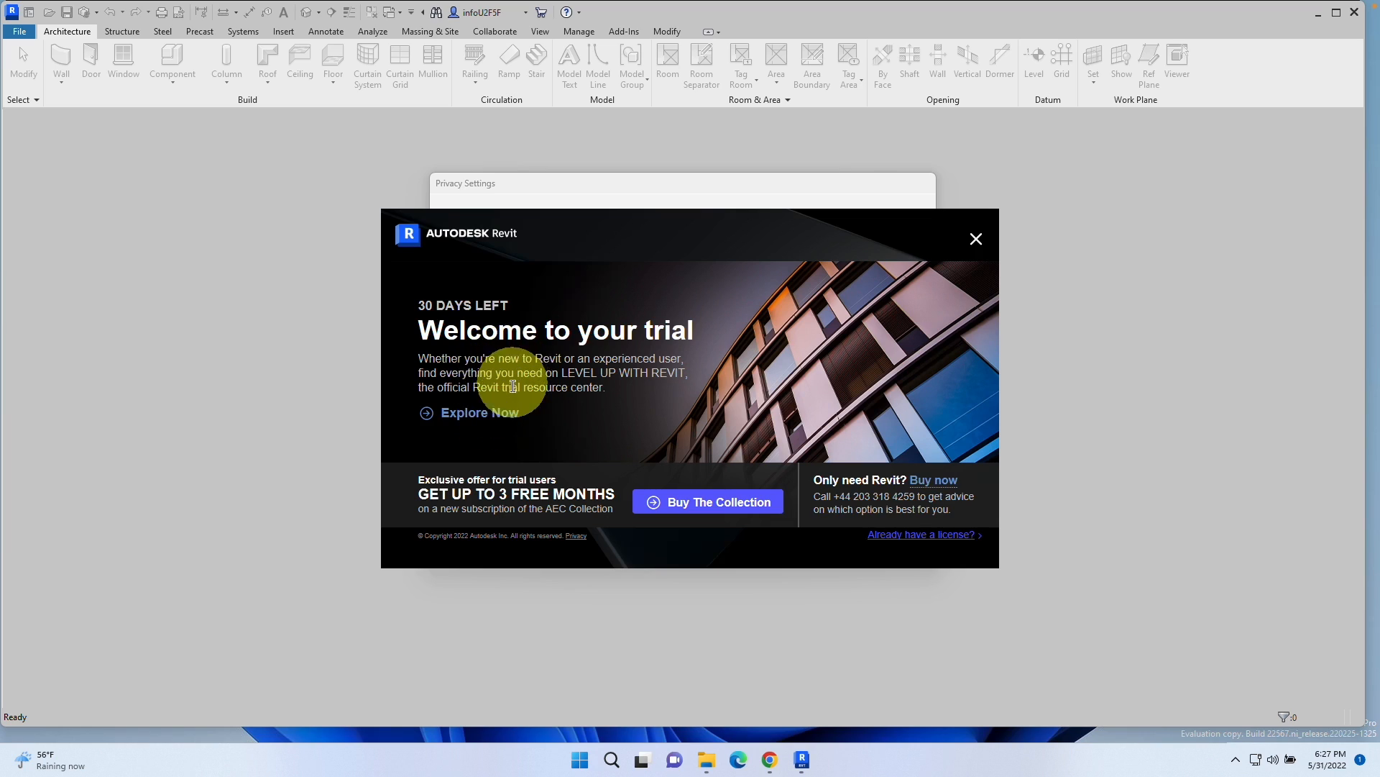
mouse_move(976, 239)
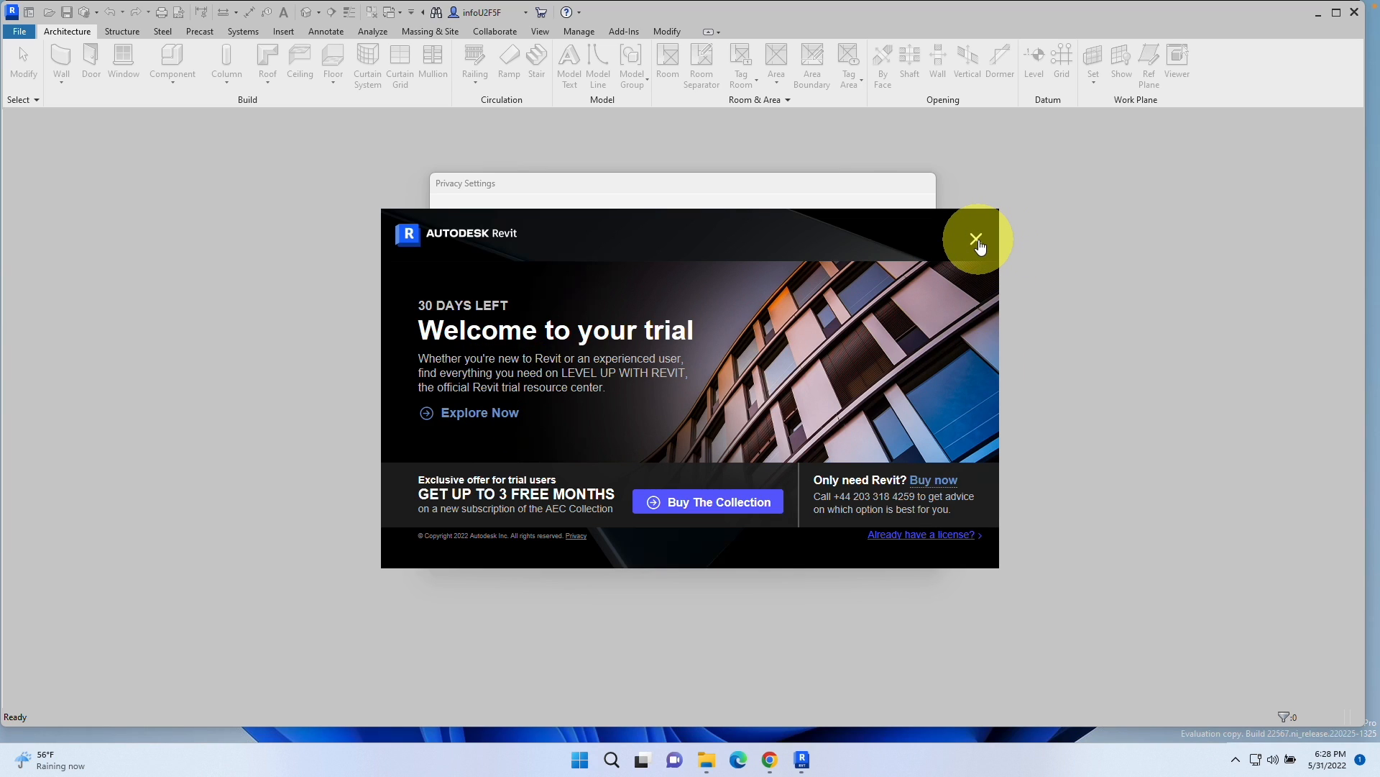
click(975, 239)
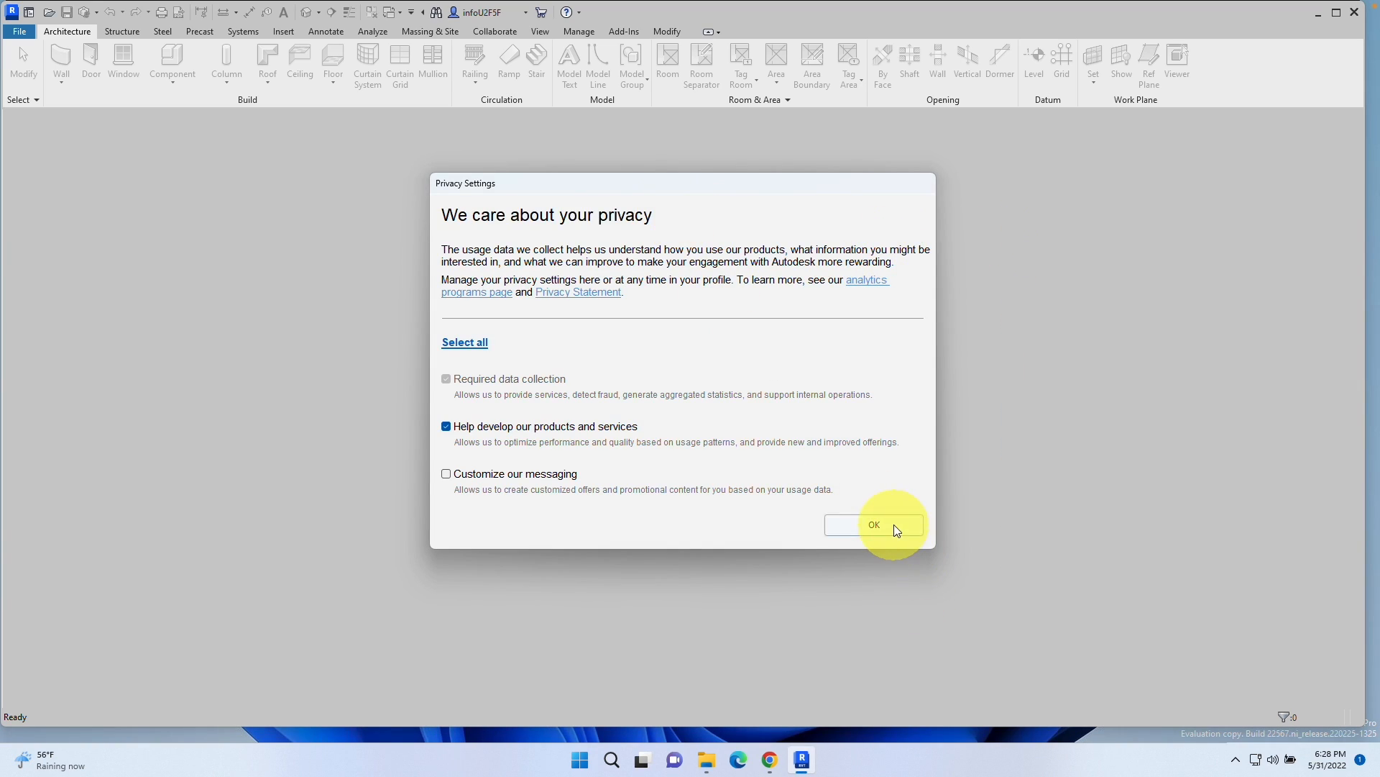
click(874, 525)
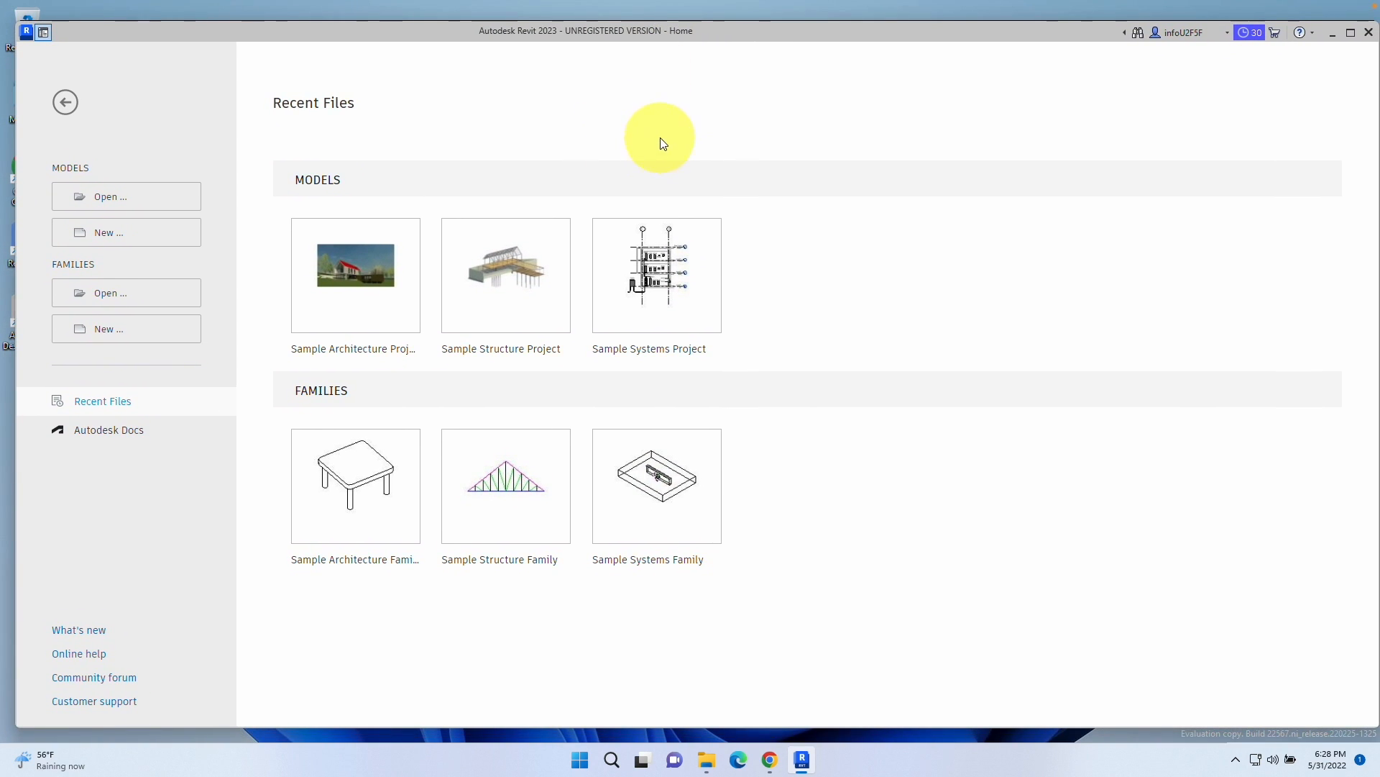
mouse_move(367, 309)
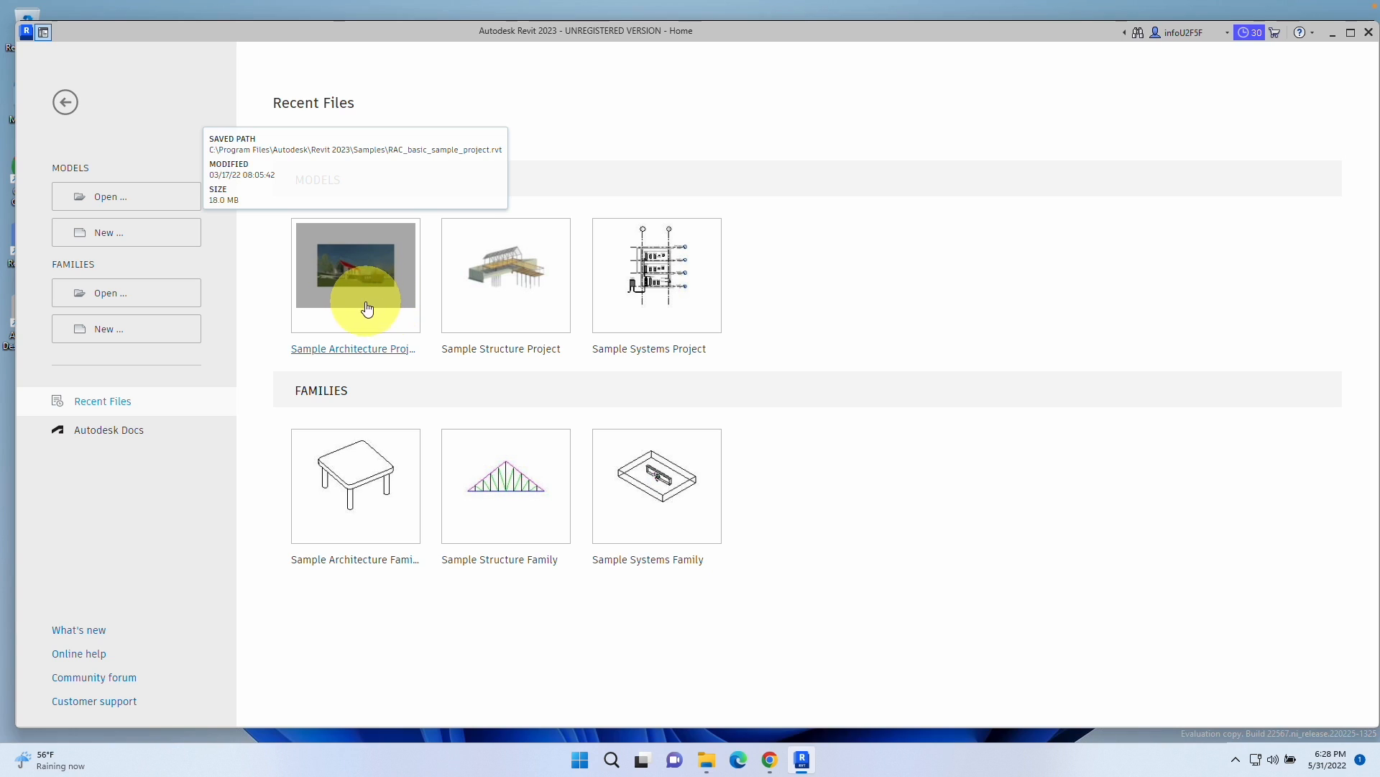
Open the Sample Architecture Project from the Revit Home screen
double_click(355, 265)
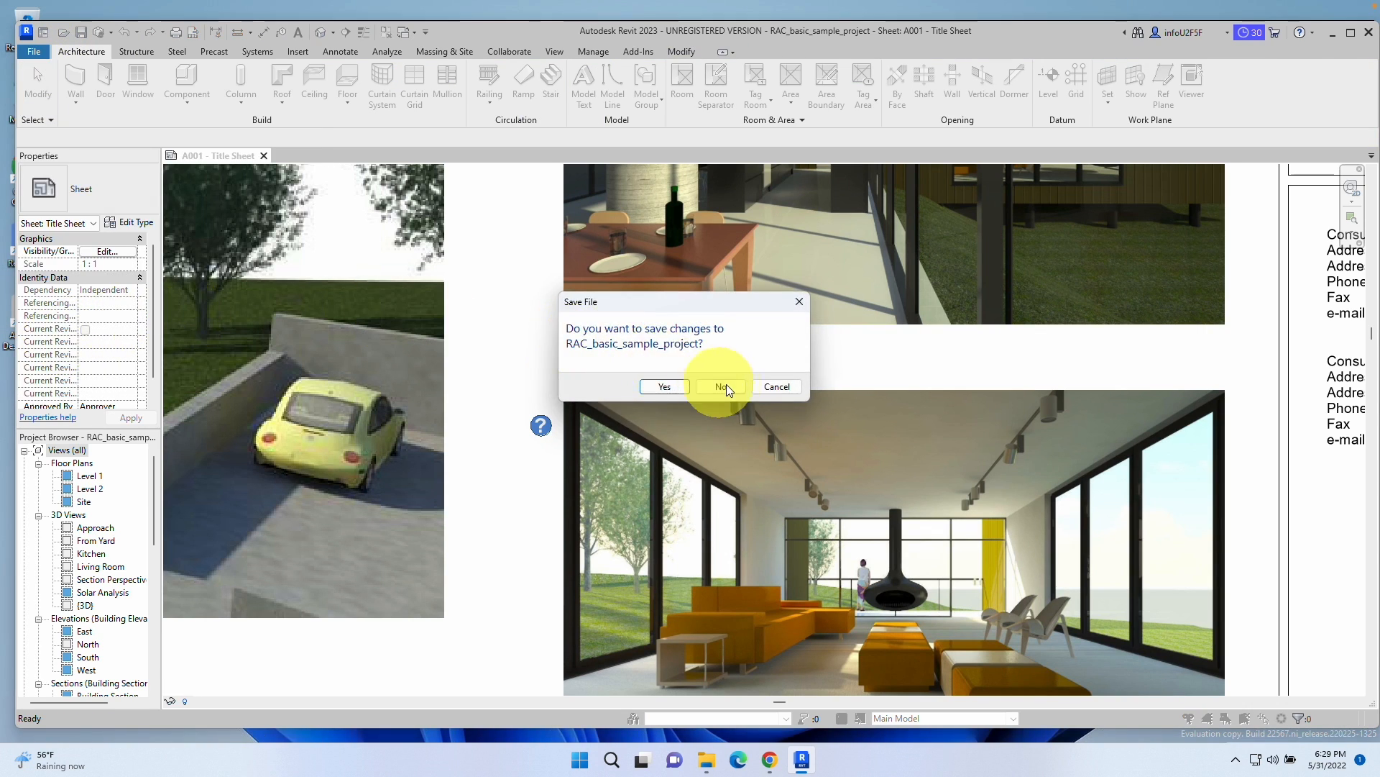
Close the architecture project without saving and zoom into the structural model on sheet S001
click(721, 387)
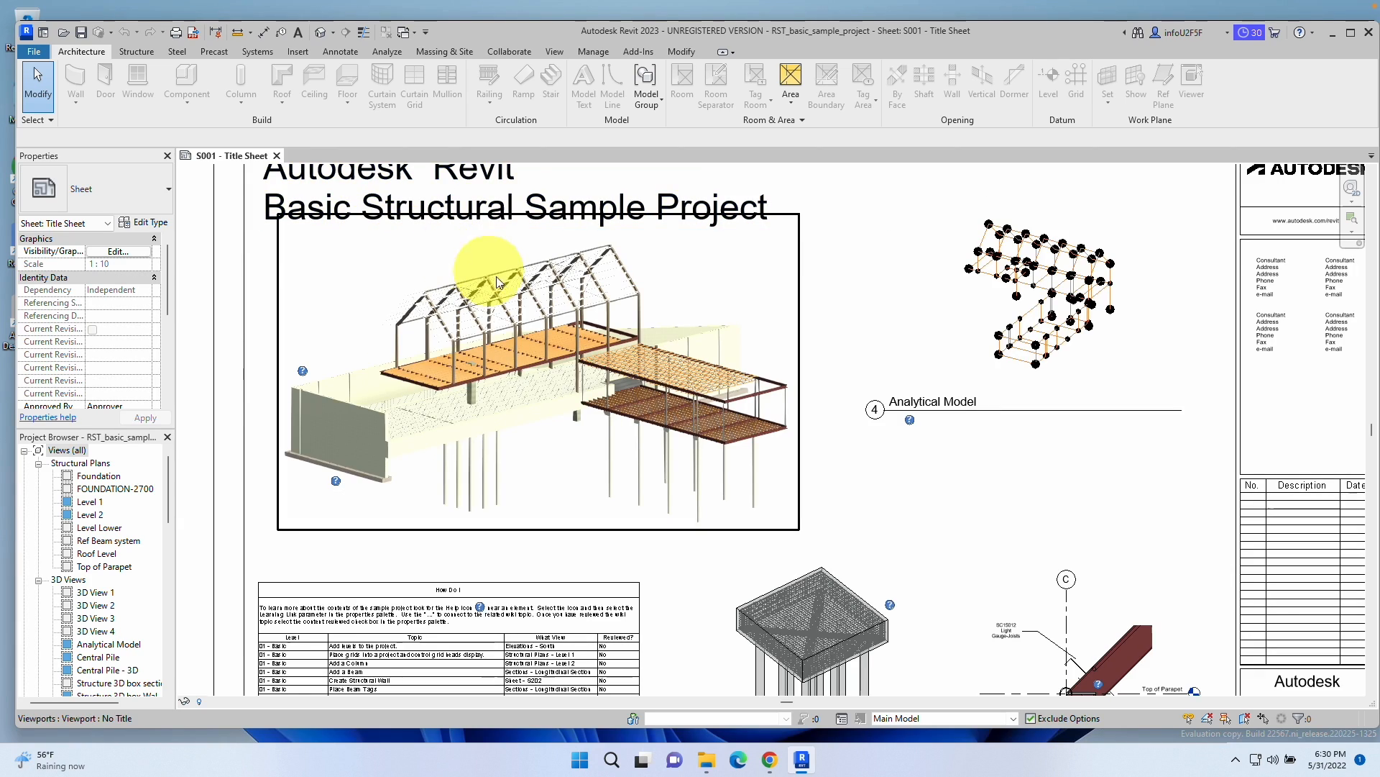
scroll(down, 3)
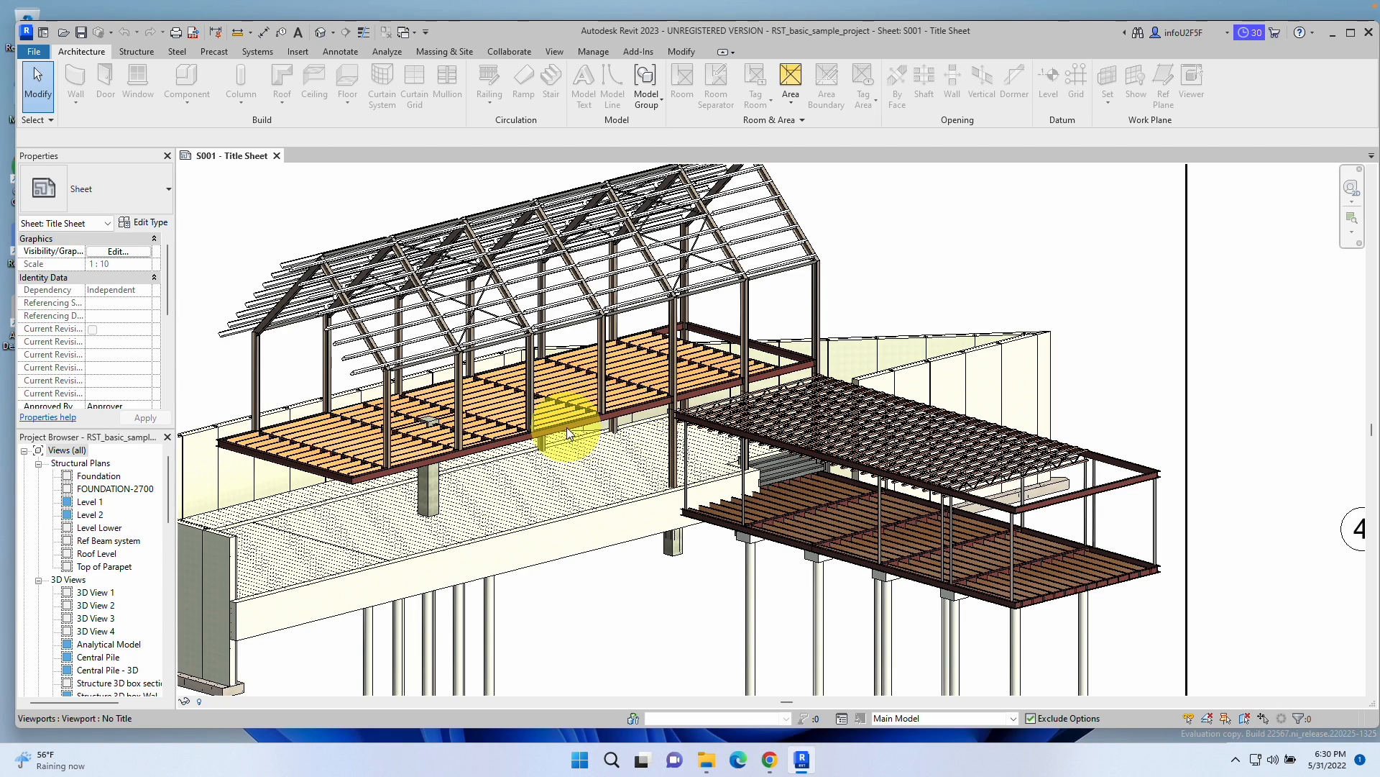
mouse_move(570, 431)
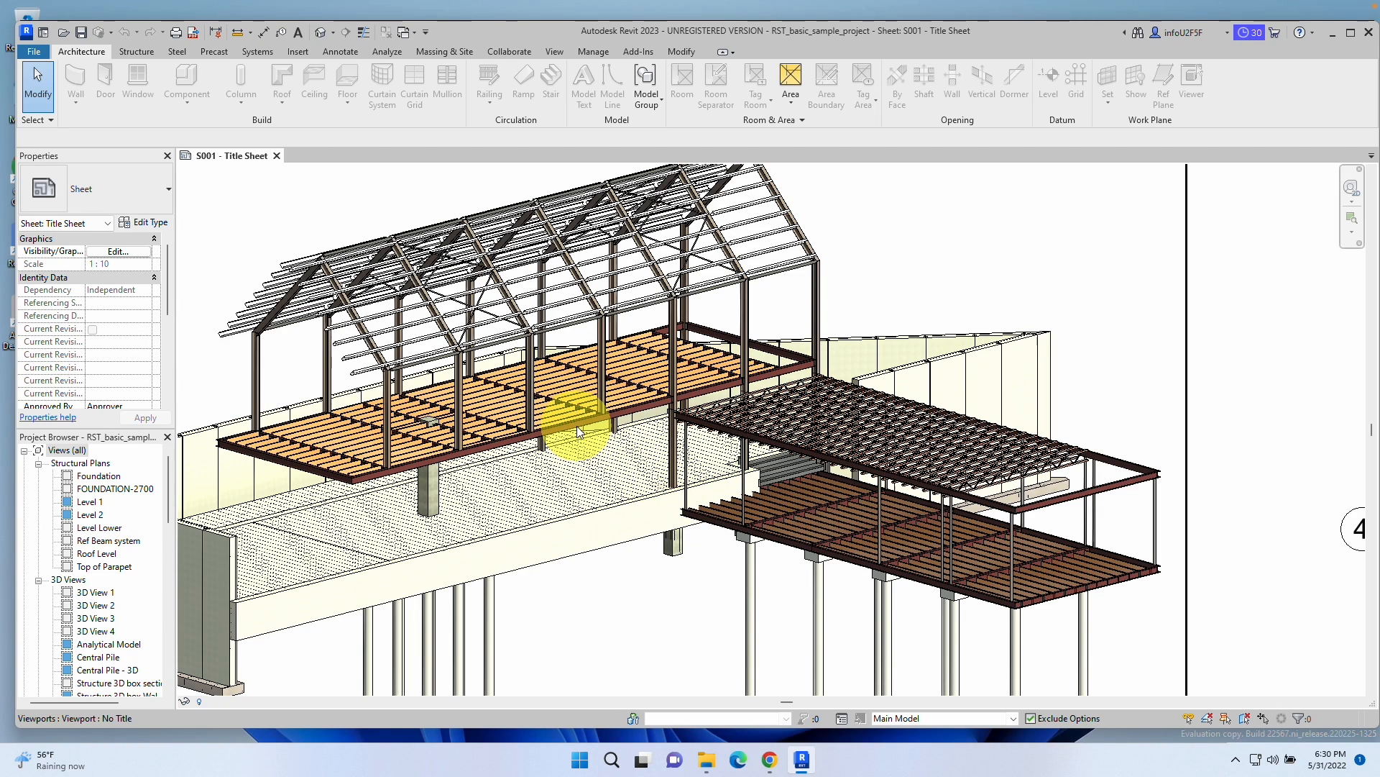
mouse_move(579, 431)
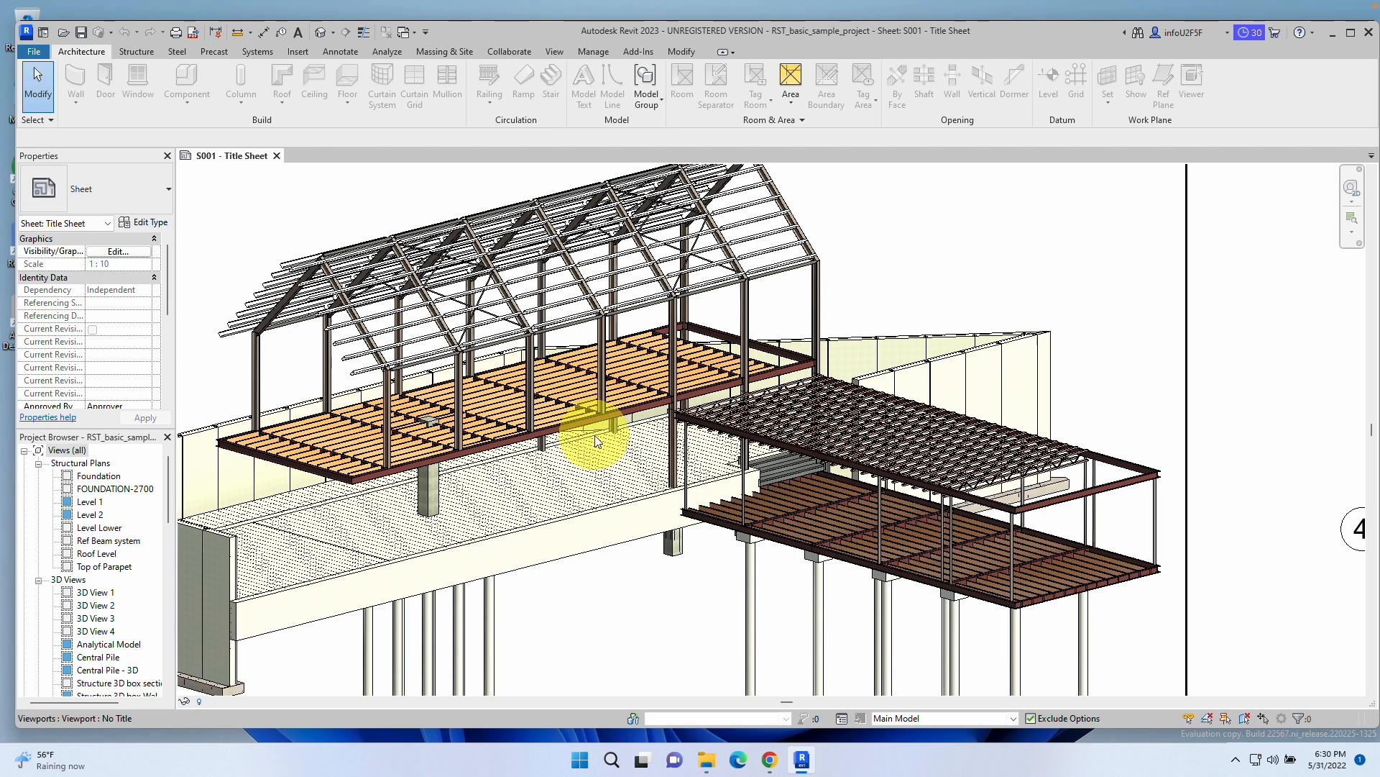
mouse_move(506, 8)
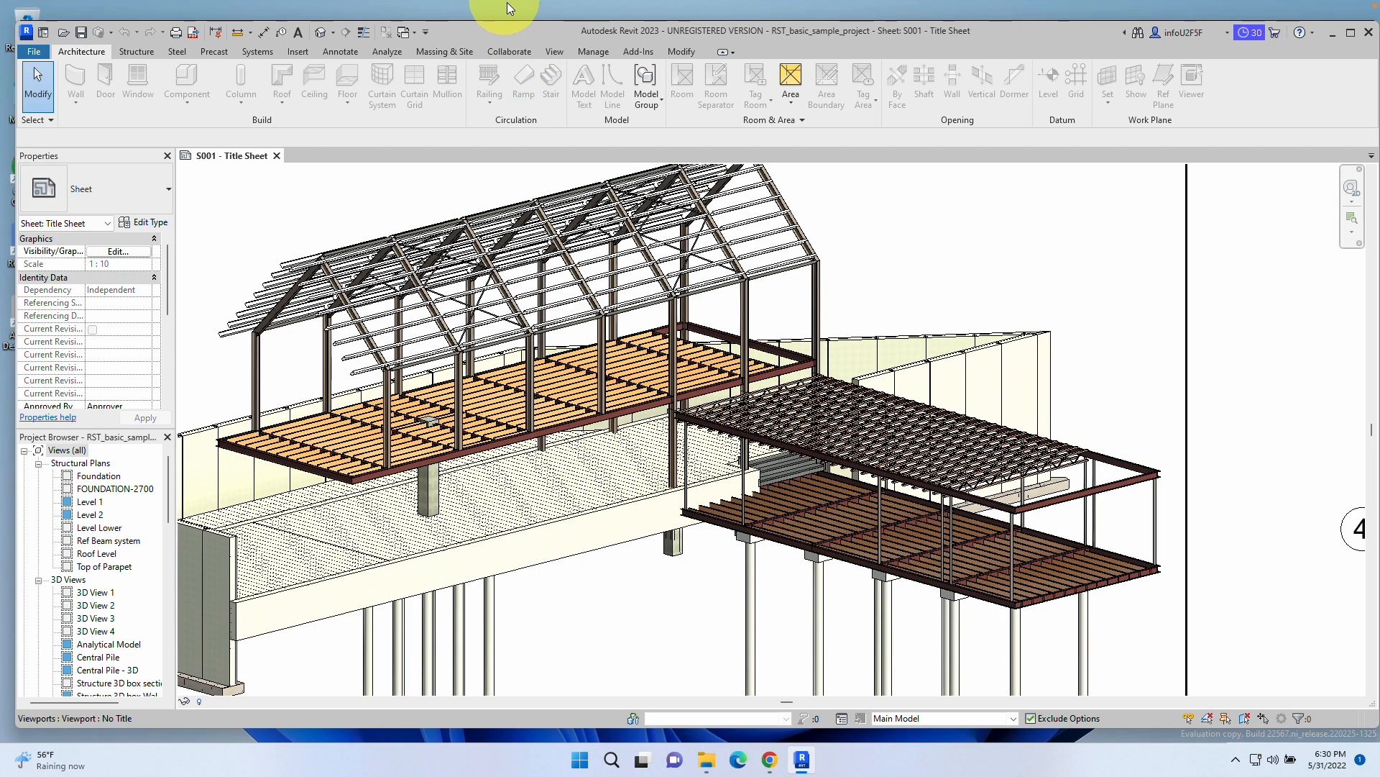